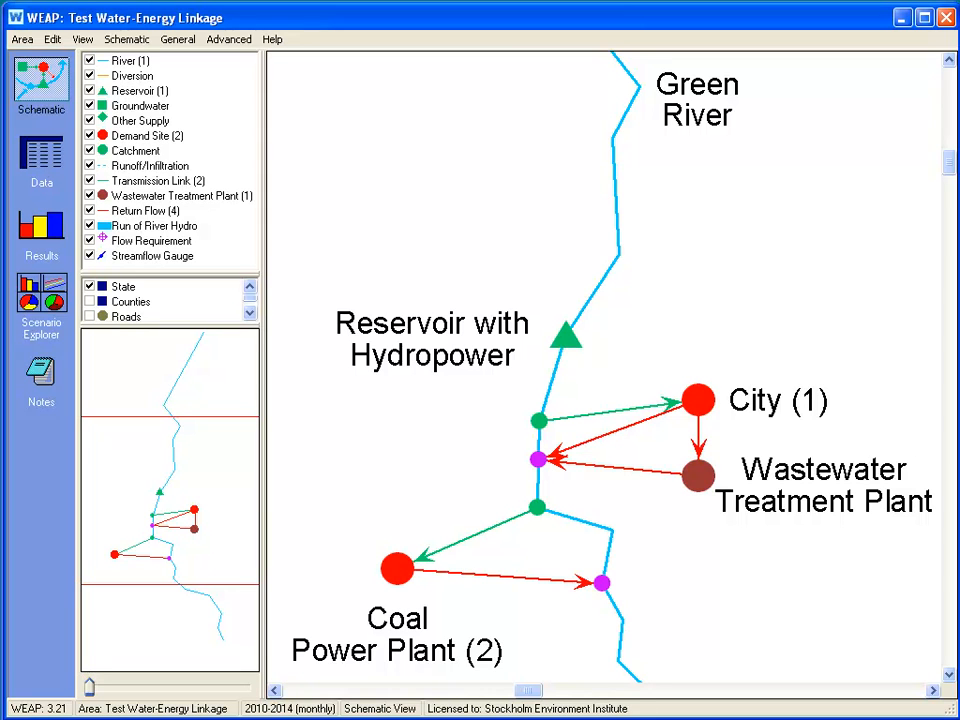
{"action": "mouse_move", "coordinate": [300, 571]}
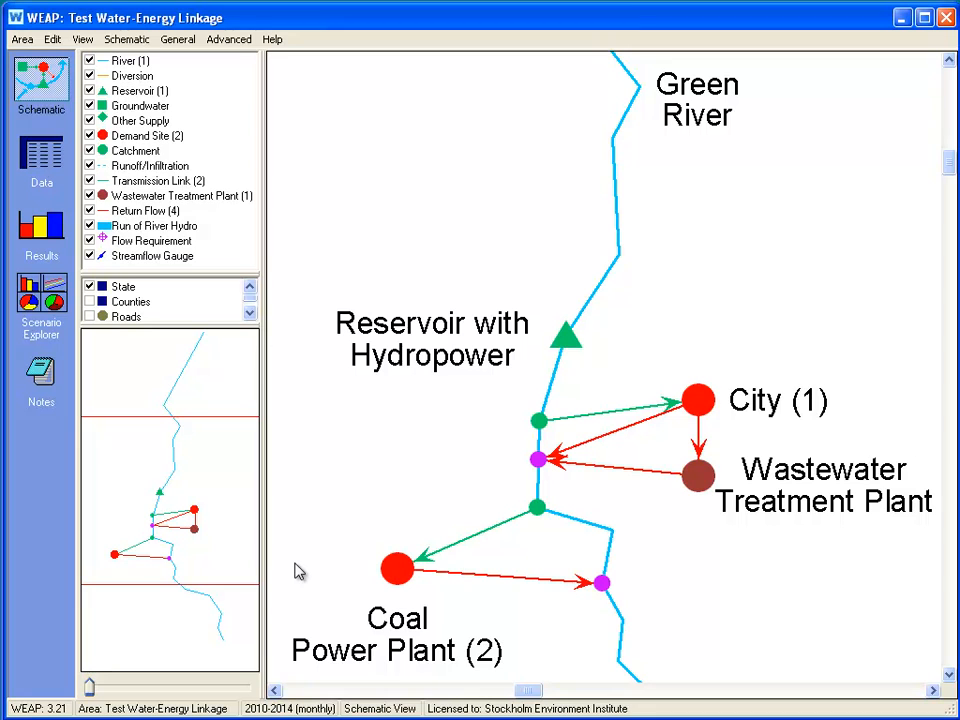
{"action": "mouse_move", "coordinate": [553, 388]}
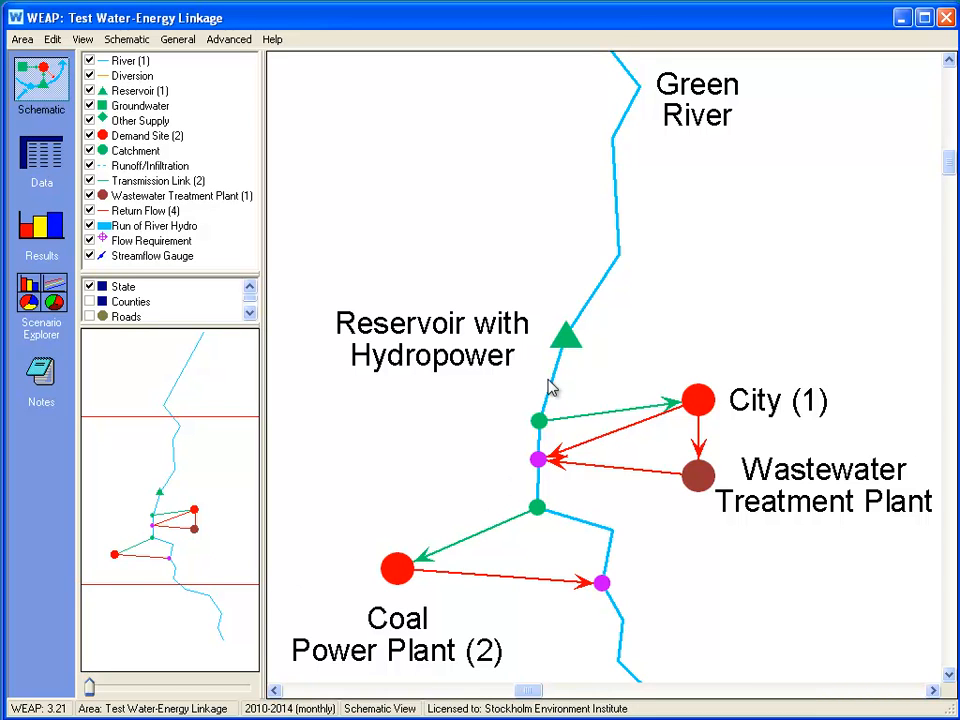
{"action": "mouse_move", "coordinate": [698, 430]}
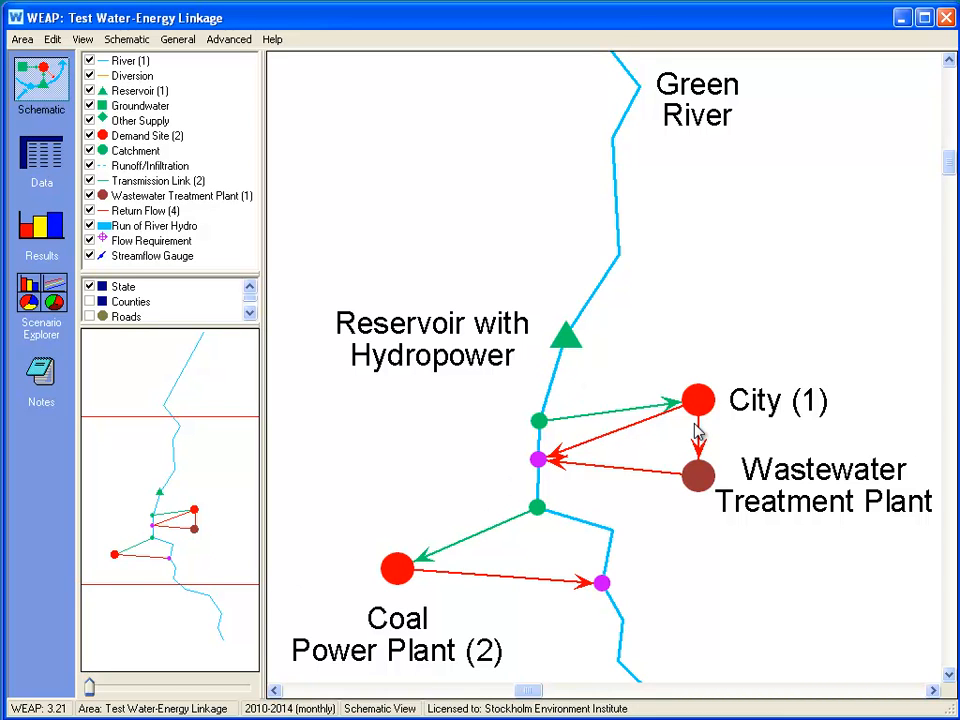
{"action": "mouse_move", "coordinate": [411, 598]}
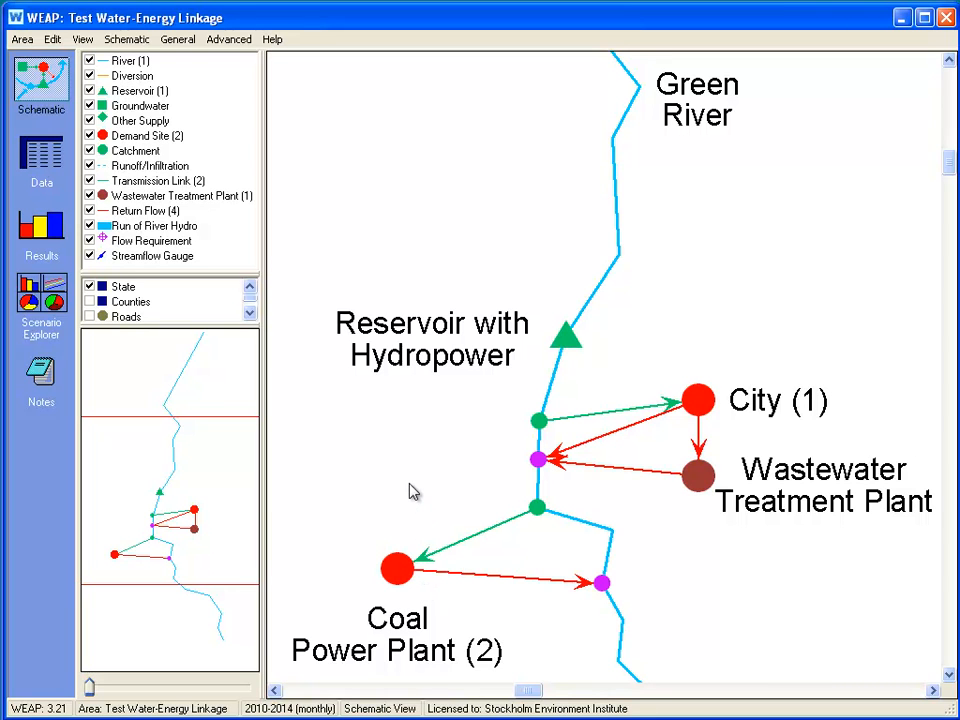
{"action": "mouse_move", "coordinate": [414, 488]}
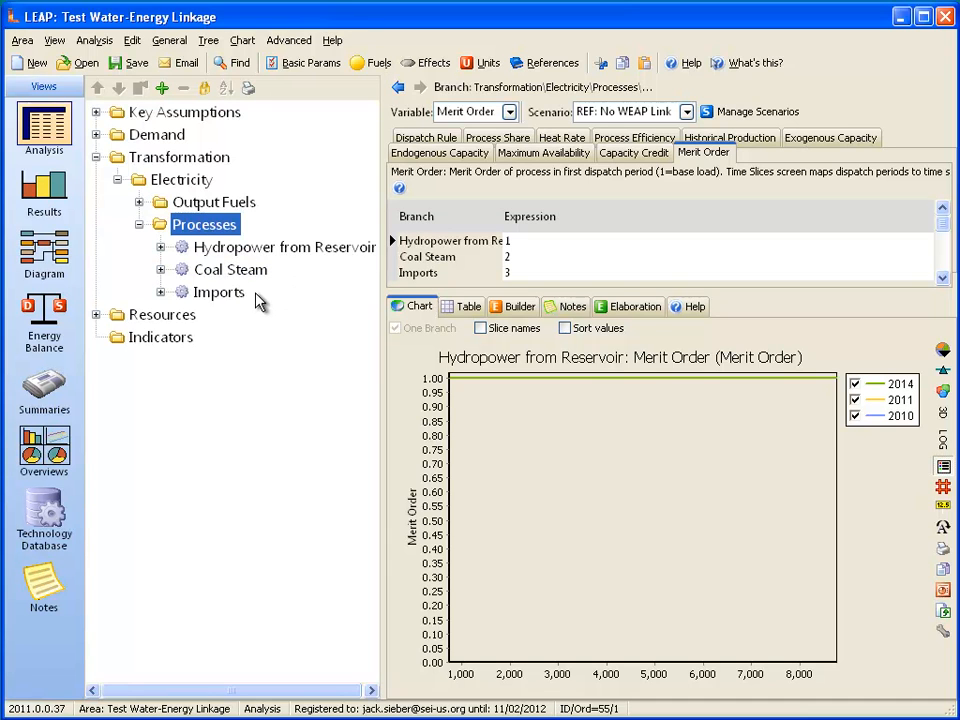
{"action": "mouse_move", "coordinate": [455, 288]}
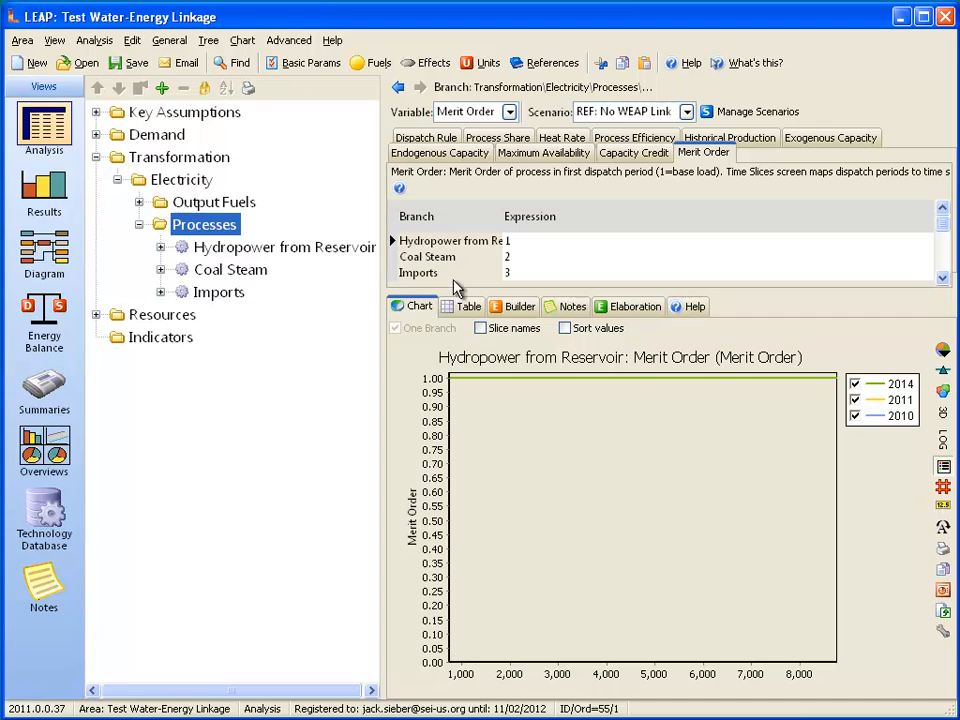
{"action": "mouse_move", "coordinate": [532, 249]}
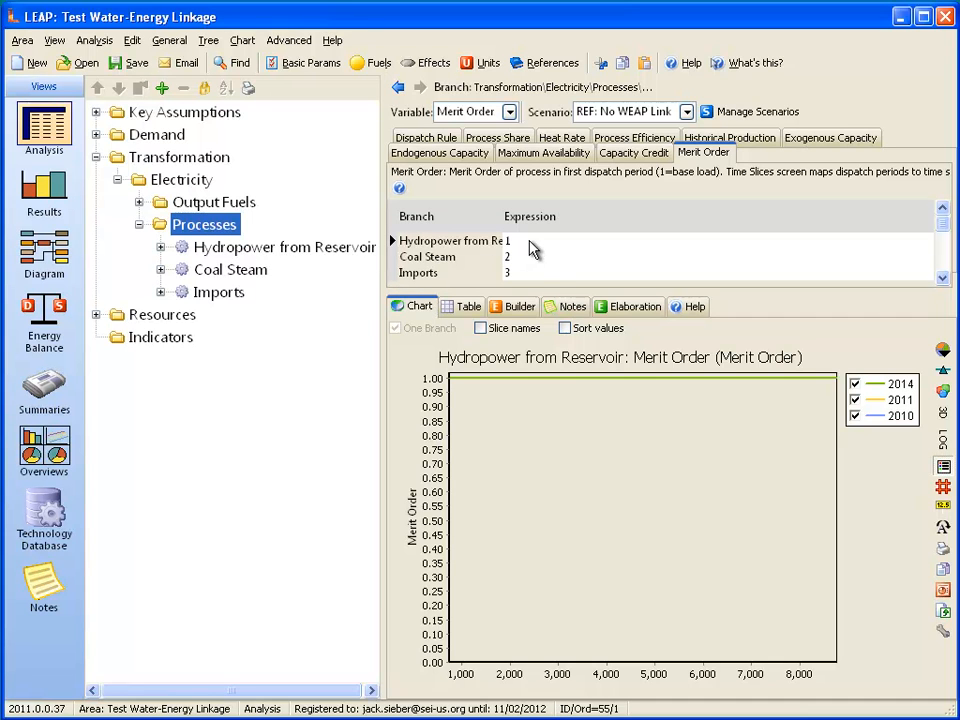
{"action": "mouse_move", "coordinate": [531, 278]}
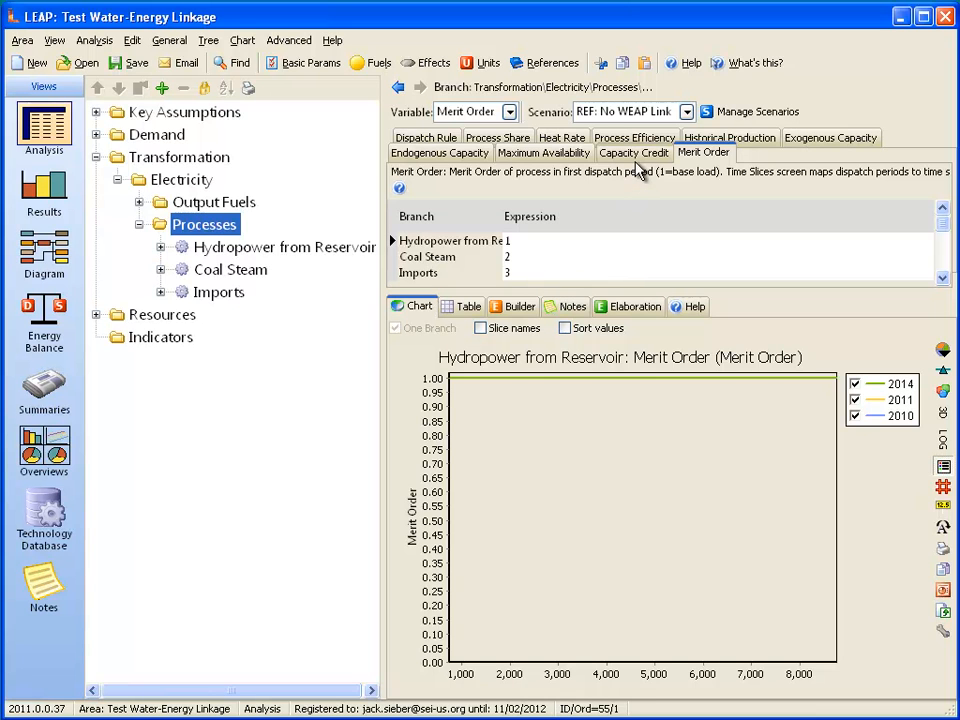
- View the processes' exogenous capacities, then maximum availability (hydropower 100, coal 70, imports 100%)
{"action": "left_click", "coordinate": [827, 151]}
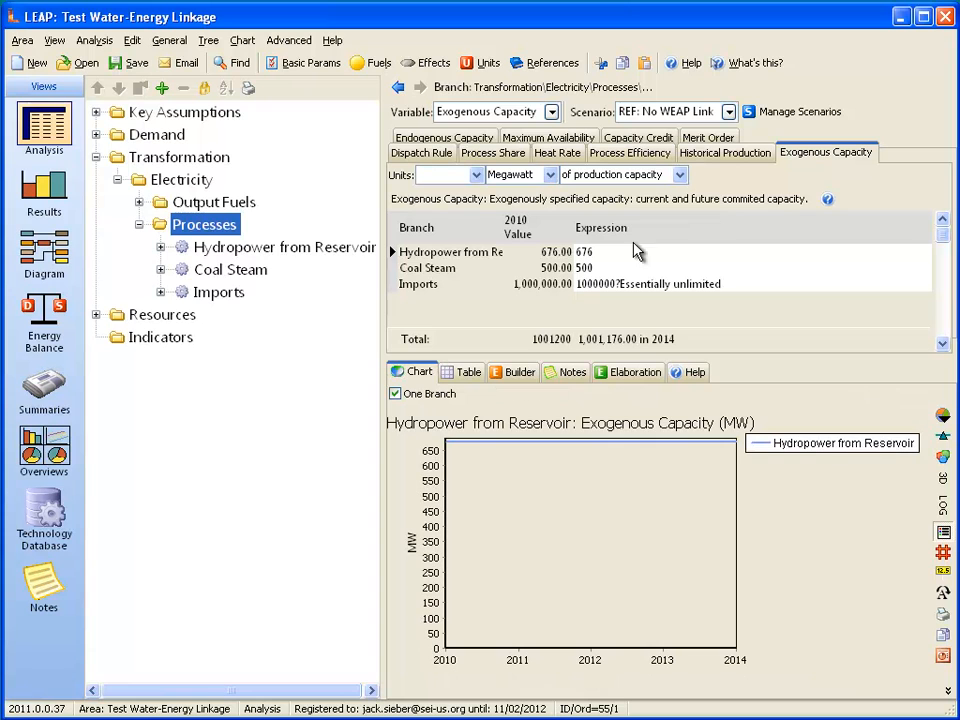
{"action": "mouse_move", "coordinate": [623, 273]}
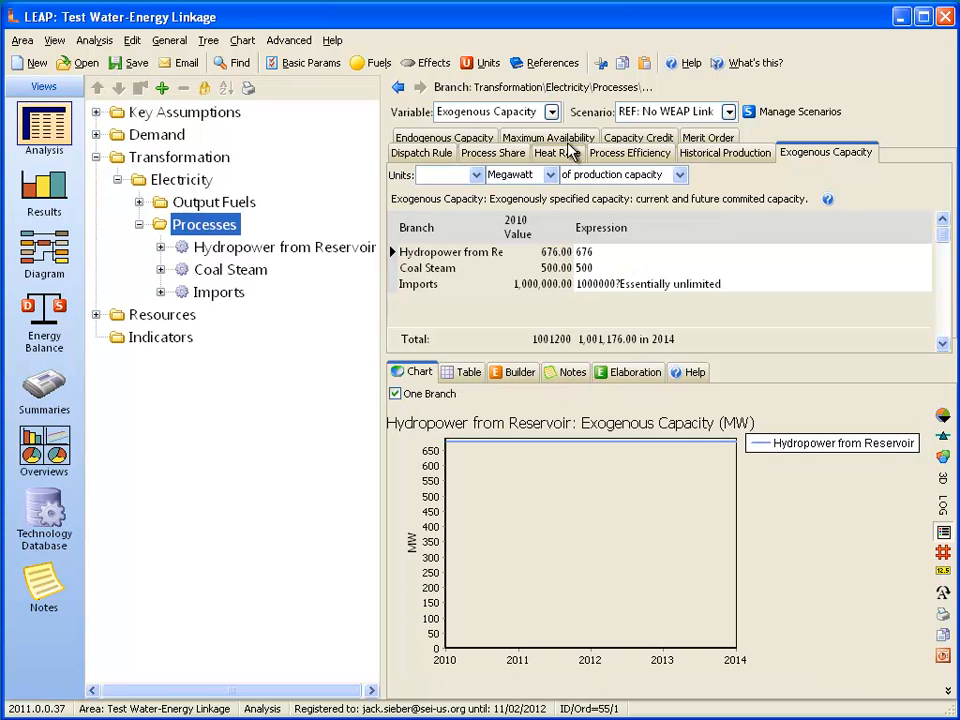
{"action": "left_click", "coordinate": [544, 152]}
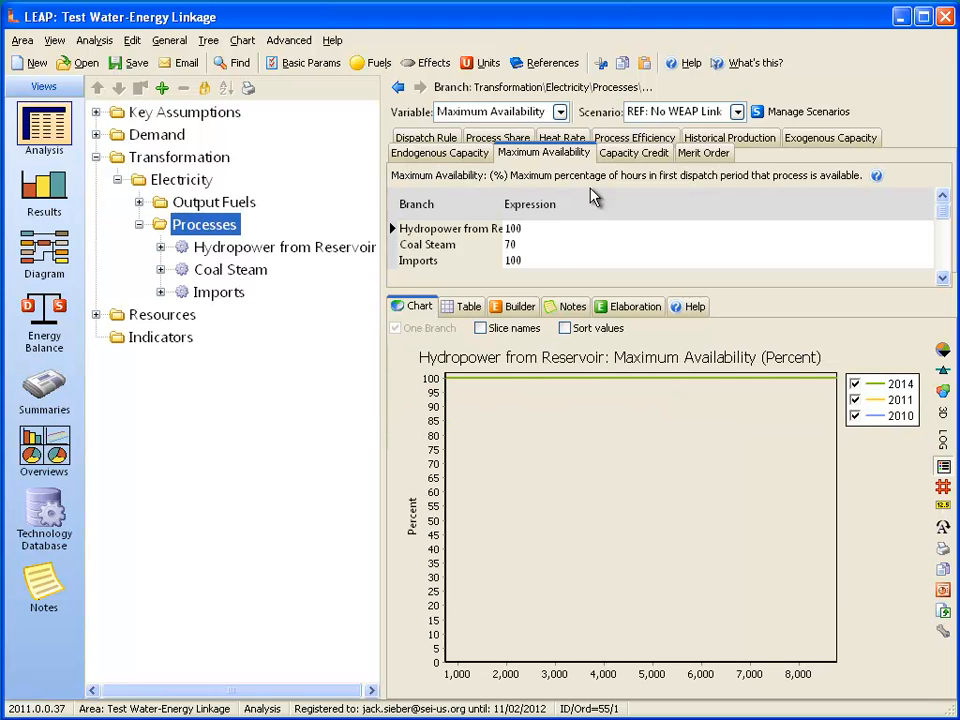
{"action": "mouse_move", "coordinate": [543, 238]}
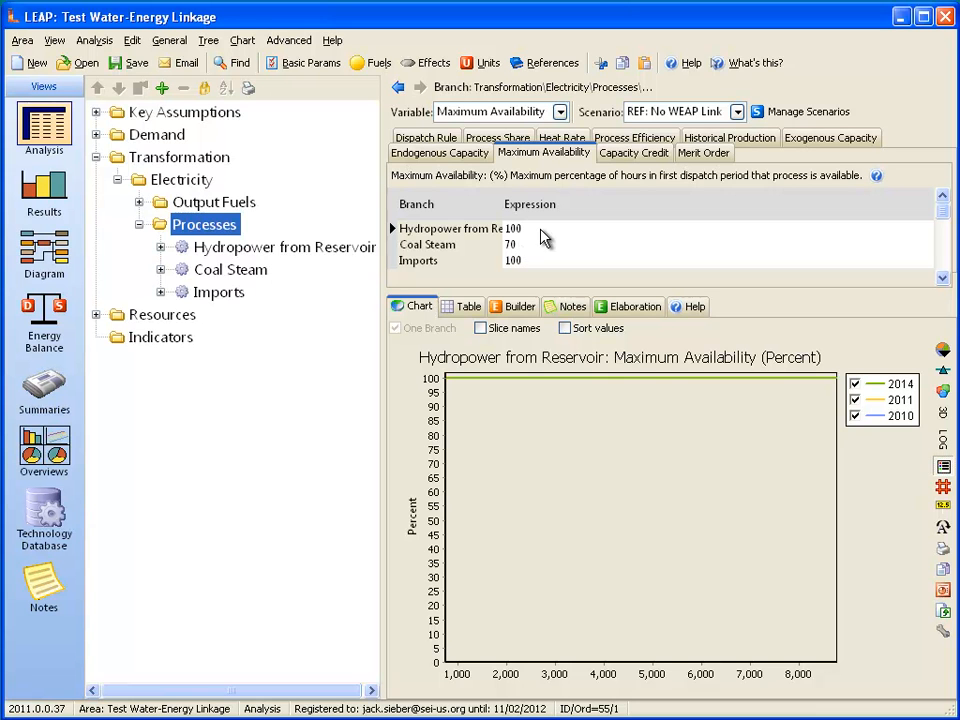
- Switch LEAP to the Results view for the electricity processes
{"action": "left_click", "coordinate": [43, 190]}
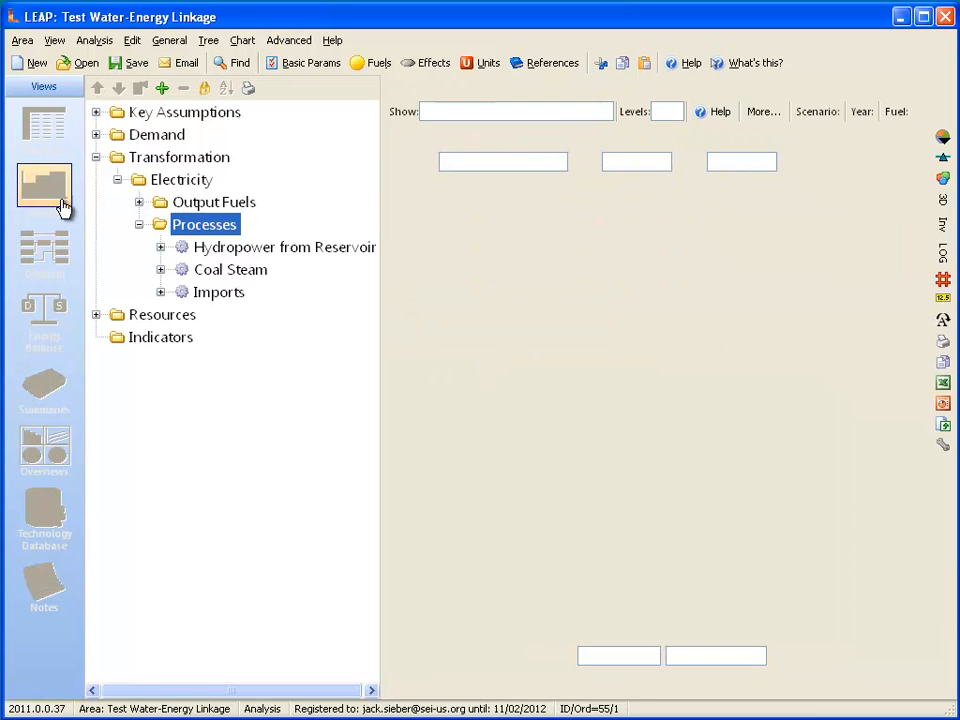
{"action": "left_click", "coordinate": [44, 190]}
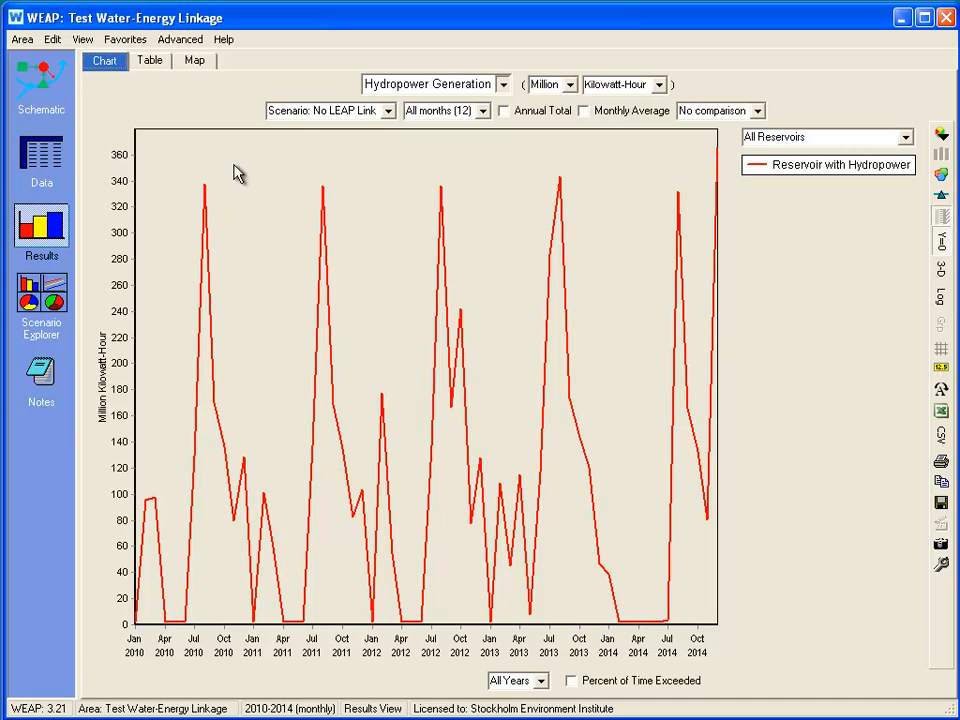
{"action": "mouse_move", "coordinate": [255, 178]}
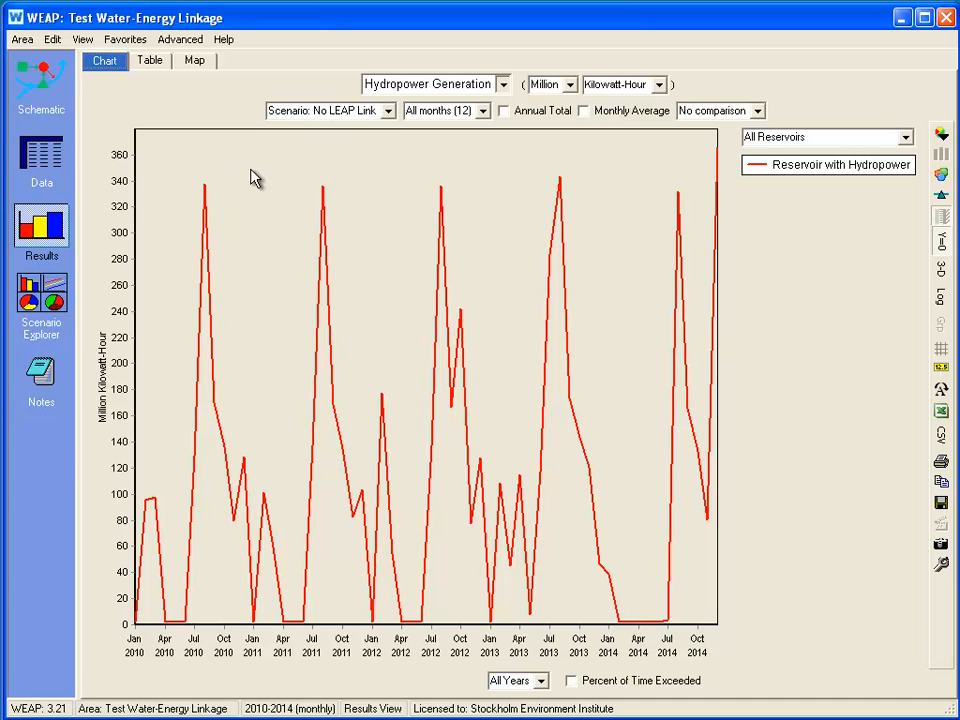
{"action": "mouse_move", "coordinate": [418, 330]}
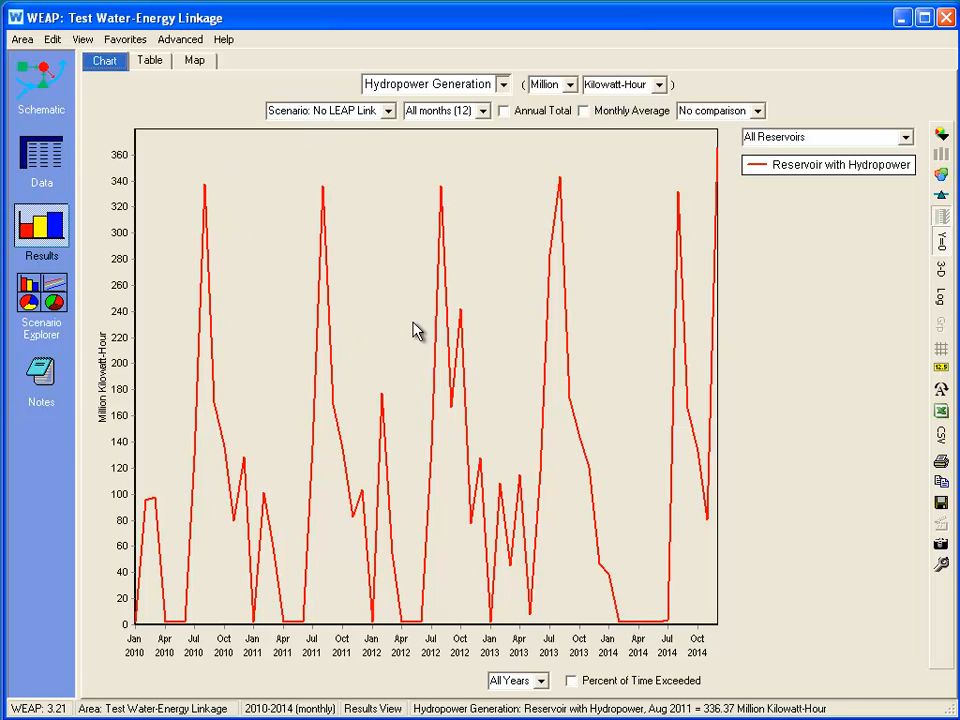
{"action": "mouse_move", "coordinate": [607, 158]}
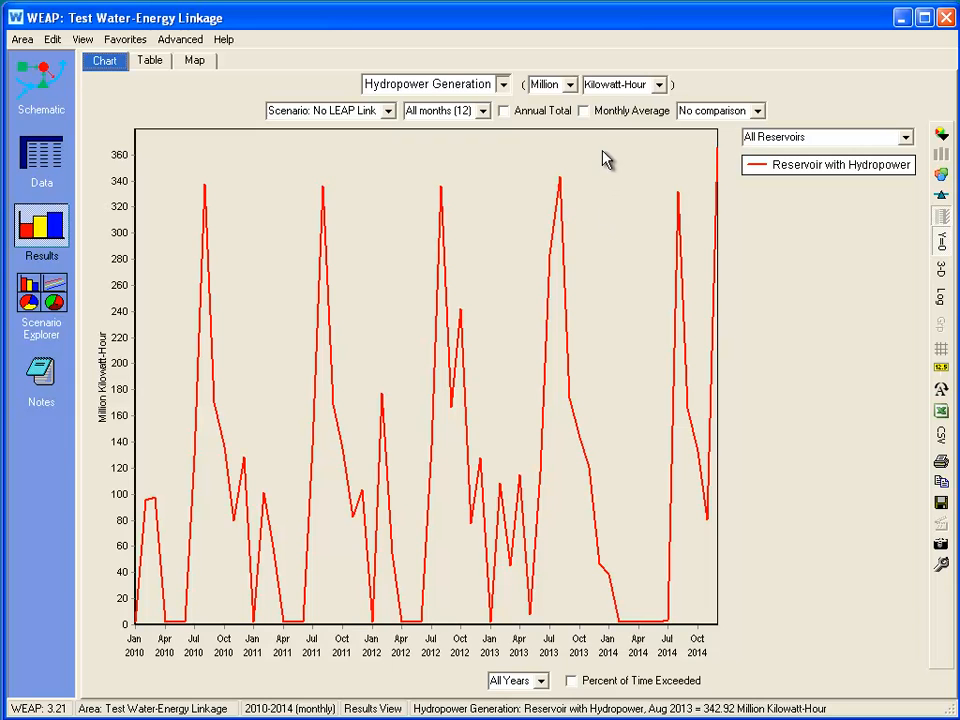
- Show WEAP hydropower generation as annual totals for 2010–2014 instead of monthly averages
{"action": "left_click", "coordinate": [582, 110]}
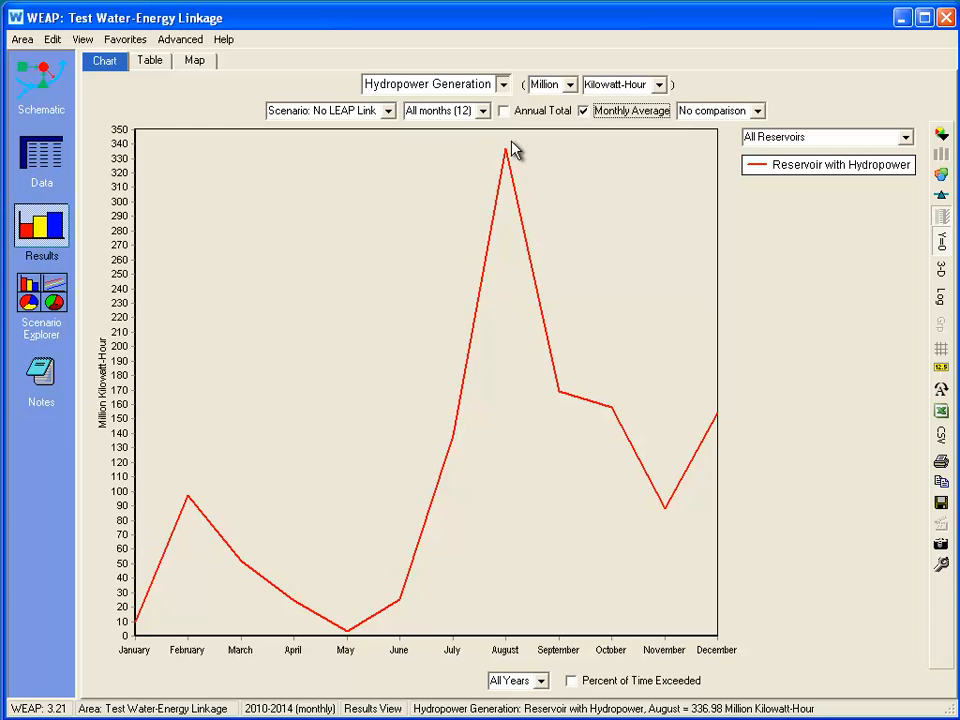
{"action": "left_click", "coordinate": [503, 110]}
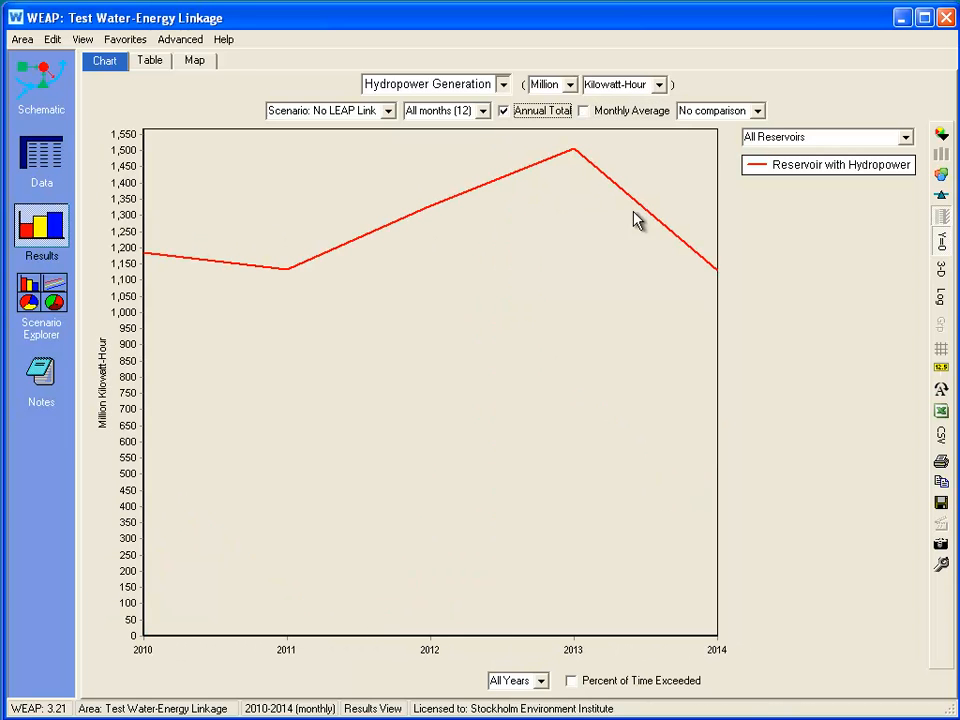
{"action": "mouse_move", "coordinate": [631, 242]}
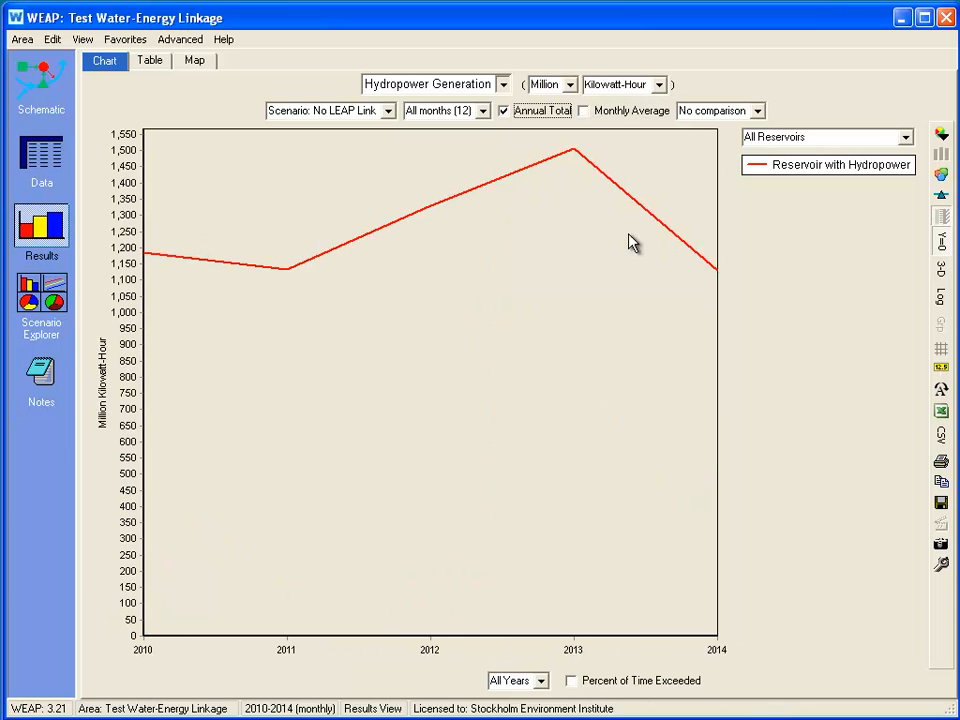
{"action": "mouse_move", "coordinate": [490, 388]}
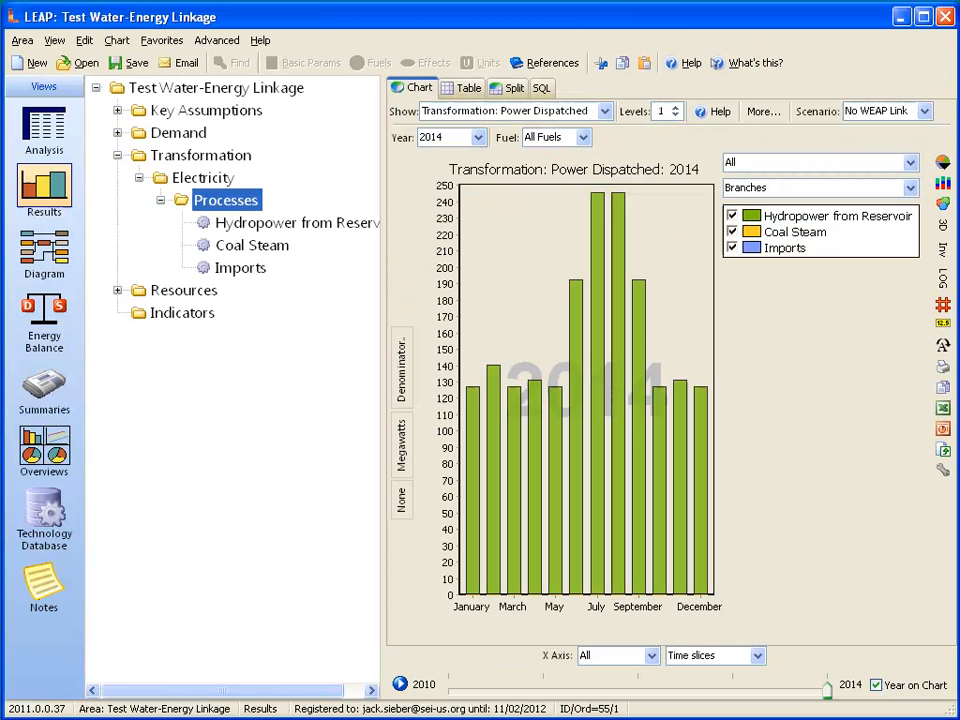
{"action": "mouse_move", "coordinate": [232, 62]}
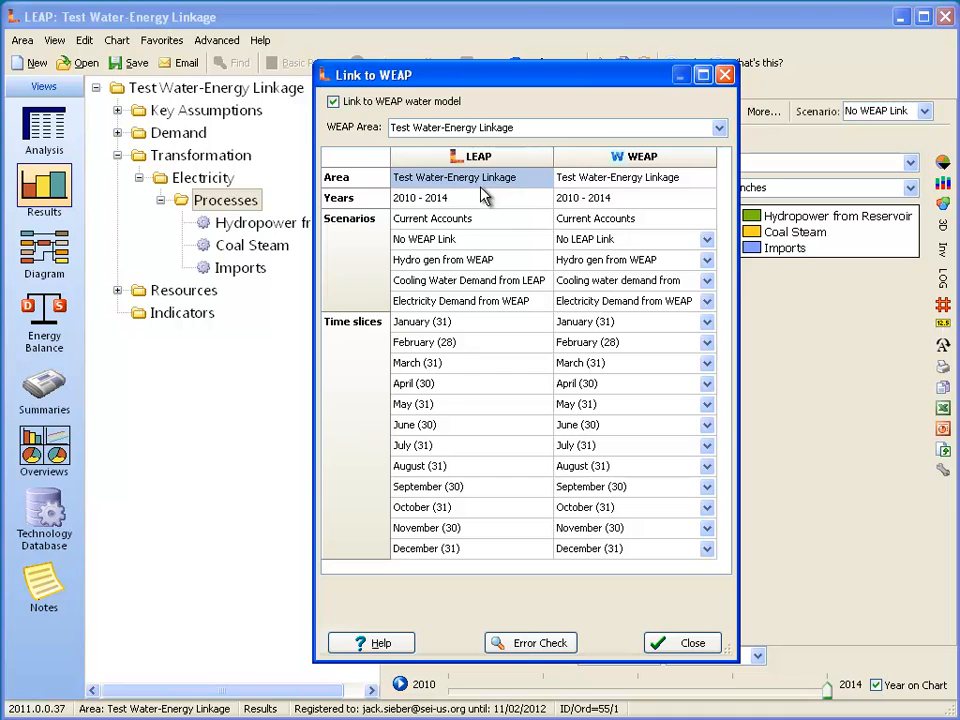
{"action": "mouse_move", "coordinate": [597, 195]}
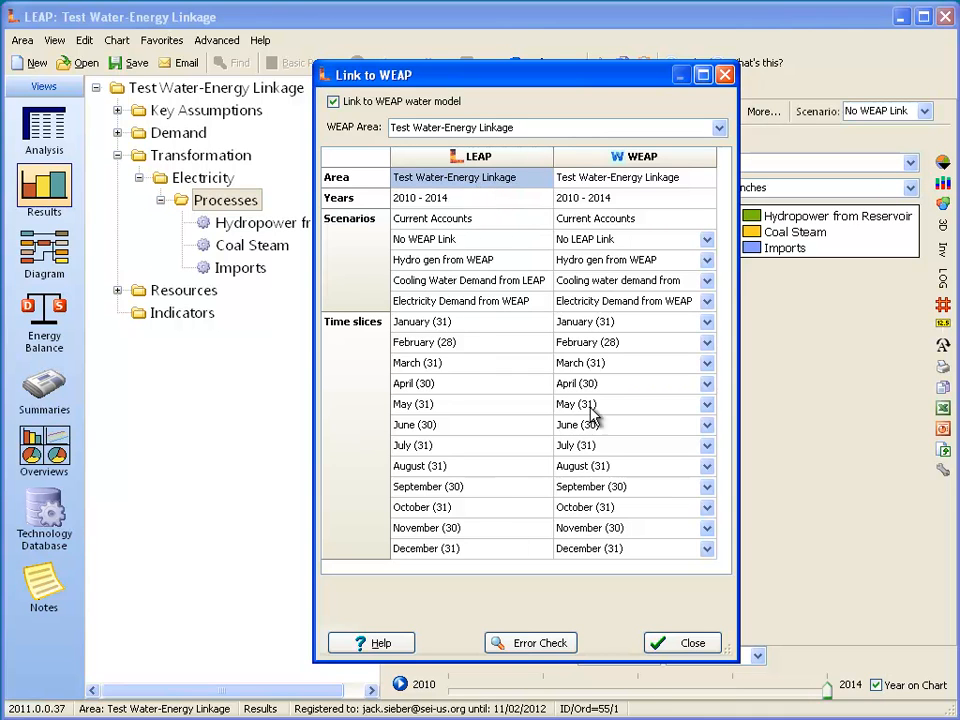
{"action": "mouse_move", "coordinate": [585, 558]}
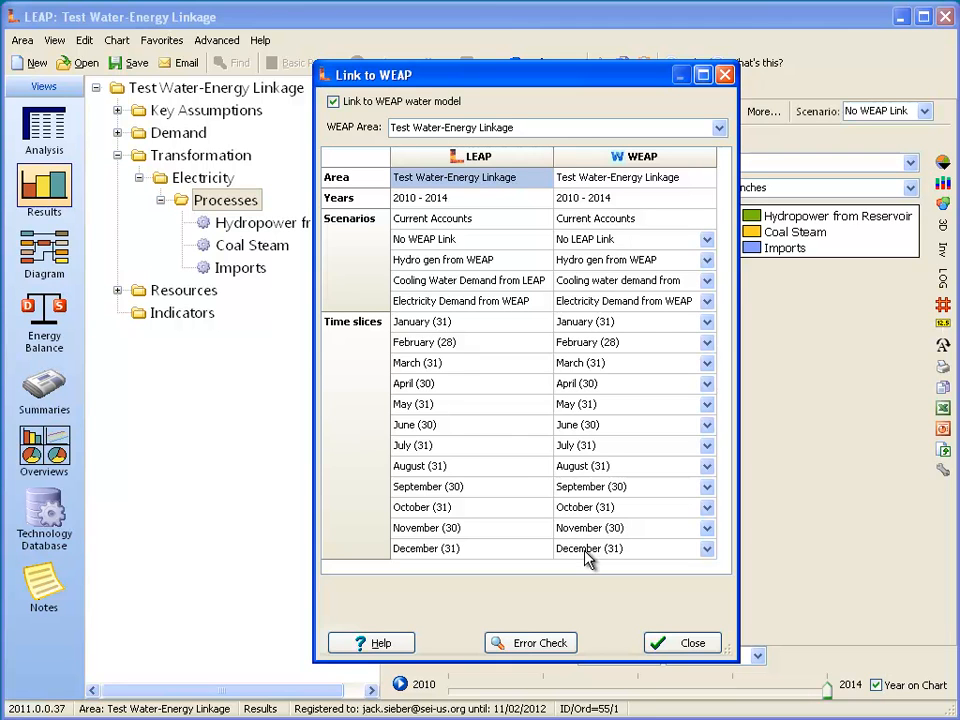
{"action": "mouse_move", "coordinate": [611, 607]}
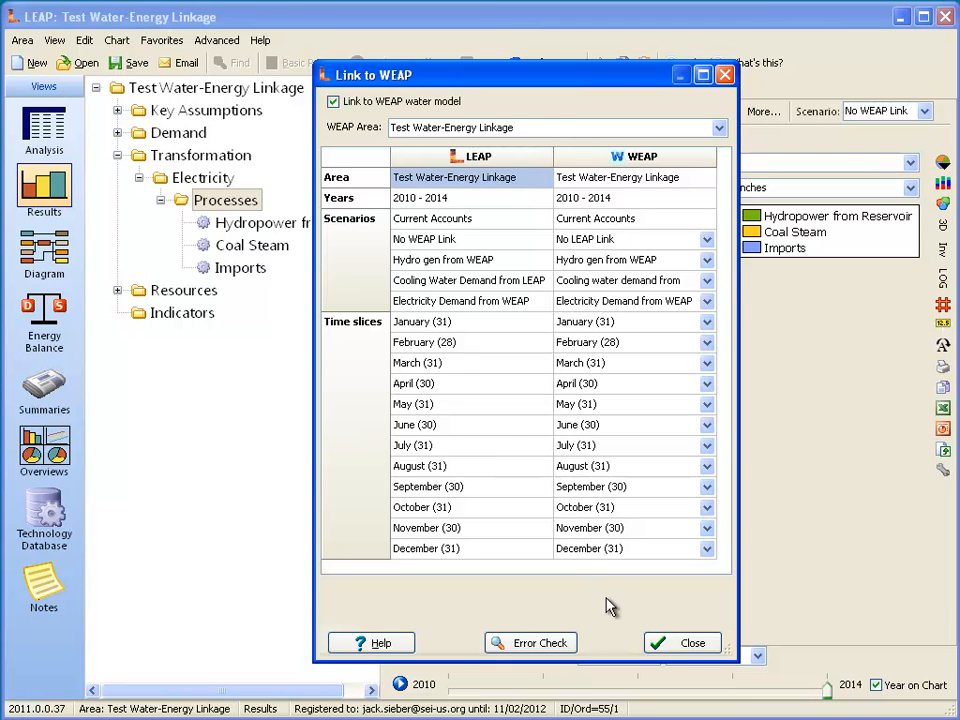
- Close the Link to WEAP settings after reviewing scenario and time slice mappings
{"action": "left_click", "coordinate": [682, 642]}
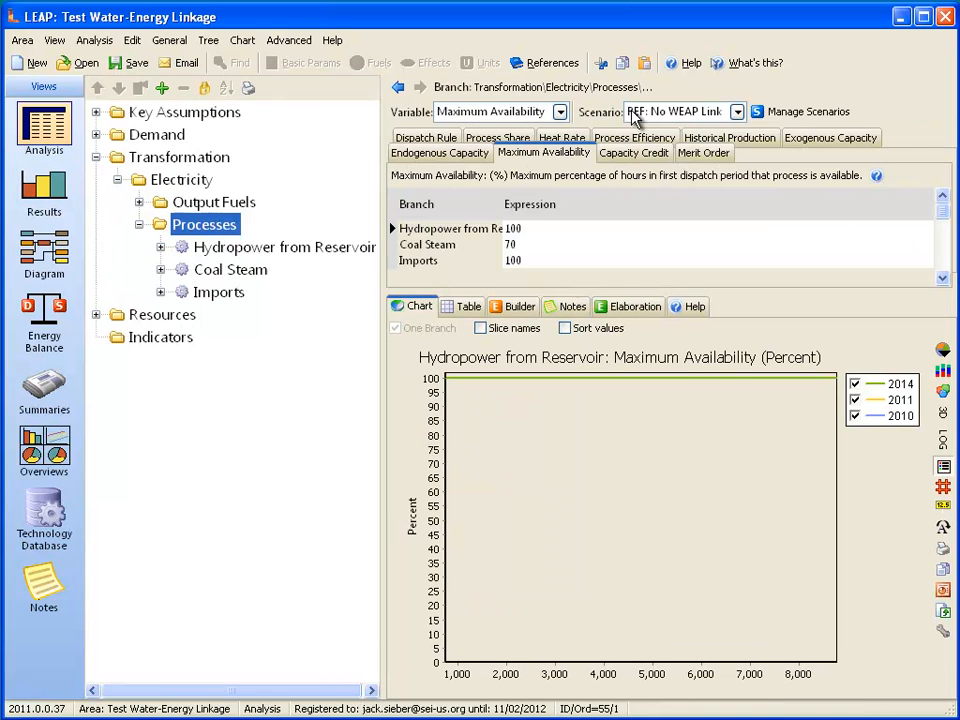
- Select the Hydro gen from WEAP scenario and view hydropower's WEAPValue maximum availability
{"action": "left_click", "coordinate": [737, 111]}
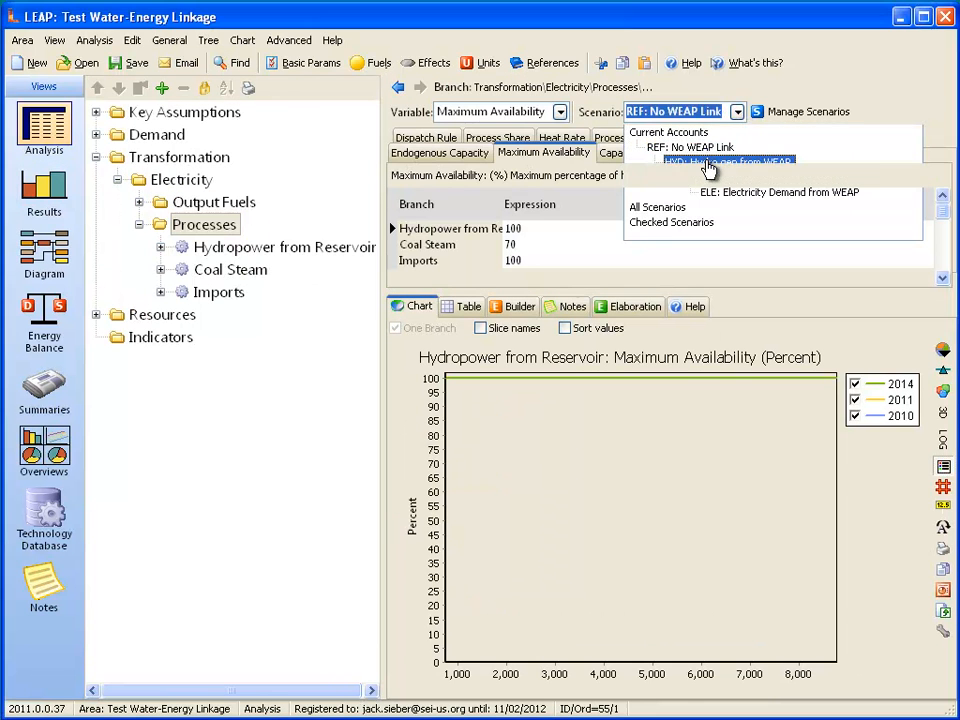
{"action": "left_click", "coordinate": [725, 161]}
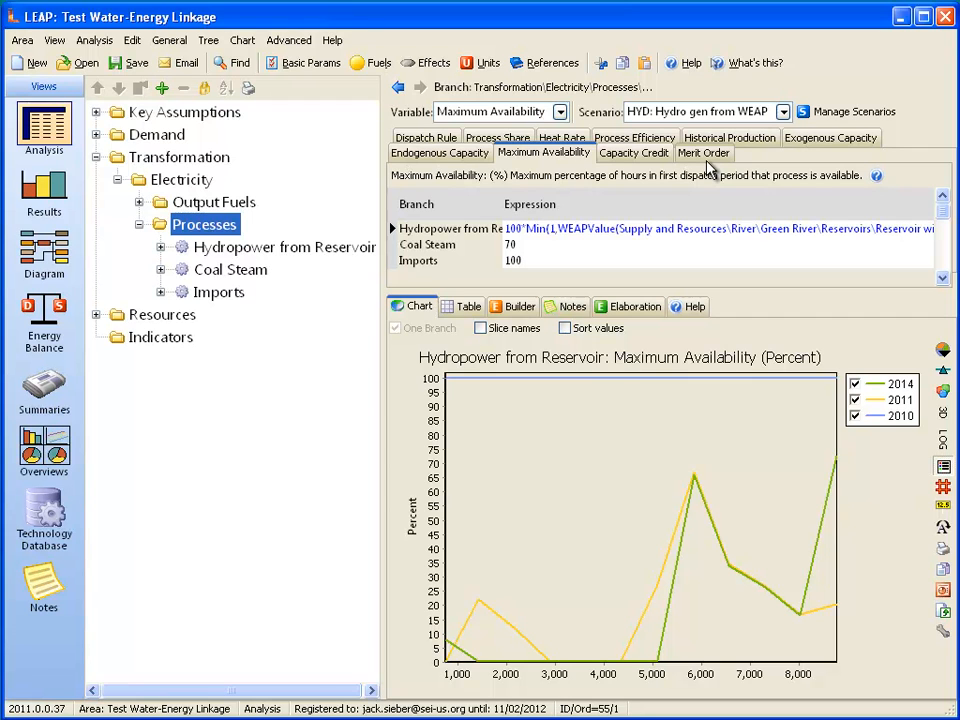
{"action": "mouse_move", "coordinate": [630, 193]}
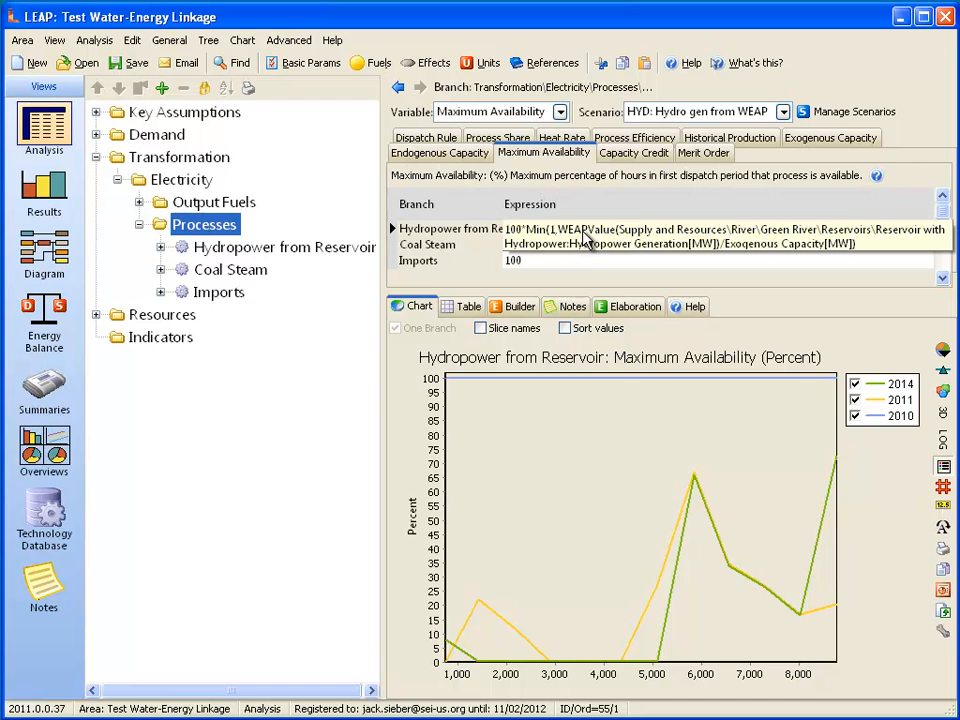
{"action": "mouse_move", "coordinate": [565, 242]}
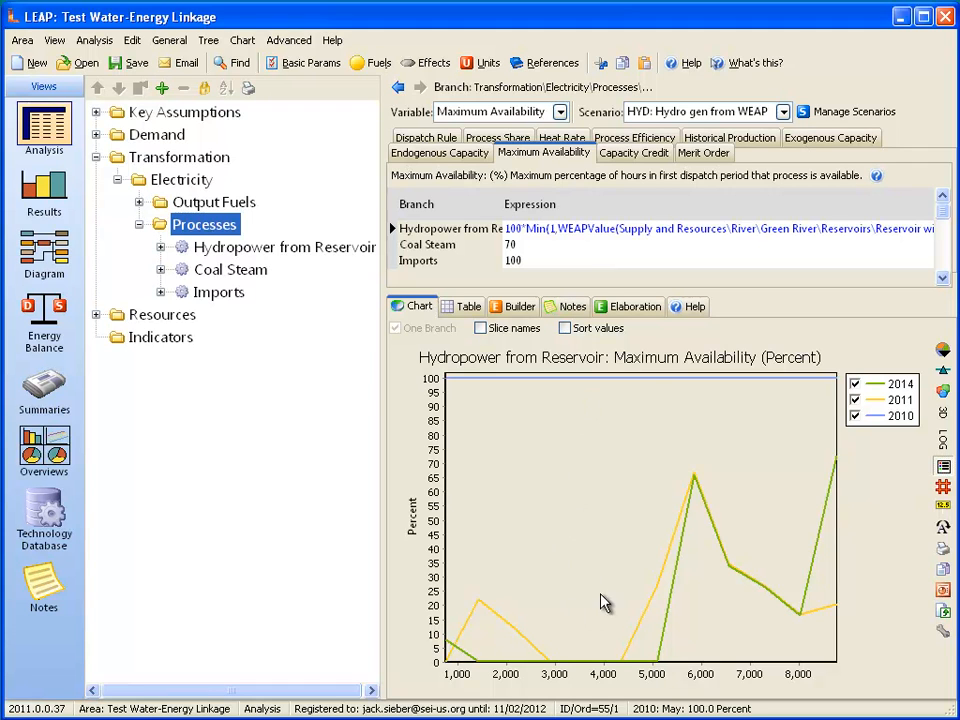
{"action": "mouse_move", "coordinate": [895, 390]}
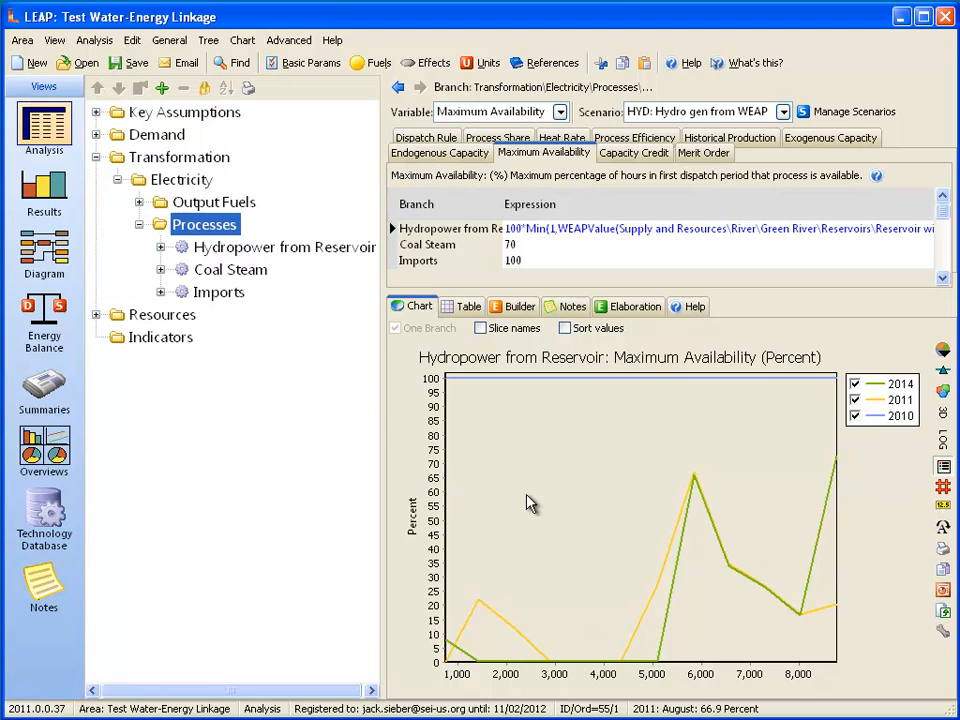
{"action": "mouse_move", "coordinate": [700, 487]}
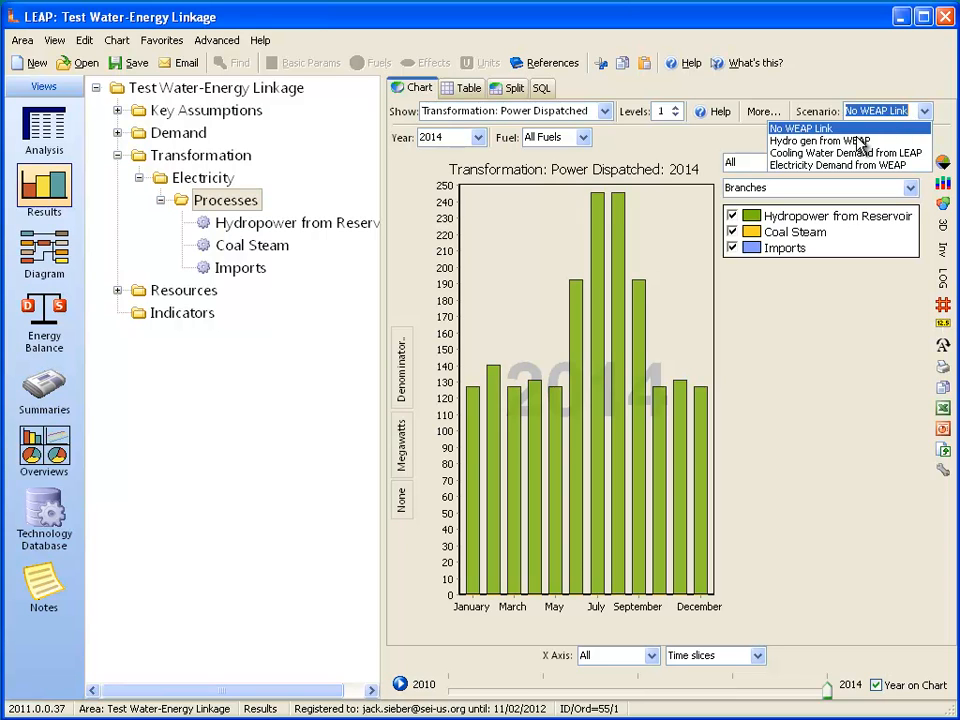
- View 2014 dispatch under Hydro gen from WEAP, then WEAP's hydropower generation results
{"action": "left_click", "coordinate": [820, 140]}
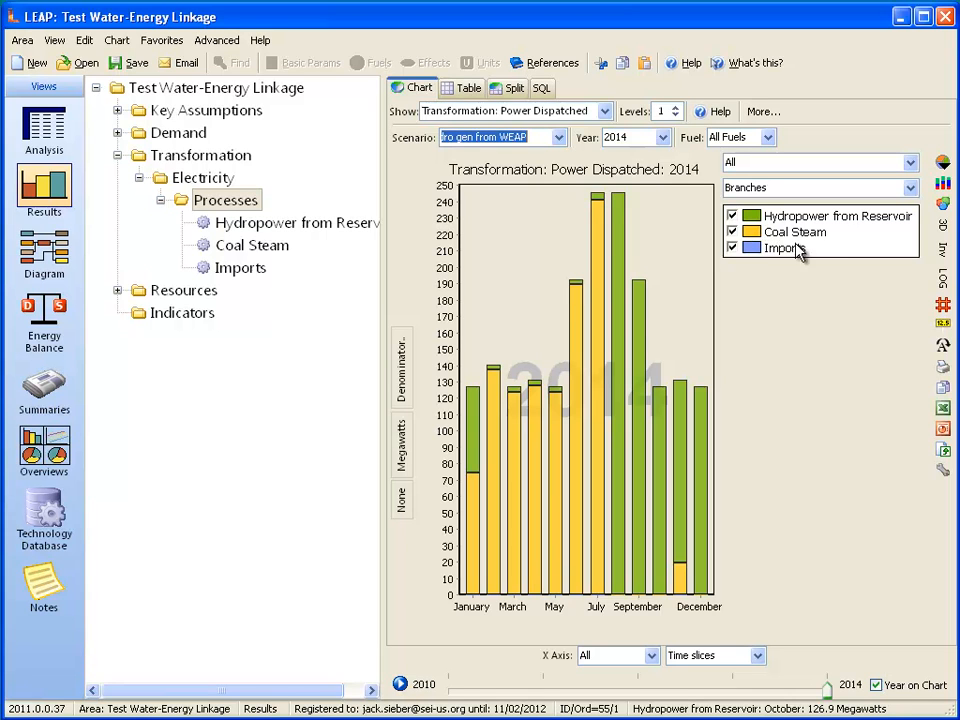
{"action": "mouse_move", "coordinate": [755, 419]}
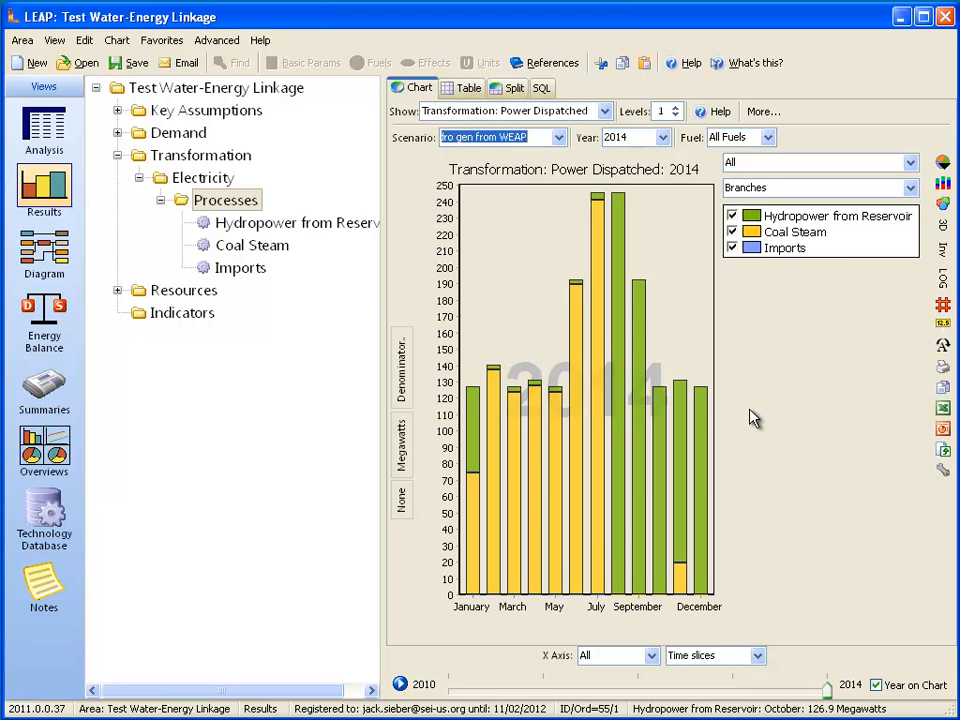
{"action": "mouse_move", "coordinate": [765, 386]}
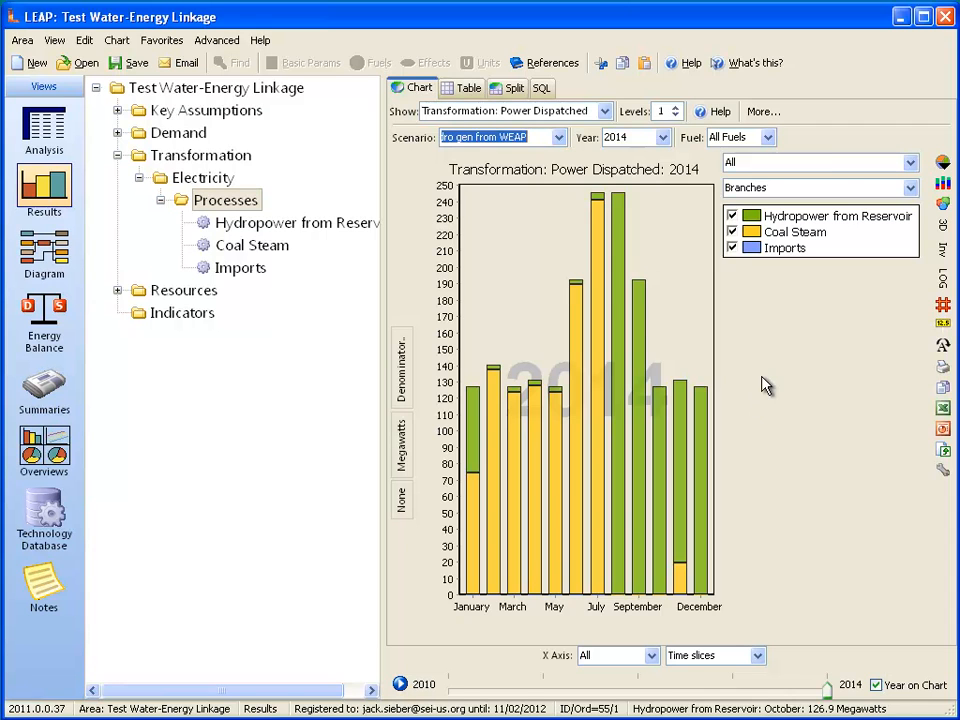
{"action": "left_click", "coordinate": [461, 87]}
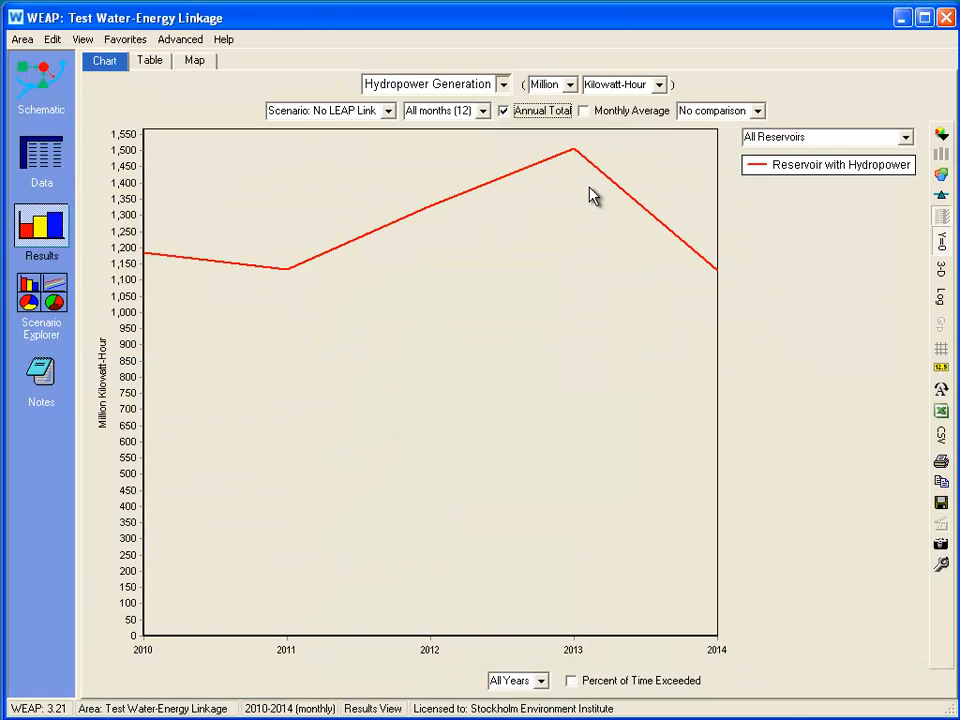
{"action": "mouse_move", "coordinate": [665, 90]}
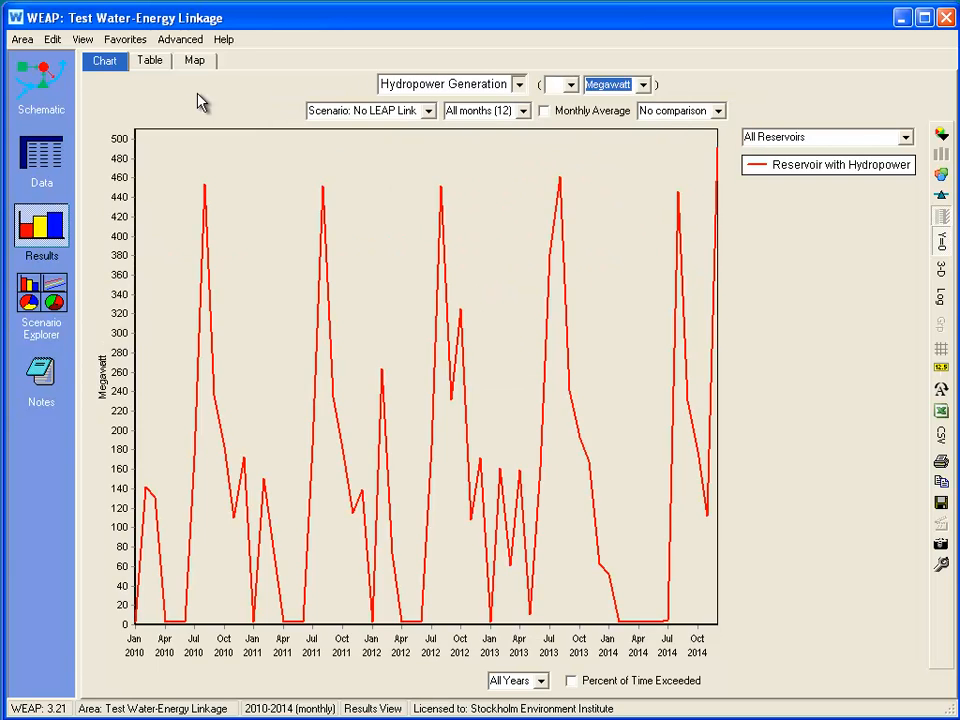
- Return to LEAP's dispatch chart and move the year slider to 2012
{"action": "left_click", "coordinate": [149, 60]}
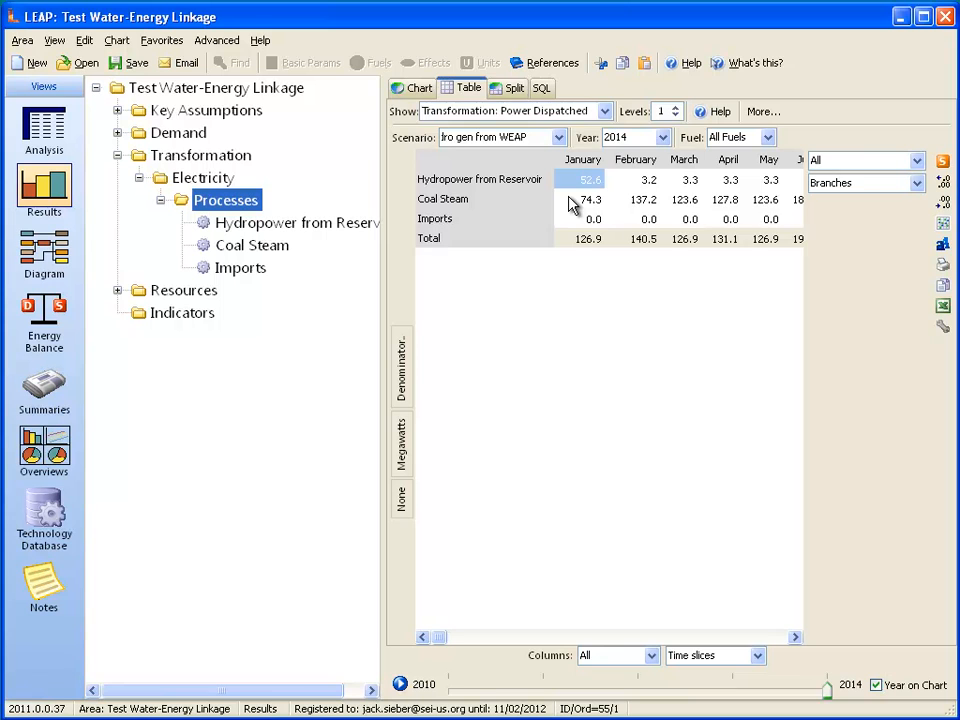
{"action": "left_click", "coordinate": [419, 87]}
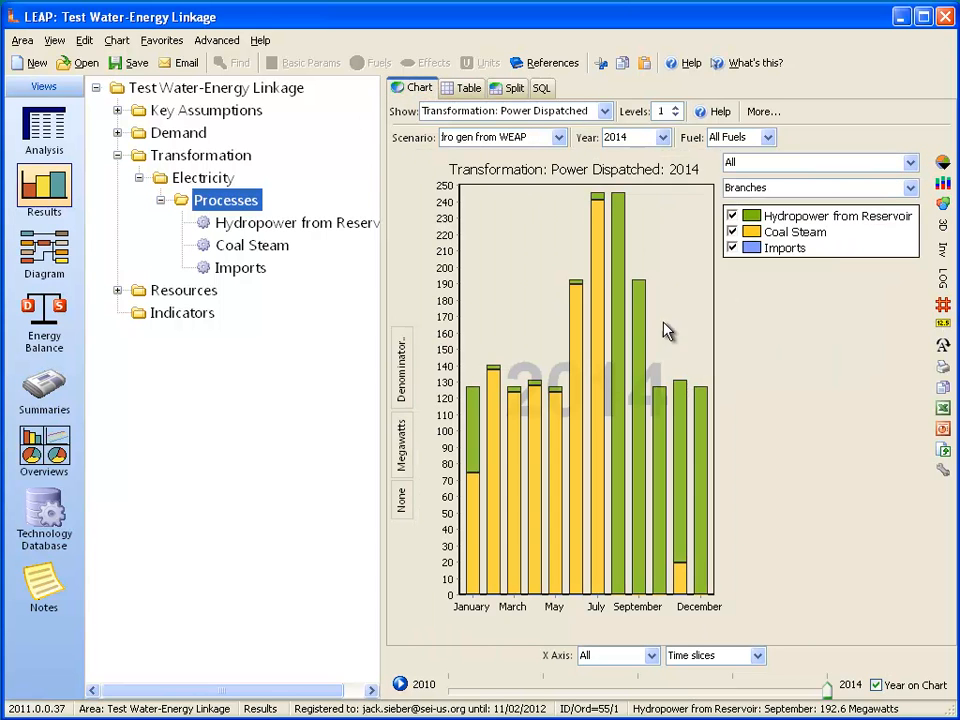
{"action": "mouse_move", "coordinate": [683, 325]}
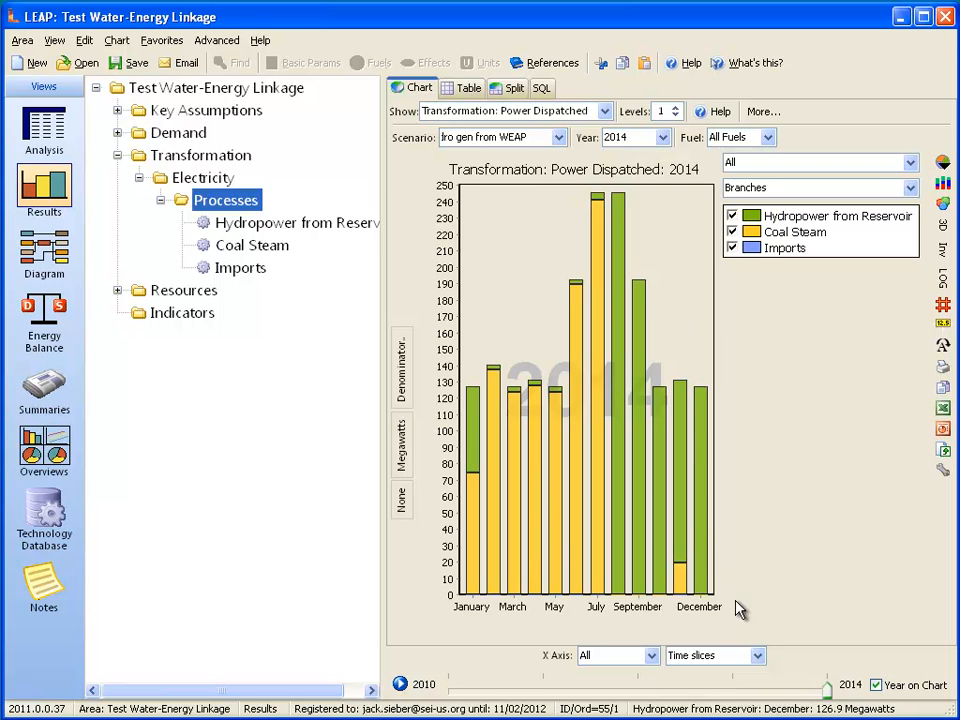
{"action": "left_click_drag", "start_coordinate": [825, 688], "coordinate": [730, 688]}
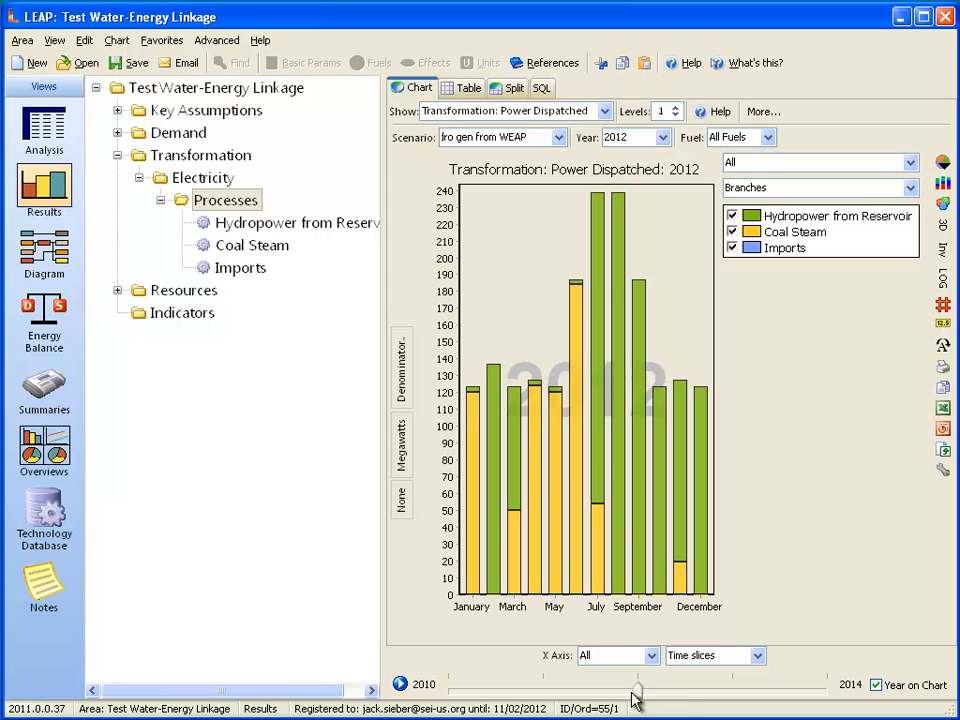
{"action": "mouse_move", "coordinate": [688, 703]}
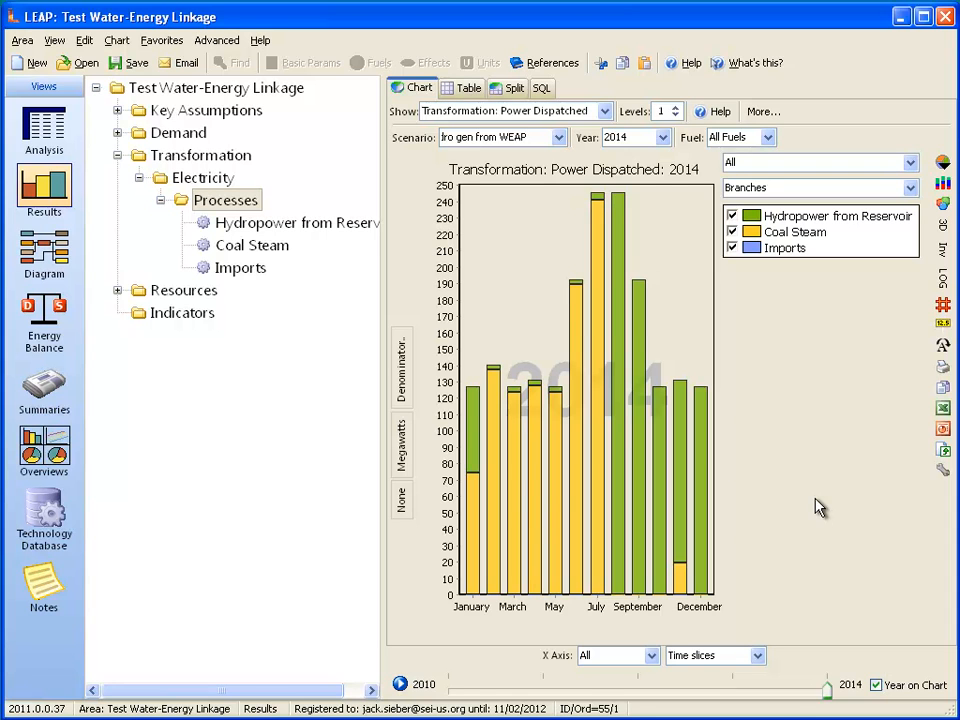
{"action": "mouse_move", "coordinate": [555, 495]}
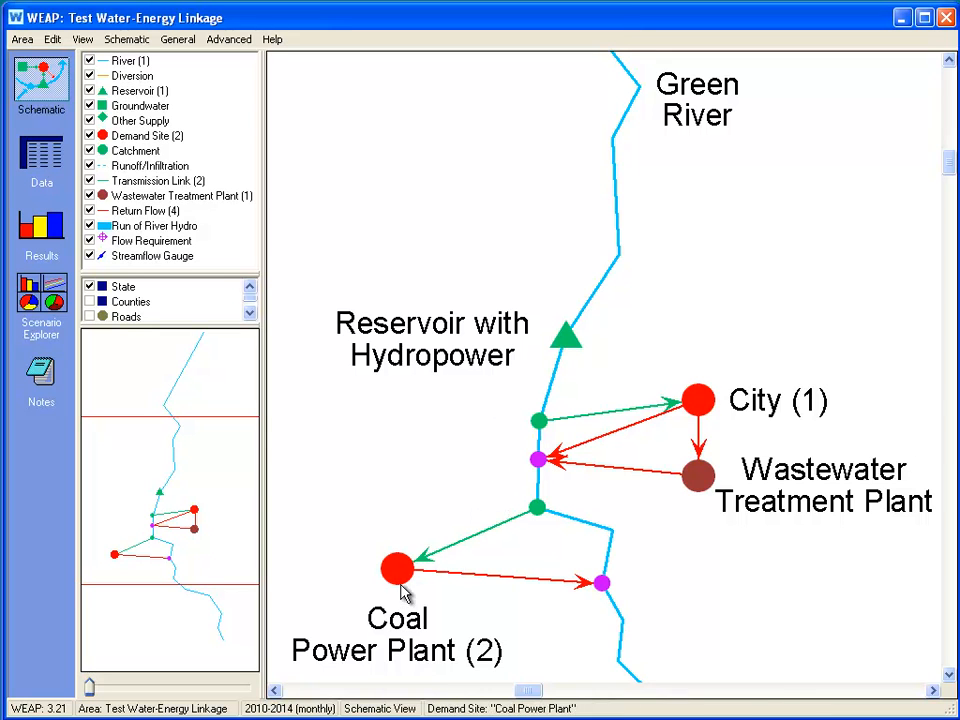
{"action": "mouse_move", "coordinate": [598, 600]}
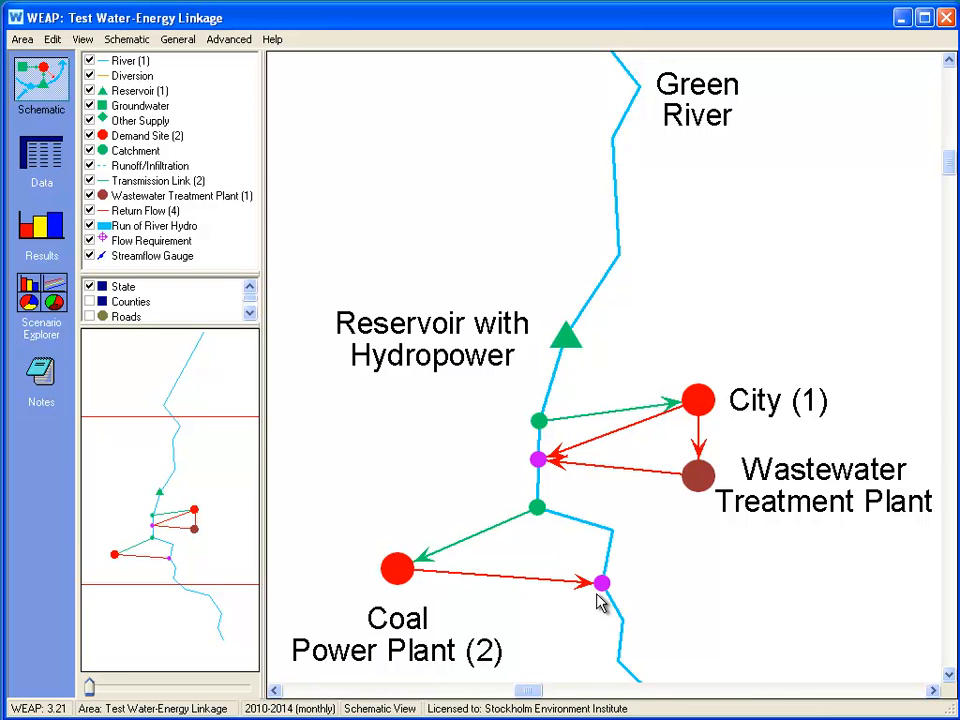
- Open WEAP's Data view and choose the Cooling water demand from LEAP scenario
{"action": "left_click", "coordinate": [41, 160]}
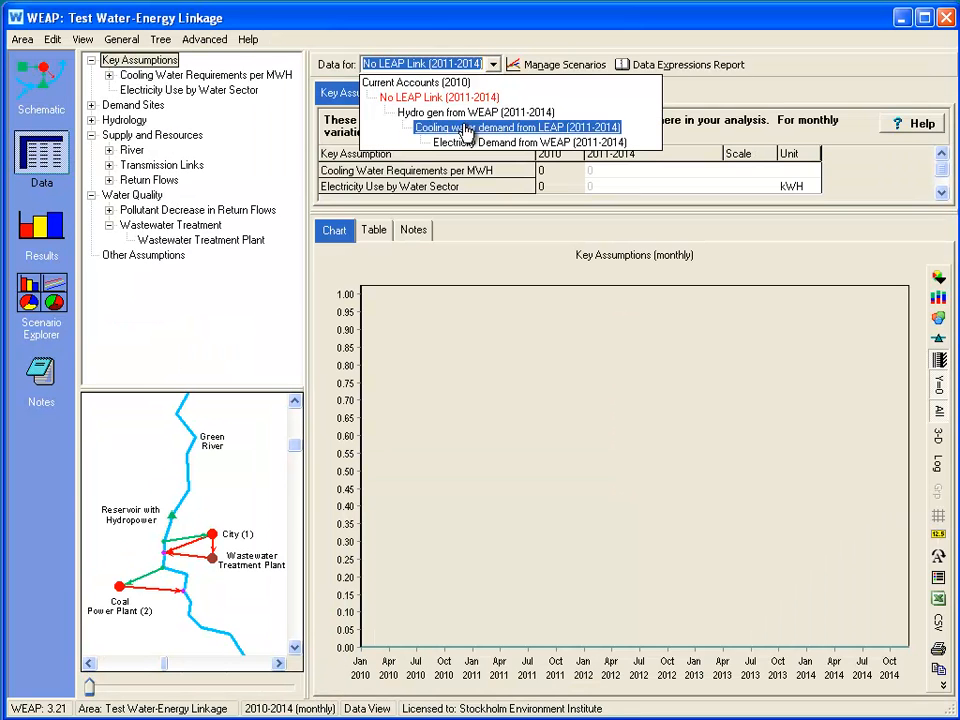
{"action": "left_click", "coordinate": [515, 127]}
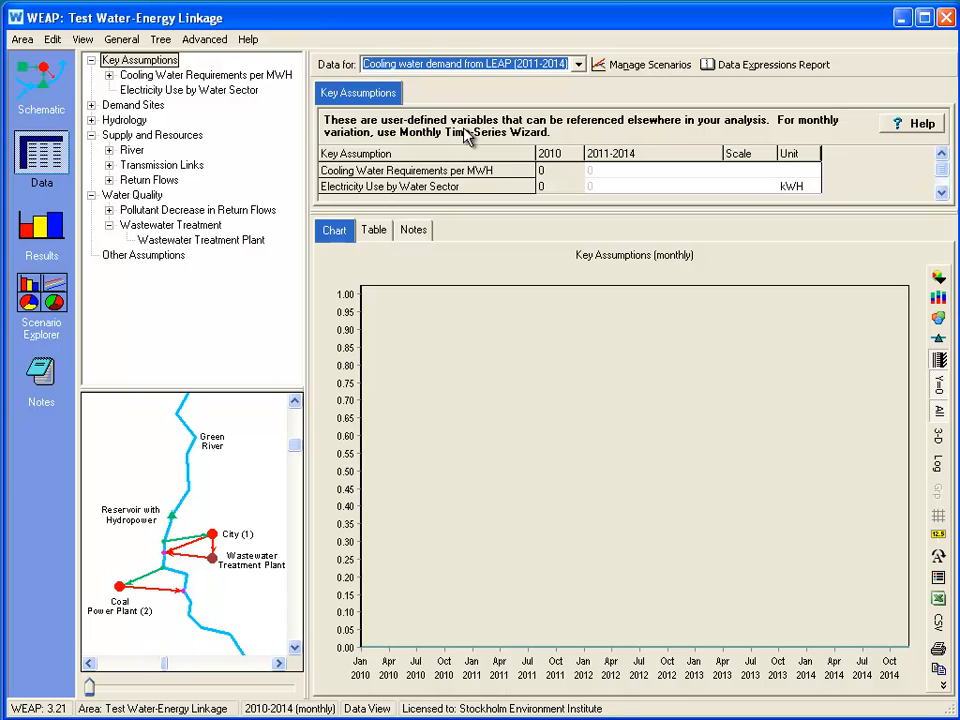
{"action": "mouse_move", "coordinate": [447, 135]}
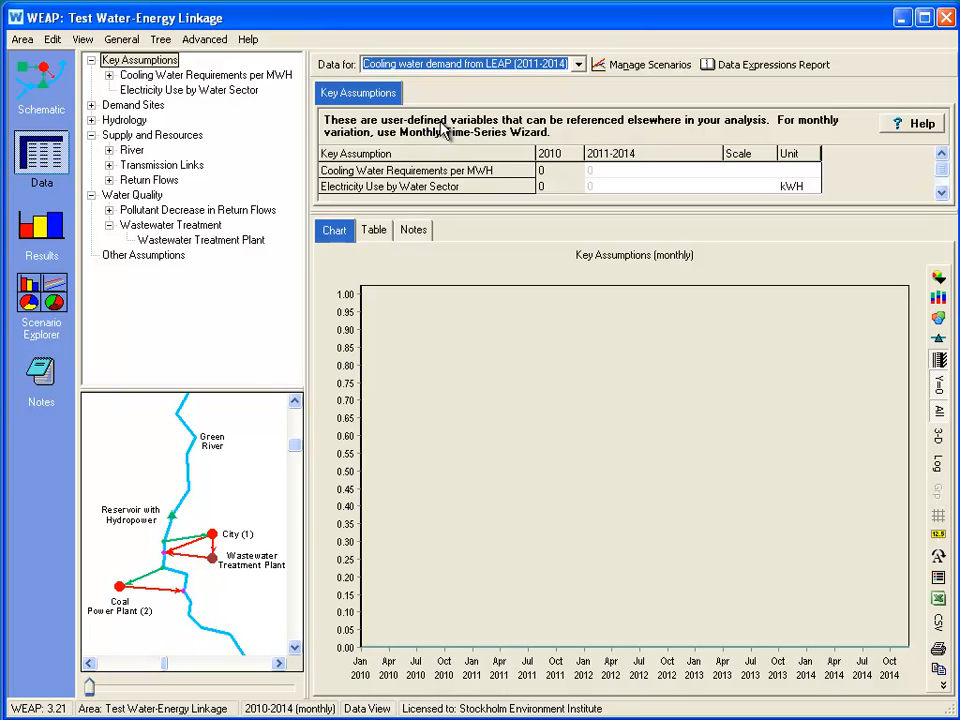
{"action": "mouse_move", "coordinate": [205, 497]}
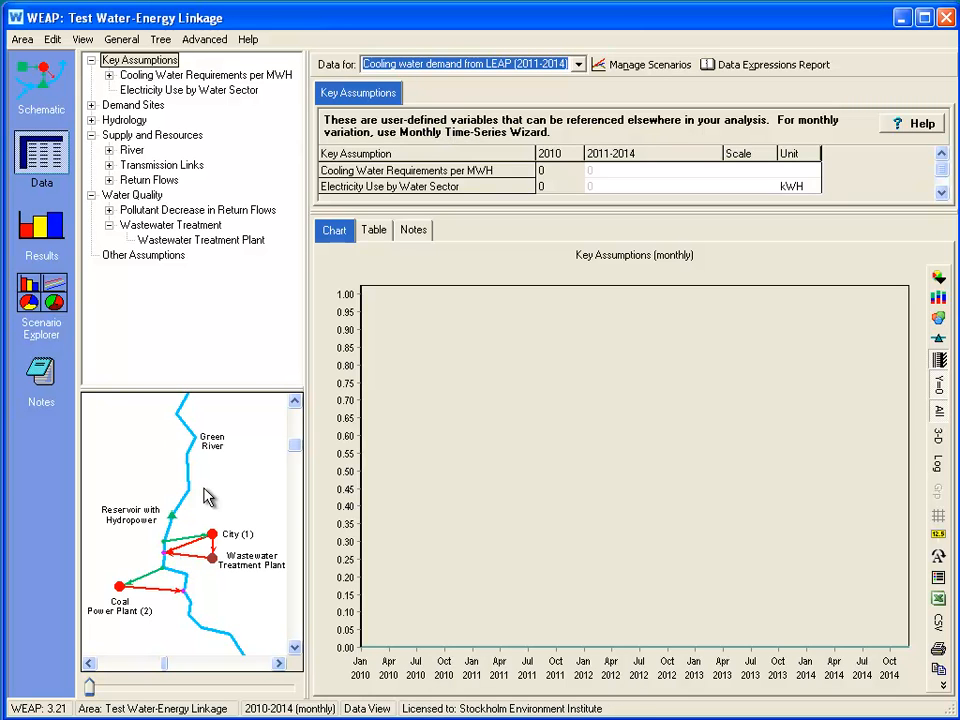
{"action": "mouse_move", "coordinate": [240, 452]}
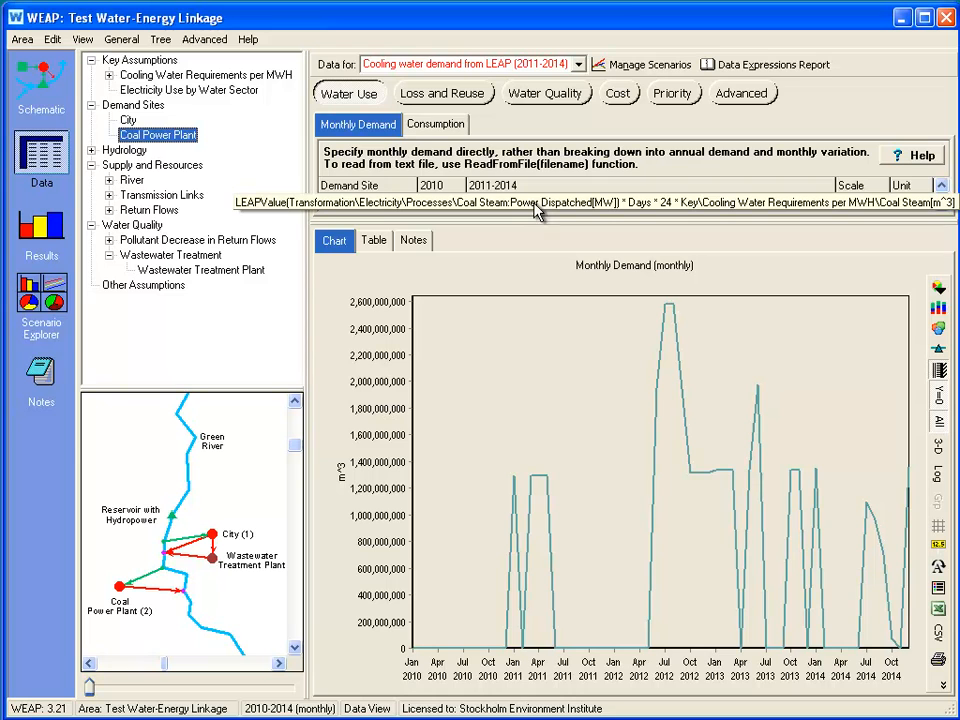
{"action": "mouse_move", "coordinate": [490, 215]}
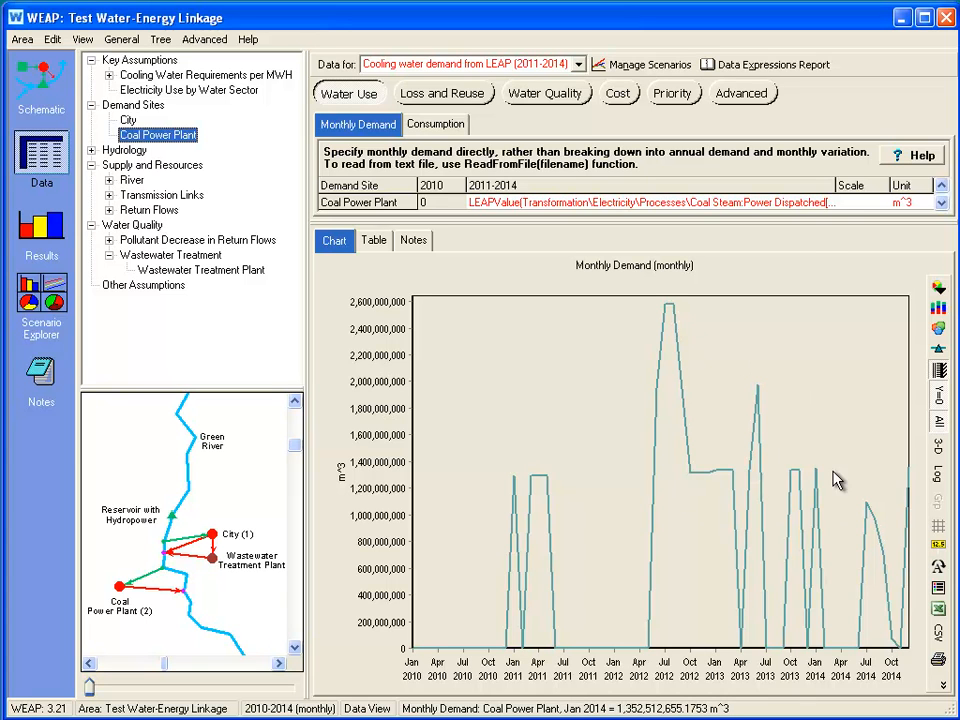
{"action": "mouse_move", "coordinate": [790, 347]}
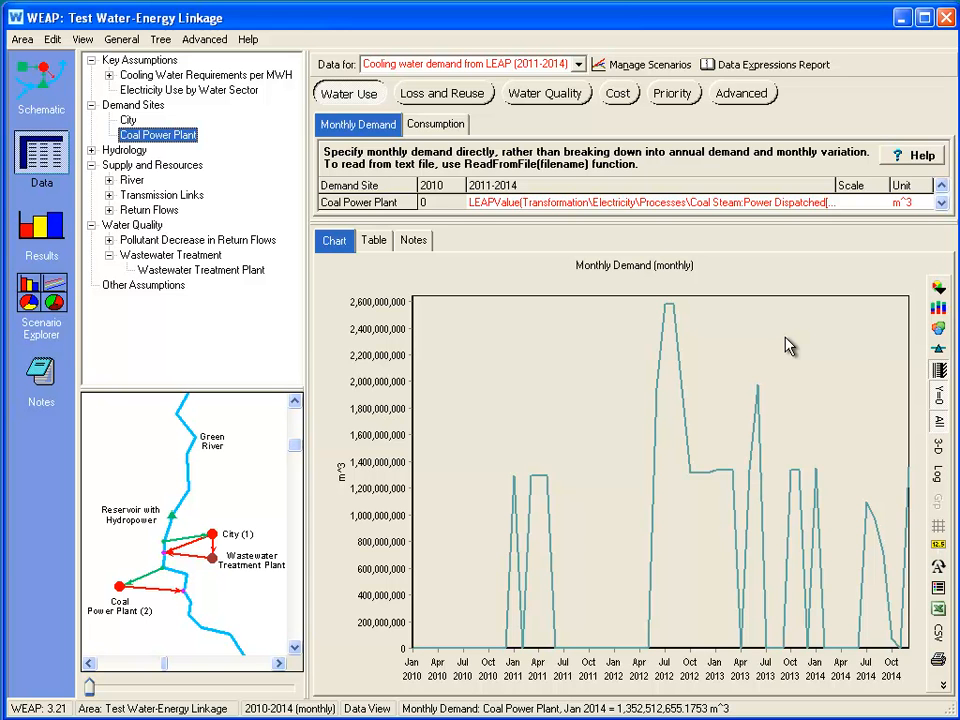
- Go to WEAP Results after reviewing the Coal Power Plant's LEAPValue monthly demand
{"action": "left_click", "coordinate": [41, 225]}
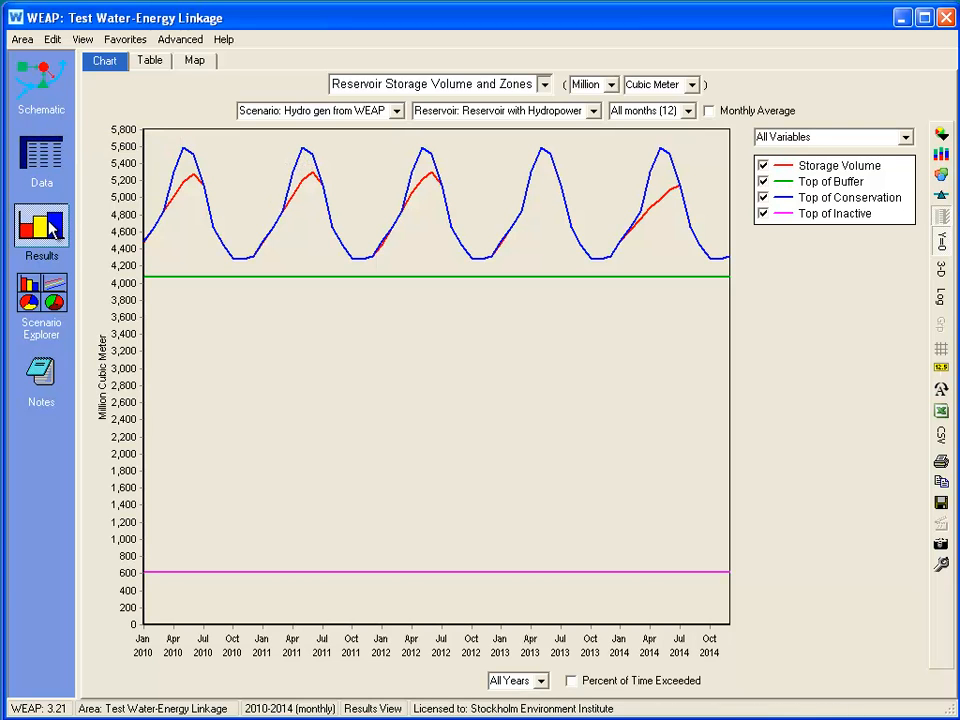
{"action": "mouse_move", "coordinate": [177, 197]}
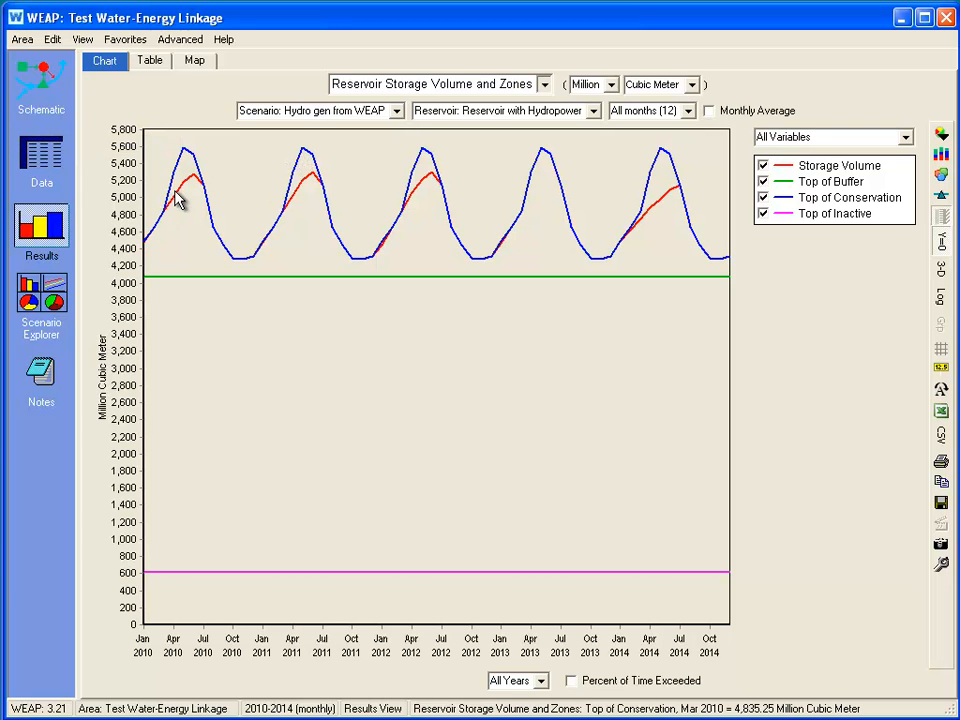
{"action": "mouse_move", "coordinate": [228, 274]}
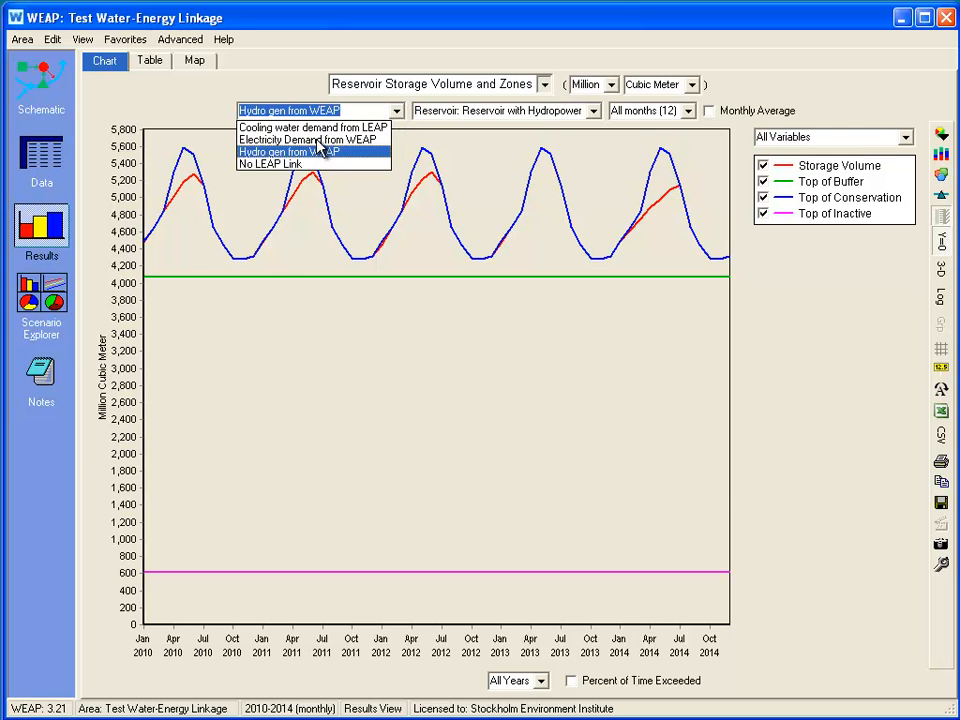
- Chart reservoir storage volume and zones under Cooling water demand from LEAP
{"action": "left_click", "coordinate": [288, 127]}
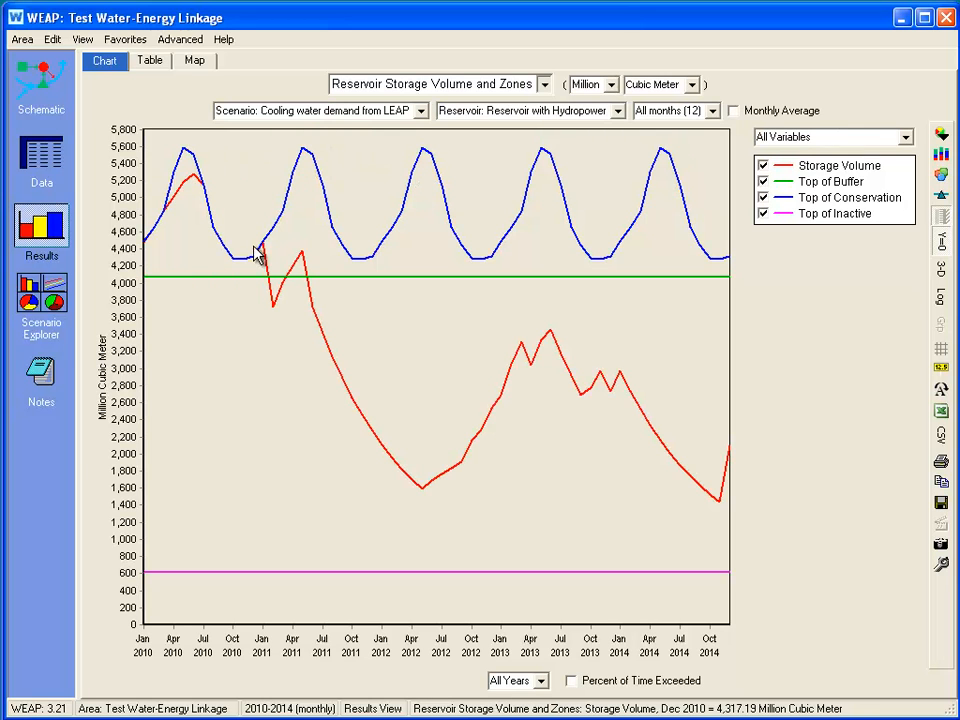
{"action": "mouse_move", "coordinate": [672, 495]}
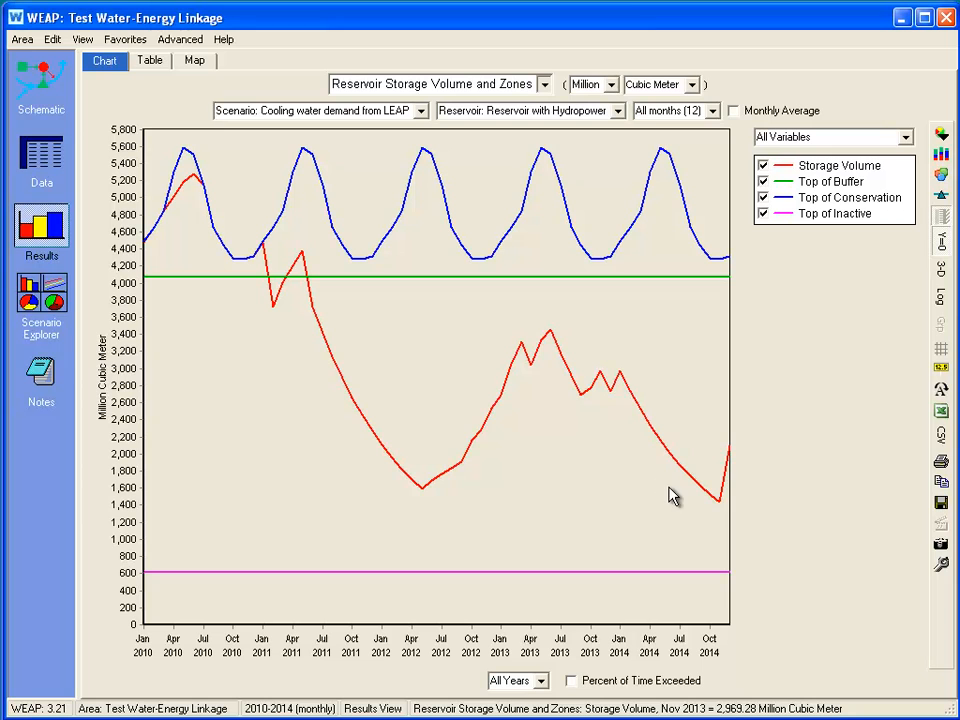
{"action": "mouse_move", "coordinate": [687, 503]}
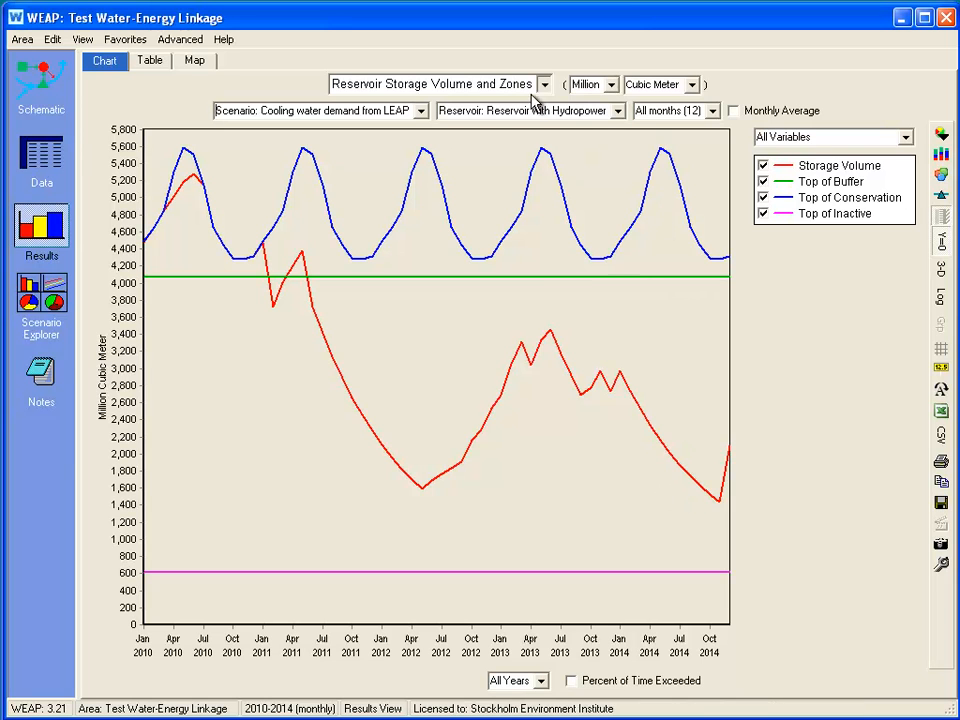
- Chart demand site coverage for City and Coal Power Plant in WEAP
{"action": "left_click", "coordinate": [543, 84]}
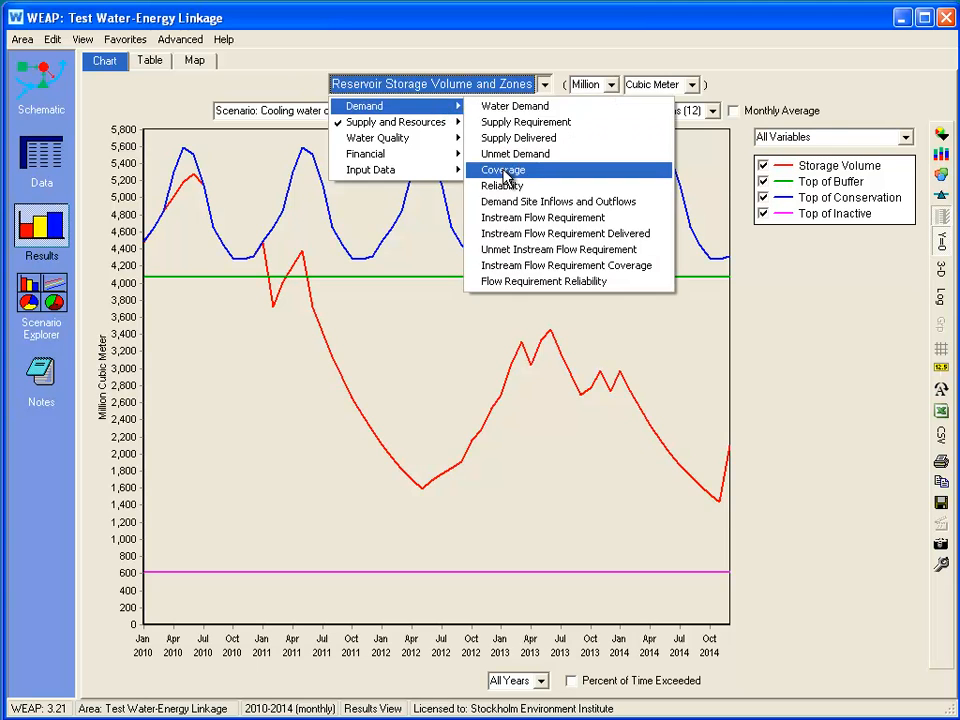
{"action": "left_click", "coordinate": [502, 169]}
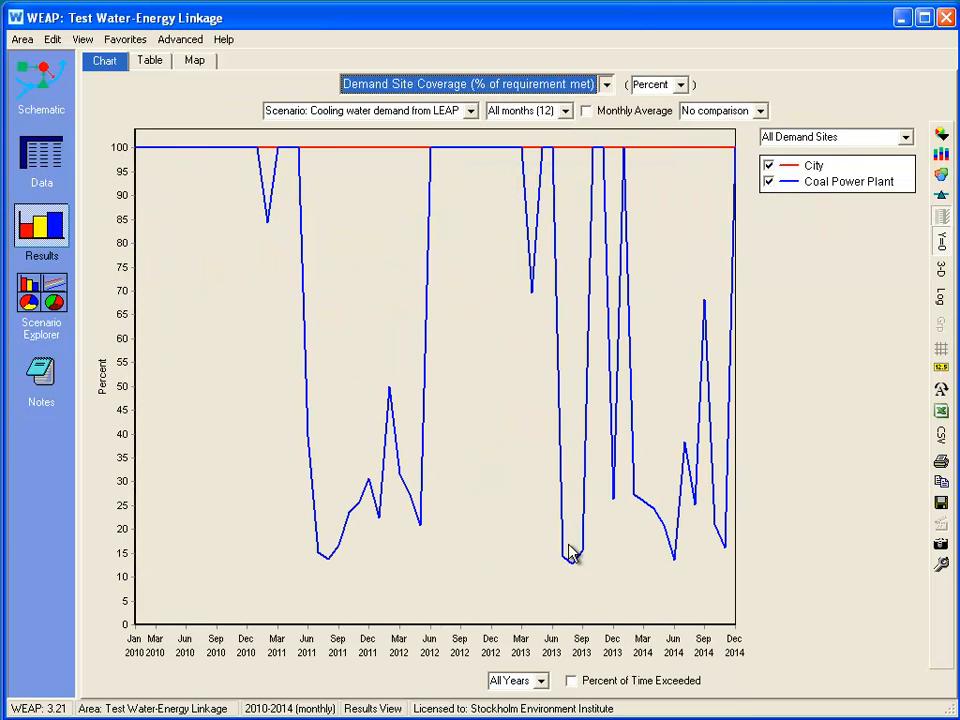
{"action": "mouse_move", "coordinate": [318, 571]}
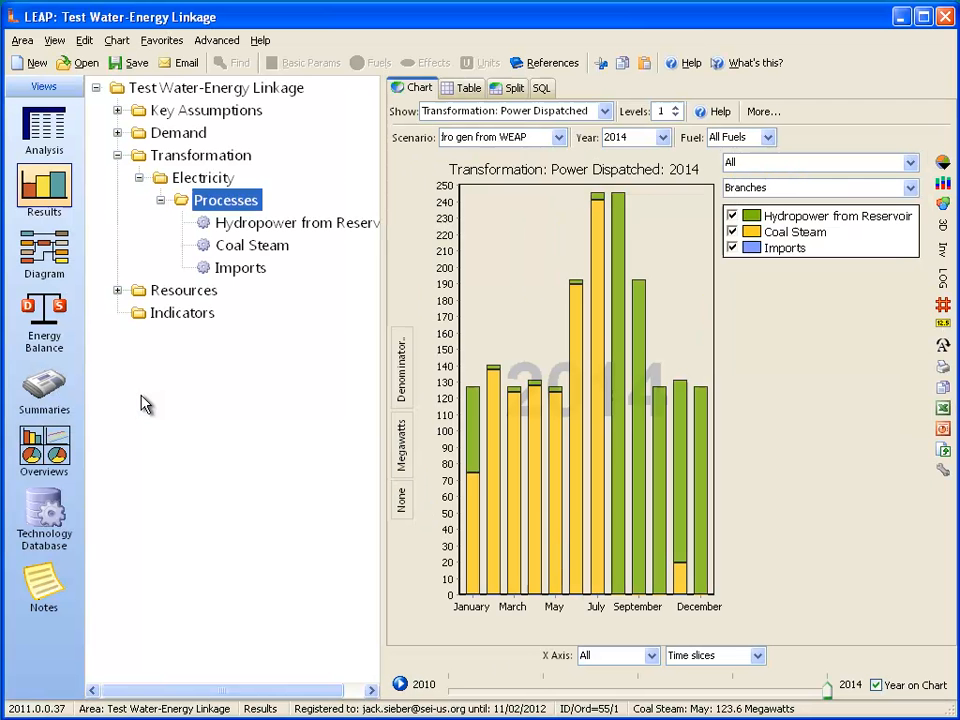
{"action": "mouse_move", "coordinate": [378, 250]}
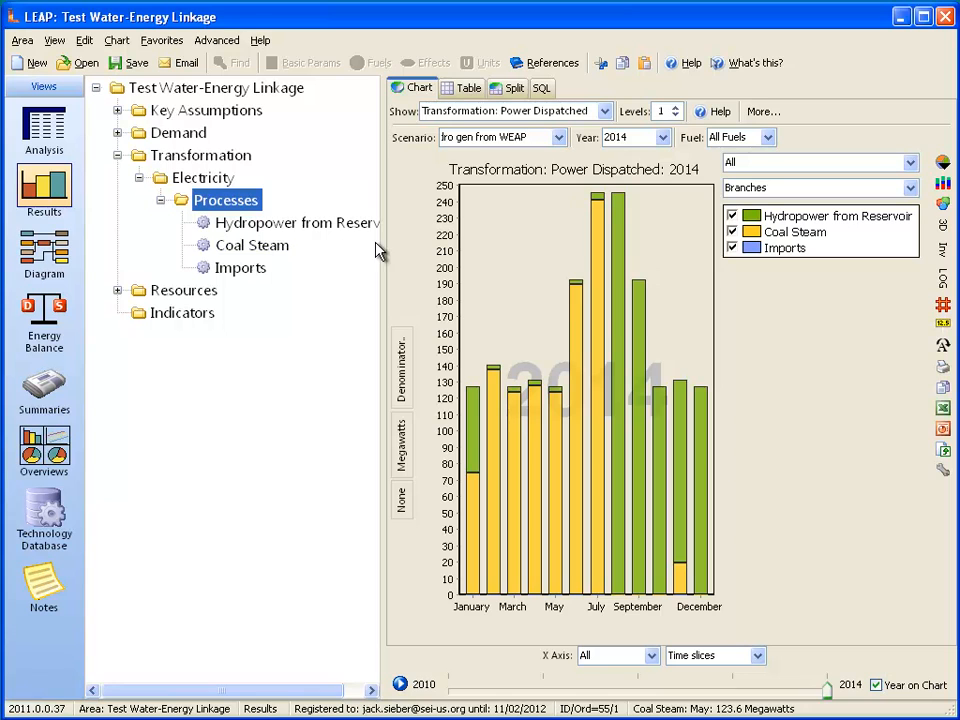
{"action": "mouse_move", "coordinate": [565, 165]}
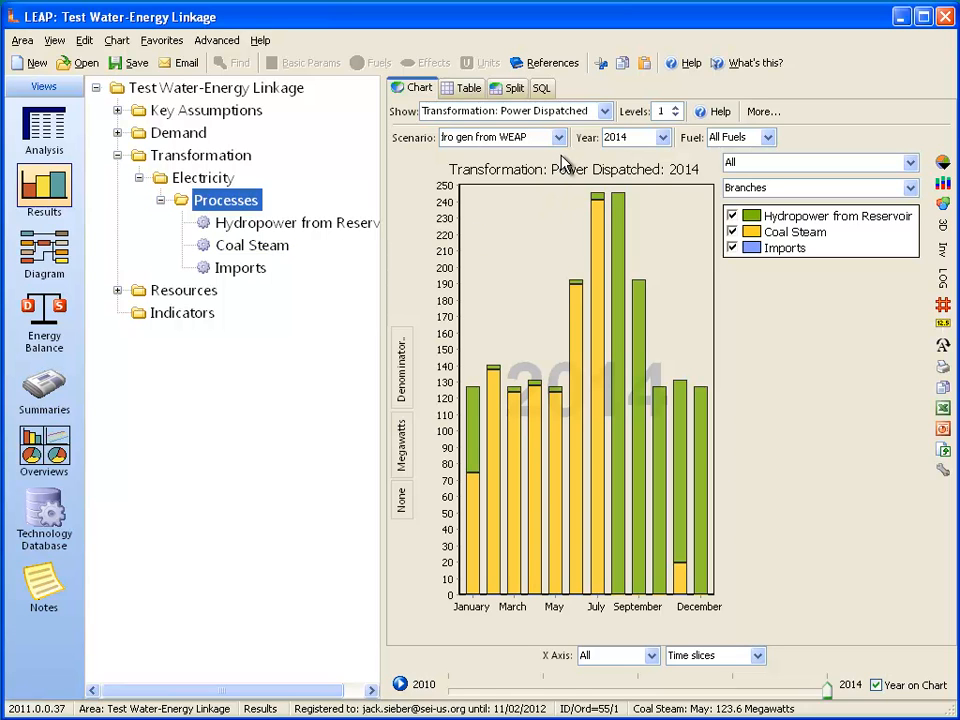
{"action": "mouse_move", "coordinate": [562, 155]}
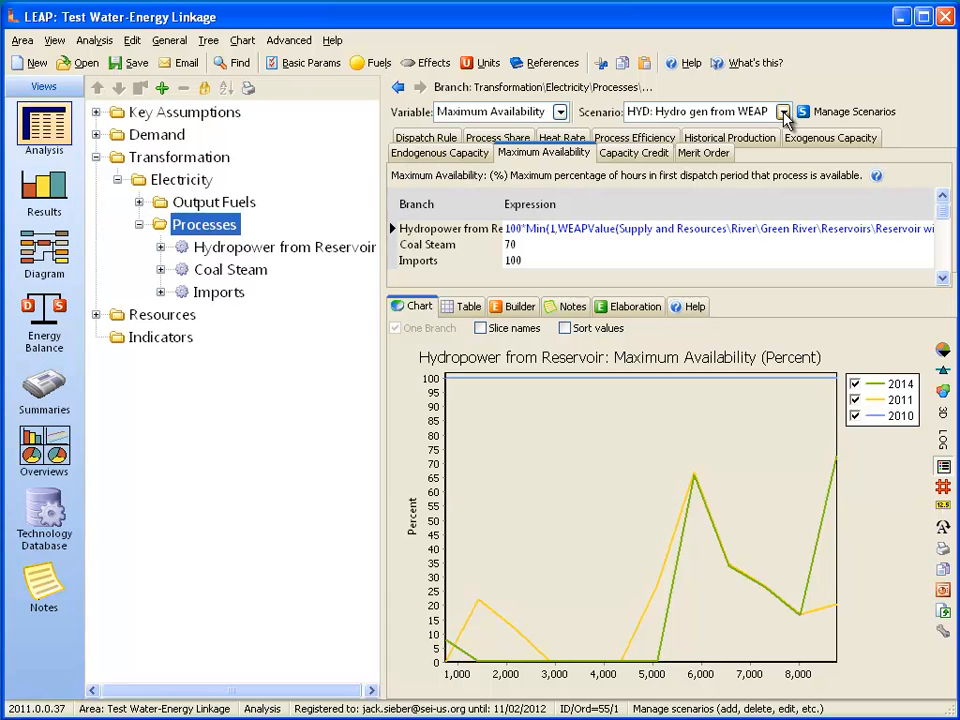
- Under Cooling Water Demand from LEAP, chart Coal Steam maximum availability (0.70 × coverage) with month slice names
{"action": "left_click", "coordinate": [784, 111]}
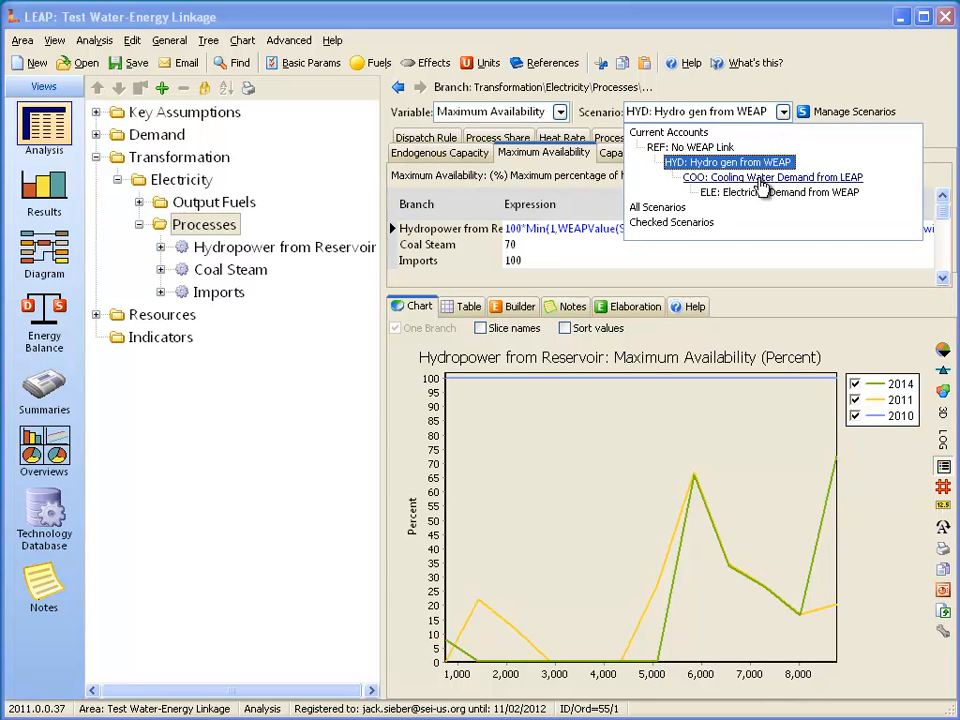
{"action": "left_click", "coordinate": [772, 177]}
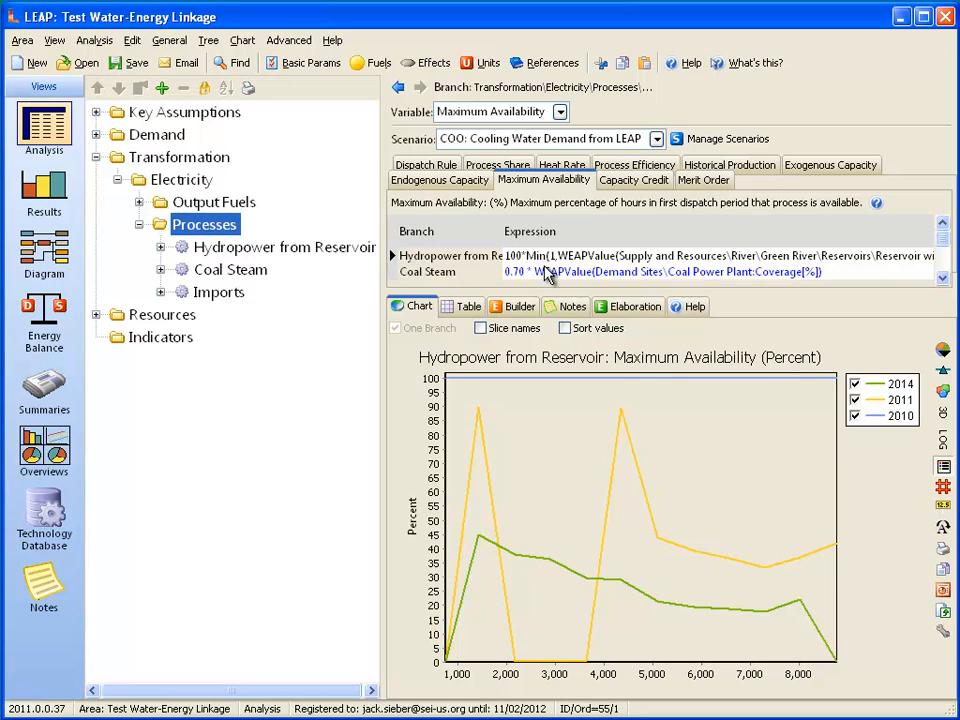
{"action": "mouse_move", "coordinate": [552, 280]}
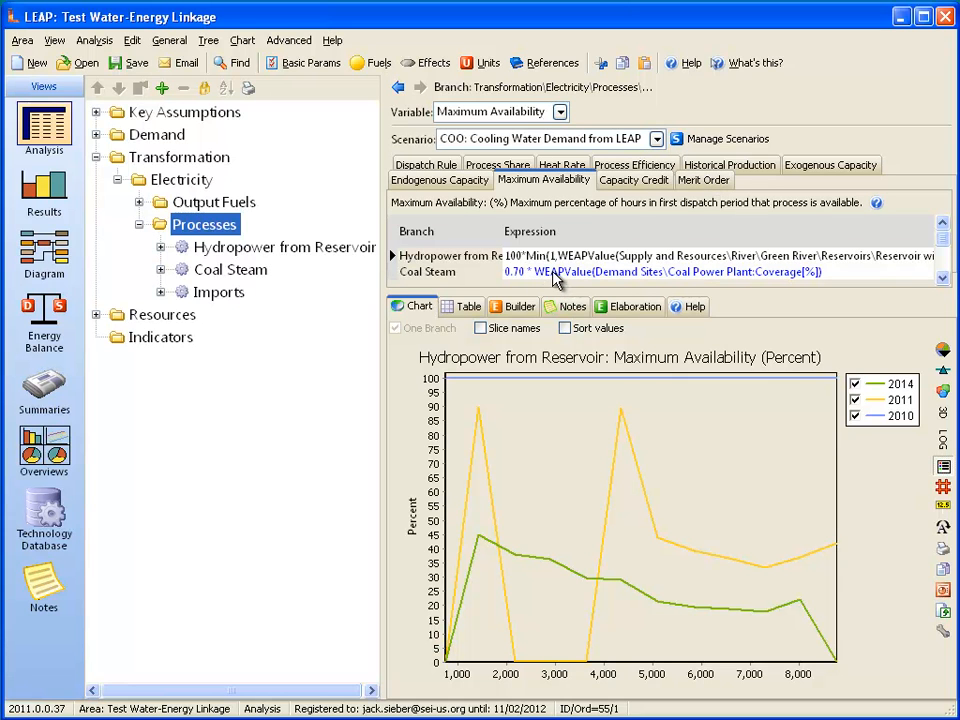
{"action": "left_click", "coordinate": [427, 271]}
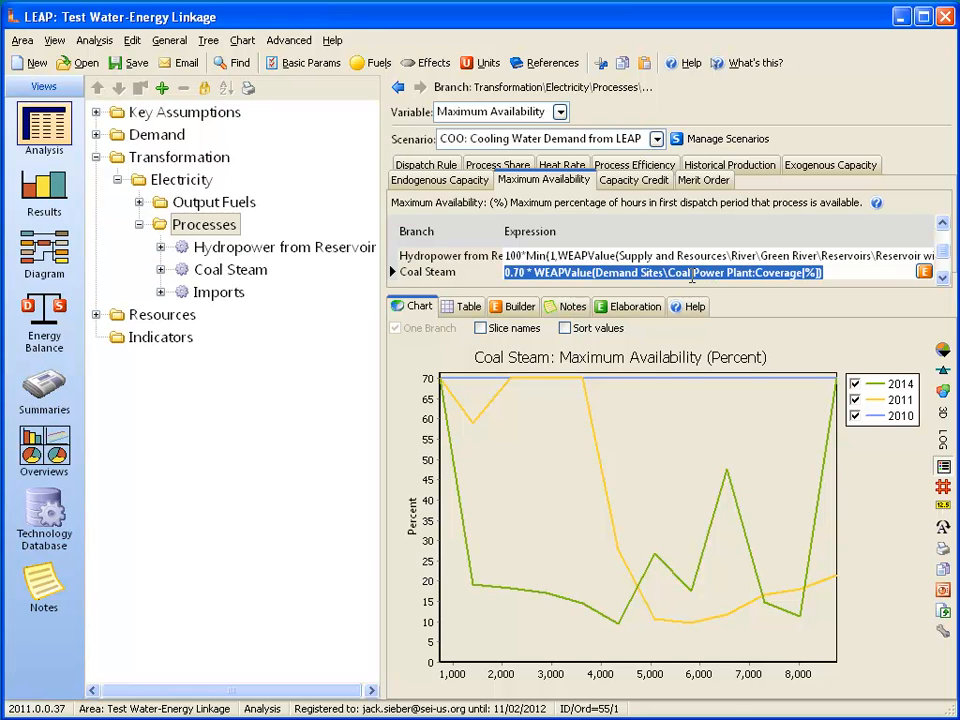
{"action": "mouse_move", "coordinate": [540, 592]}
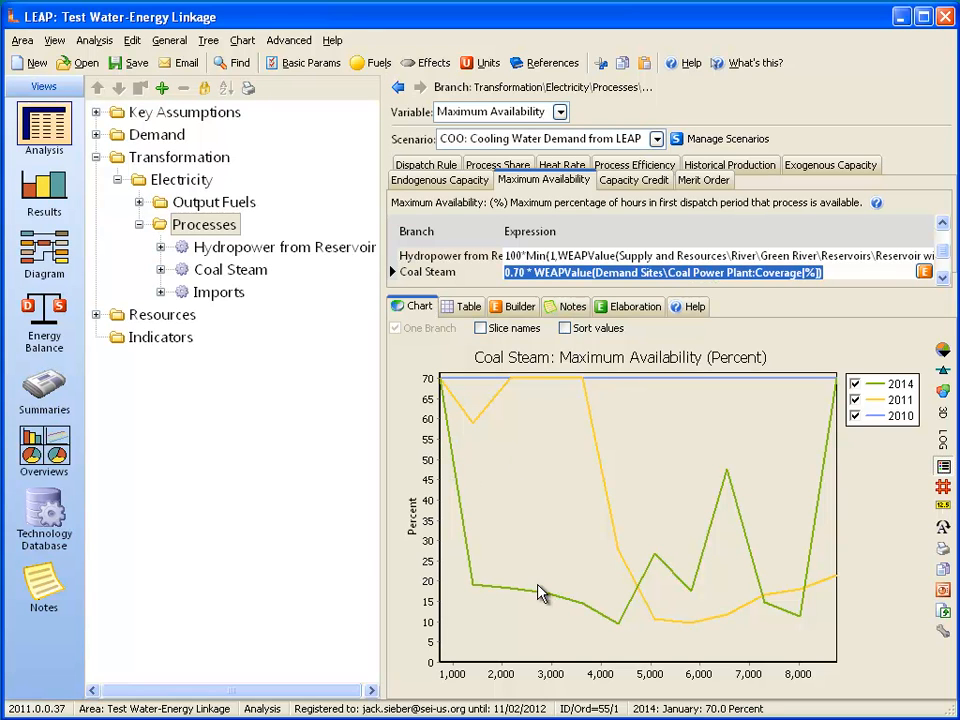
{"action": "left_click", "coordinate": [481, 328]}
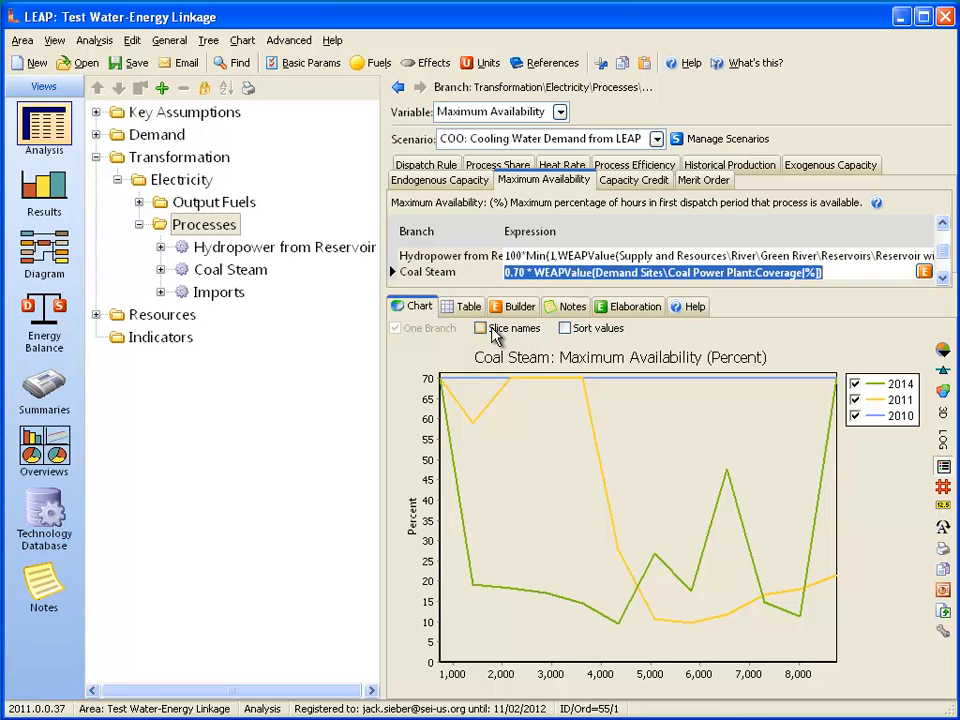
{"action": "left_click", "coordinate": [482, 328]}
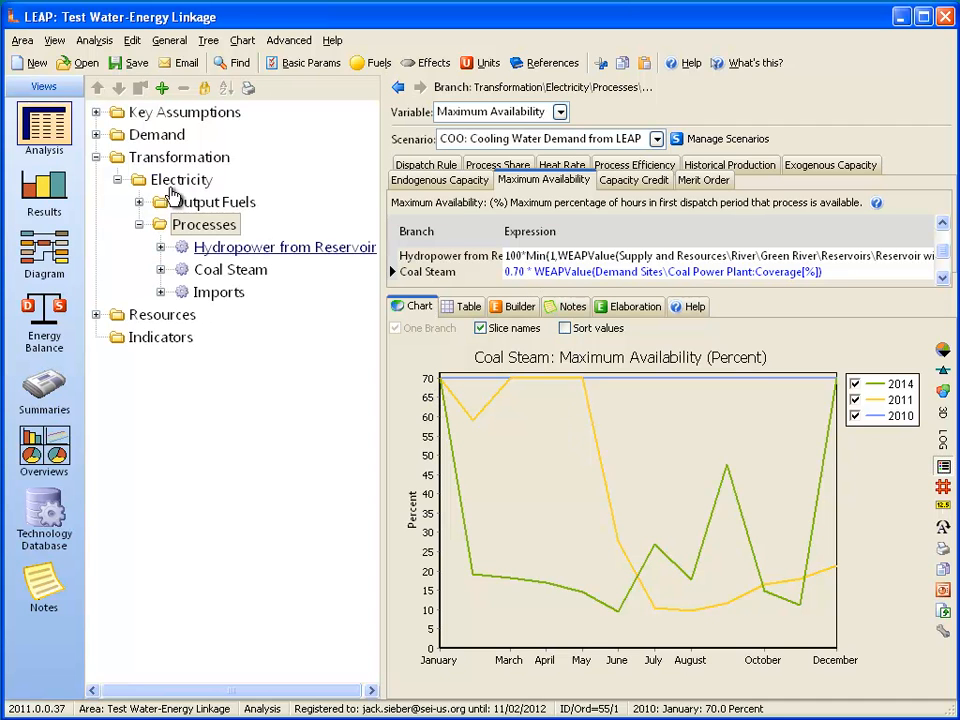
- Show LEAP's 2014 Power Dispatched results for the Cooling Water Demand from LEAP scenario
{"action": "left_click", "coordinate": [43, 190]}
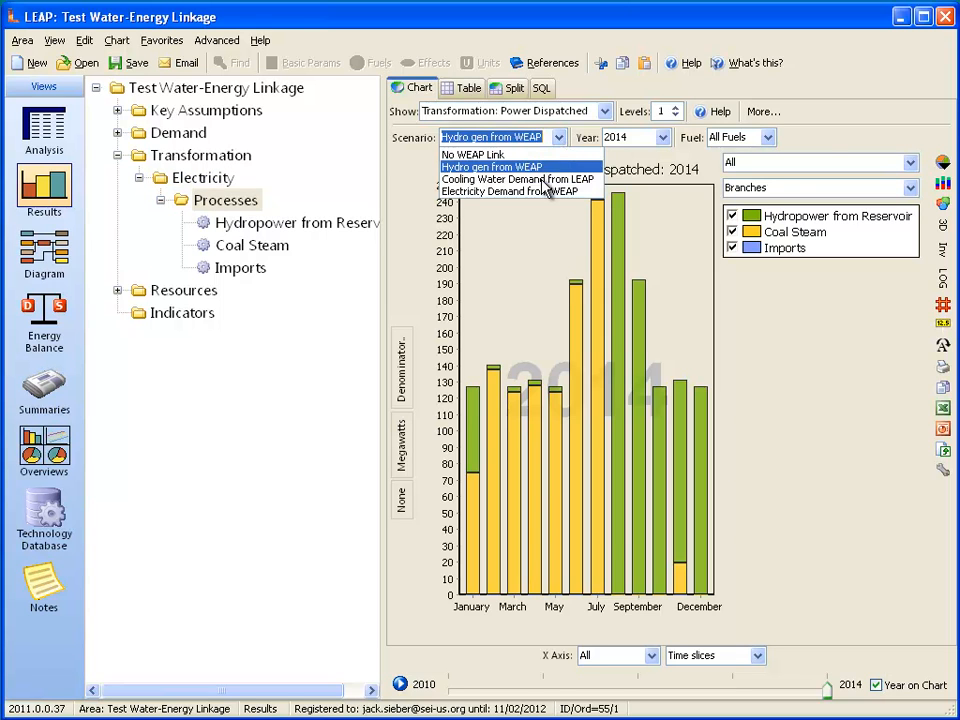
{"action": "left_click", "coordinate": [520, 191]}
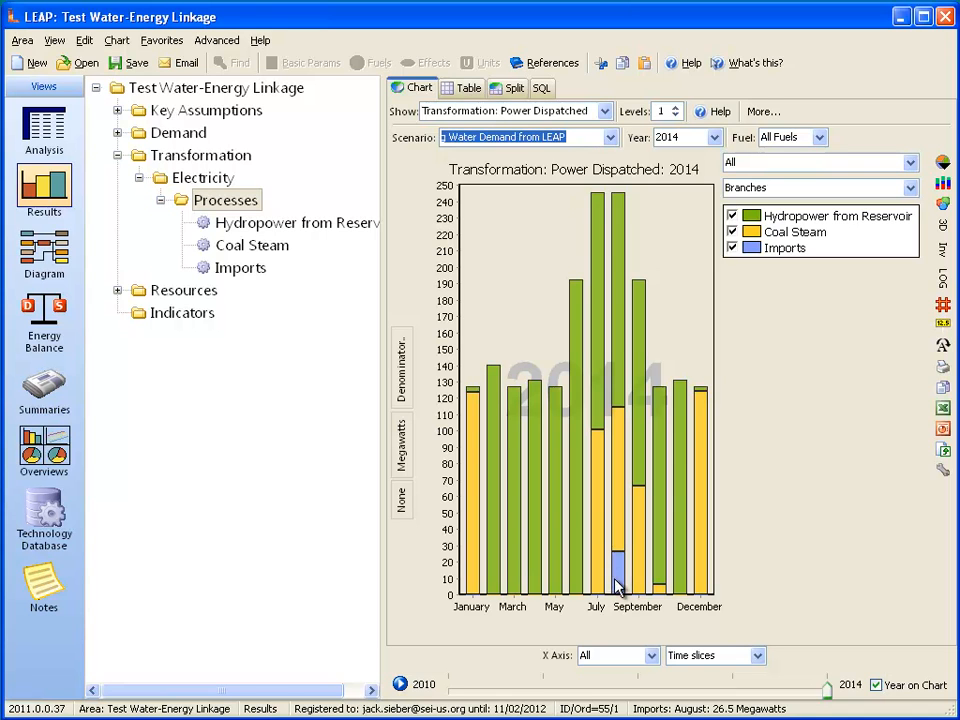
{"action": "mouse_move", "coordinate": [775, 262]}
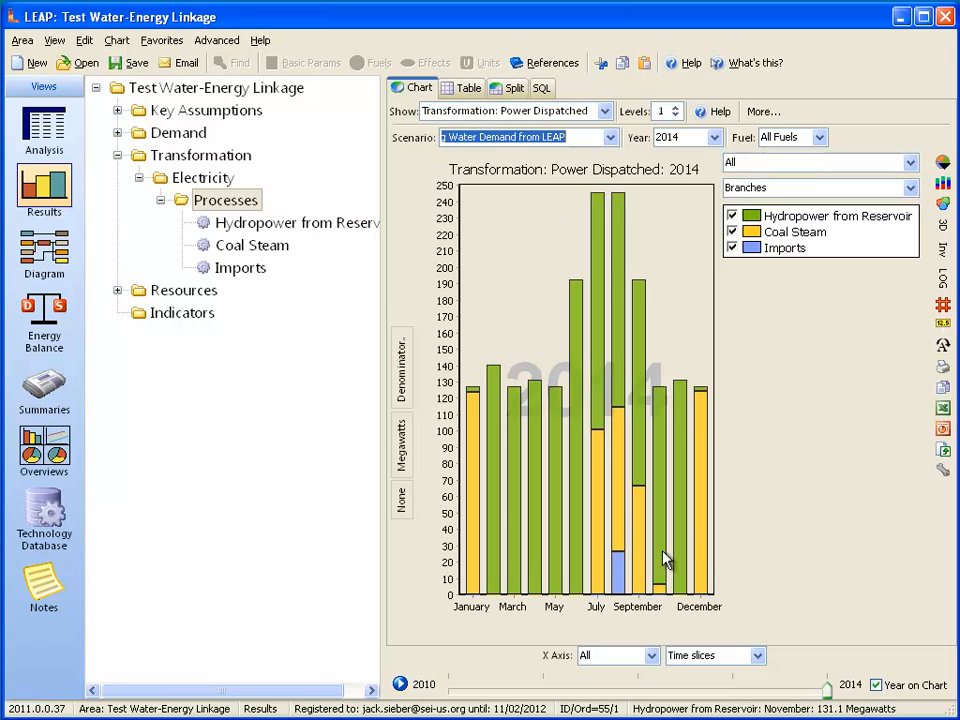
{"action": "mouse_move", "coordinate": [620, 588]}
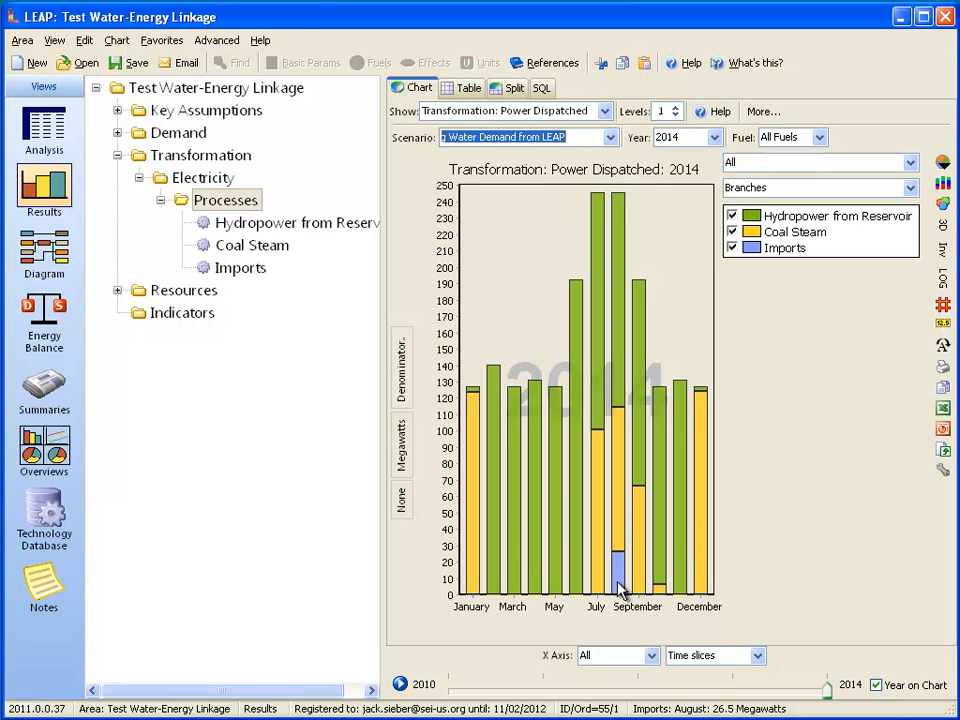
{"action": "mouse_move", "coordinate": [618, 557]}
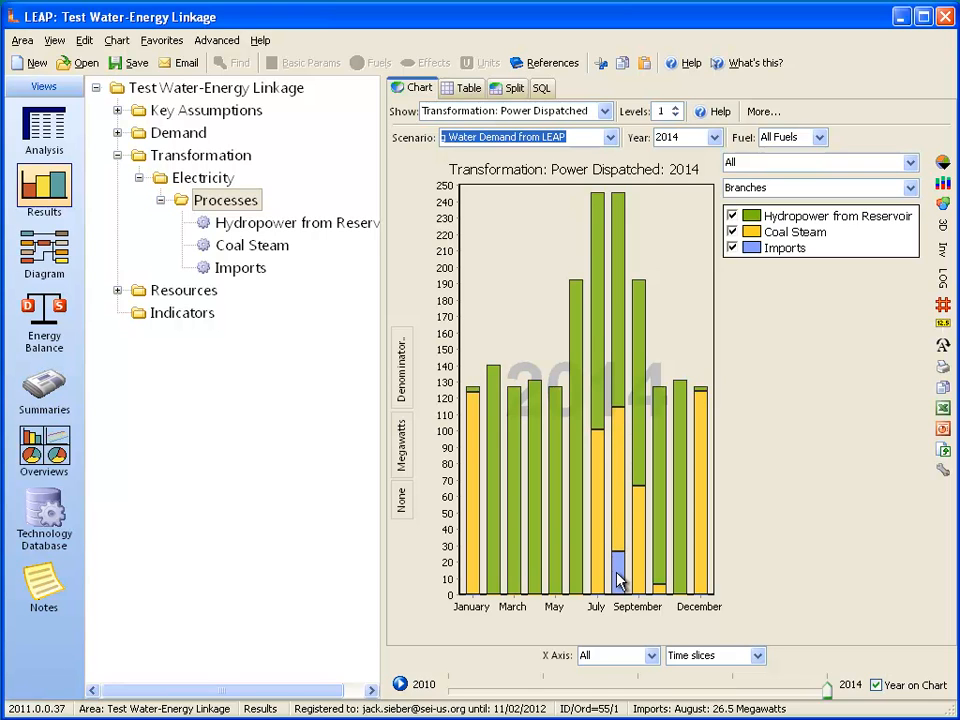
{"action": "mouse_move", "coordinate": [621, 628]}
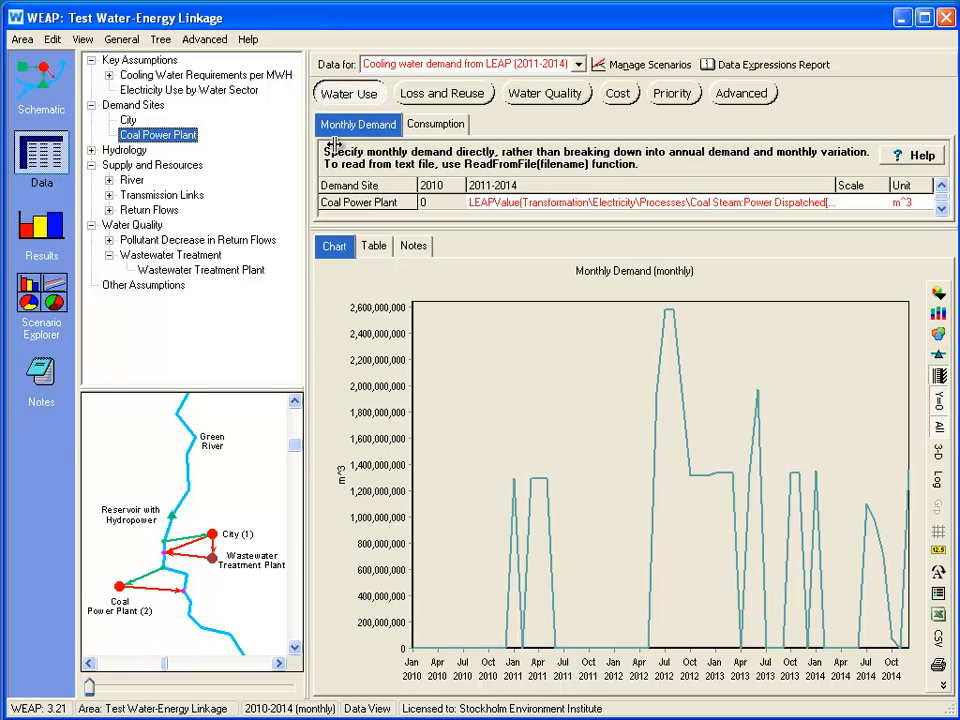
- Show Coal Power Plant monthly demand under the Electricity Demand from WEAP scenario
{"action": "left_click", "coordinate": [578, 64]}
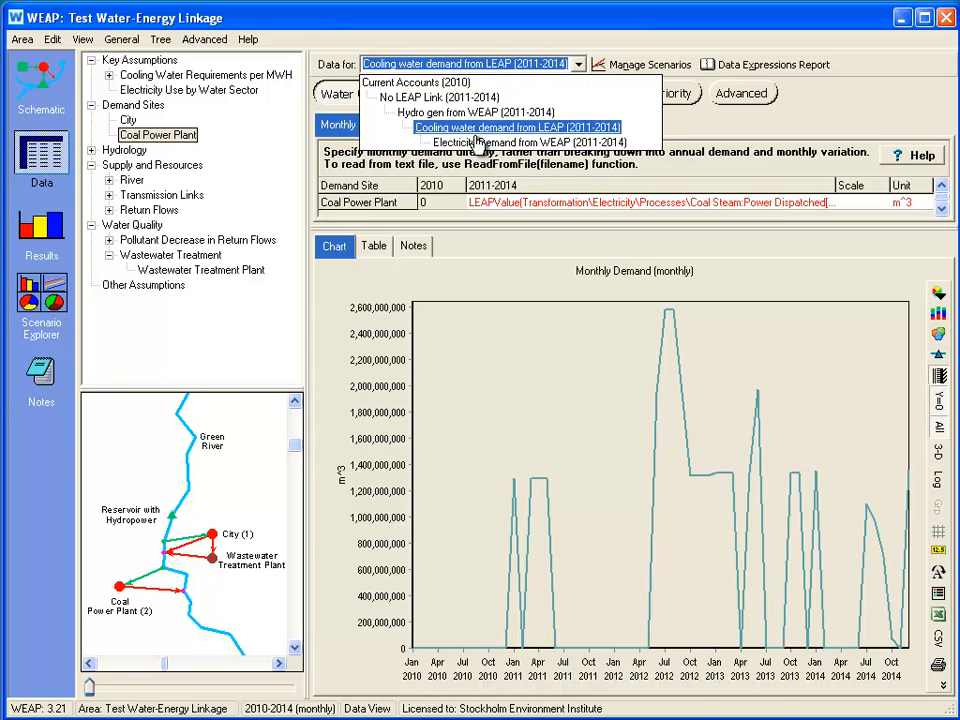
{"action": "left_click", "coordinate": [517, 142]}
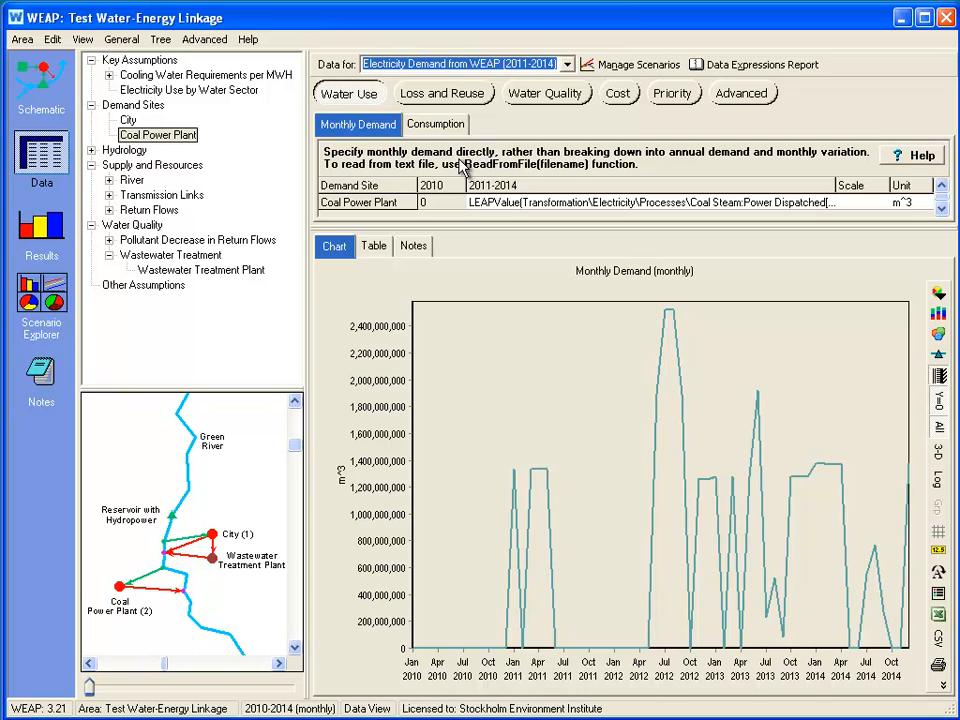
{"action": "mouse_move", "coordinate": [289, 473]}
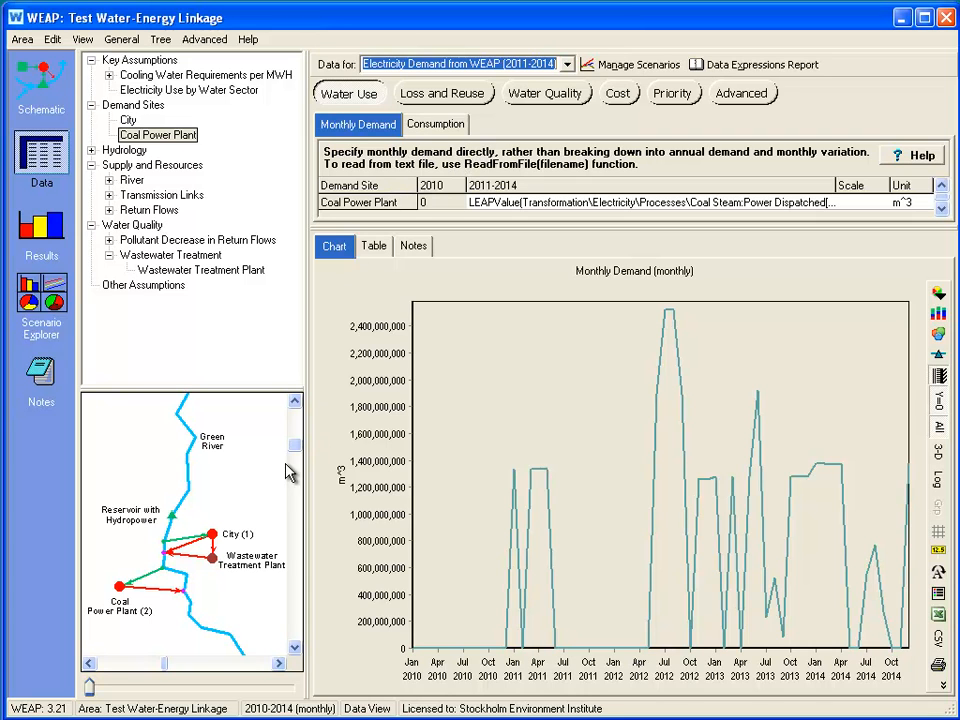
{"action": "mouse_move", "coordinate": [183, 546]}
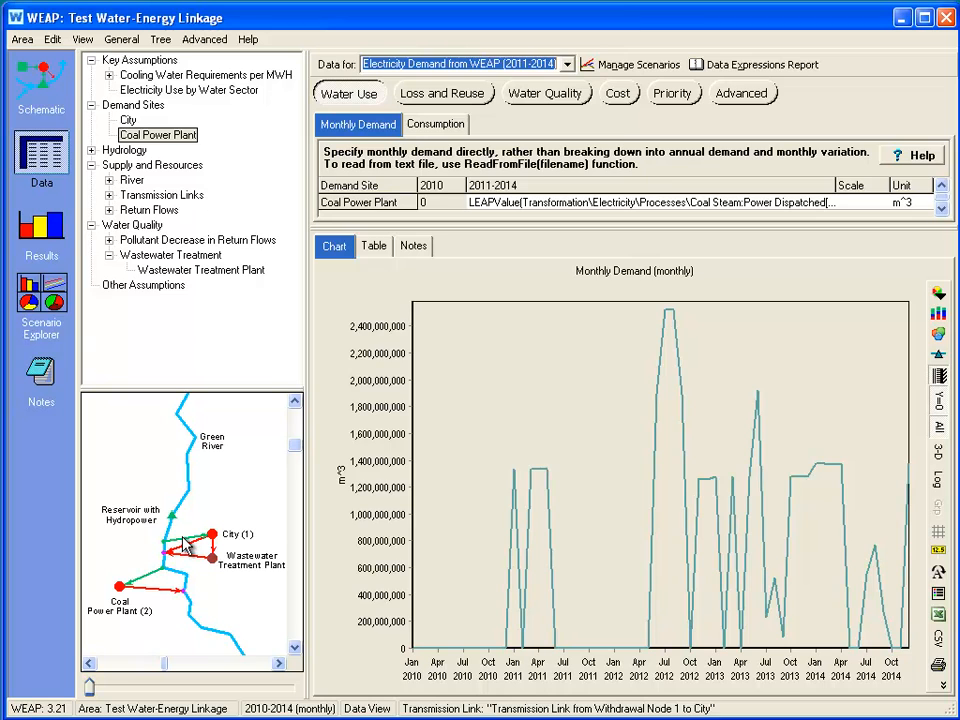
- View the City supply link's Total Electricity: 0.5 kWh/m³ times flow, about 1.9 million kWh
{"action": "left_click", "coordinate": [208, 224]}
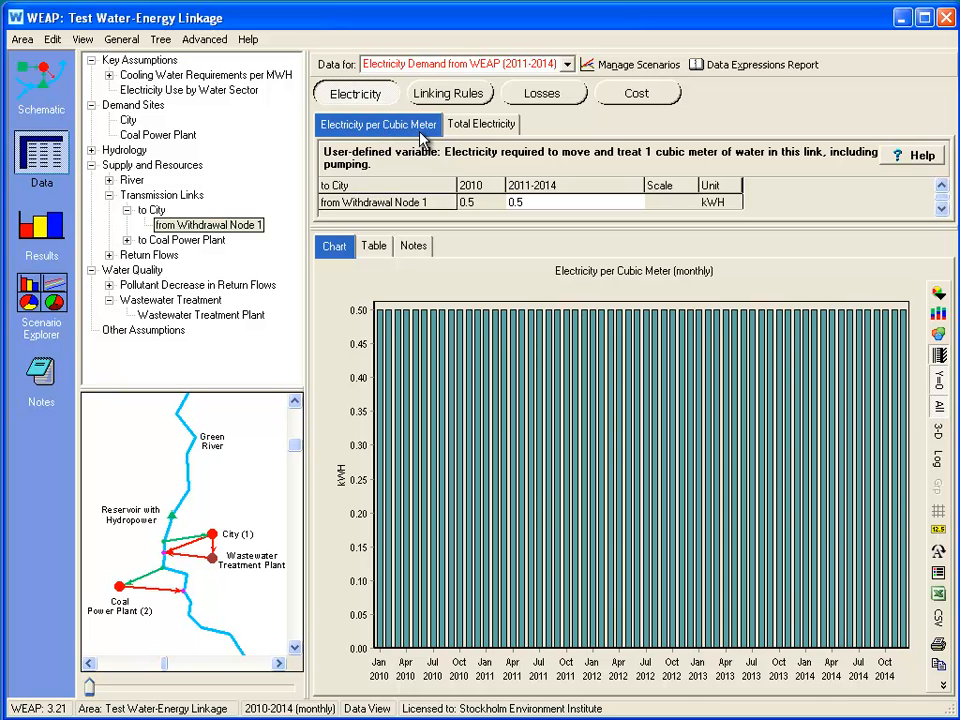
{"action": "mouse_move", "coordinate": [548, 165]}
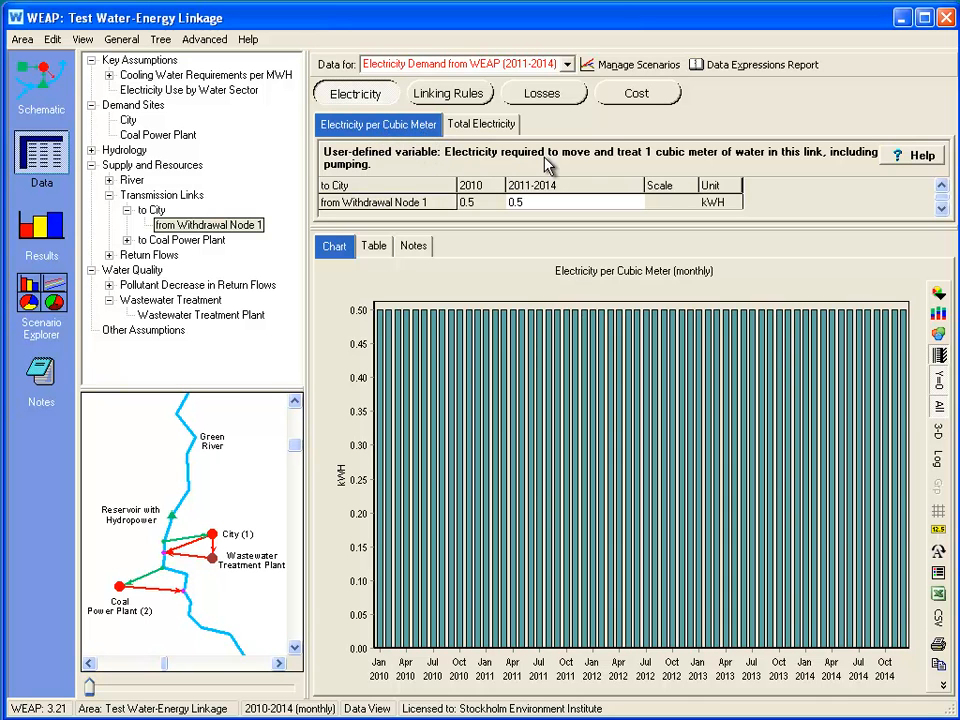
{"action": "mouse_move", "coordinate": [690, 170]}
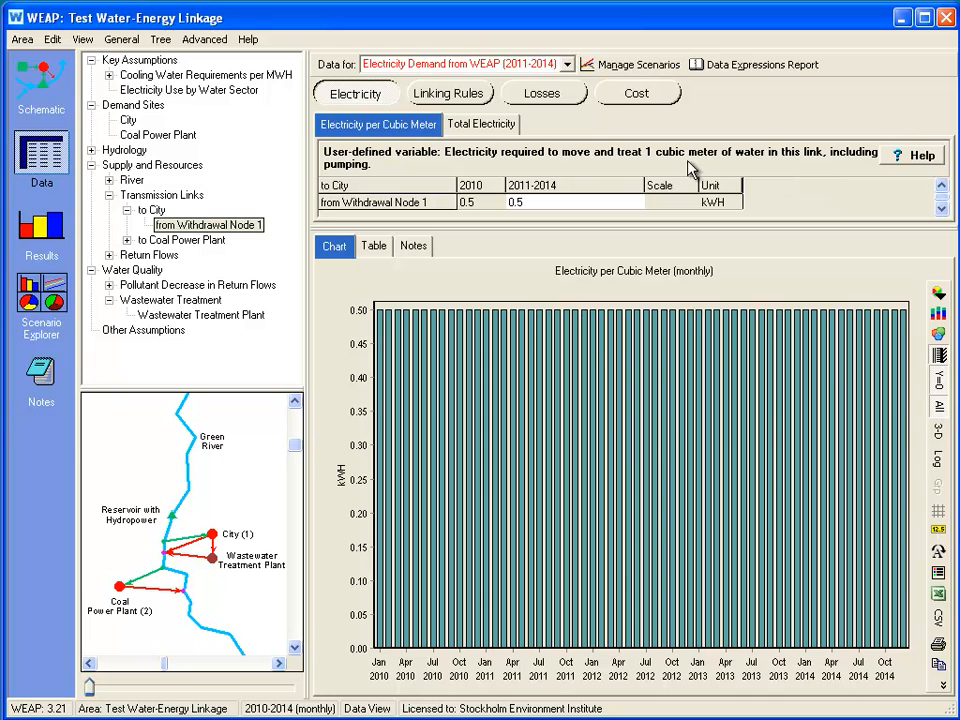
{"action": "mouse_move", "coordinate": [528, 213]}
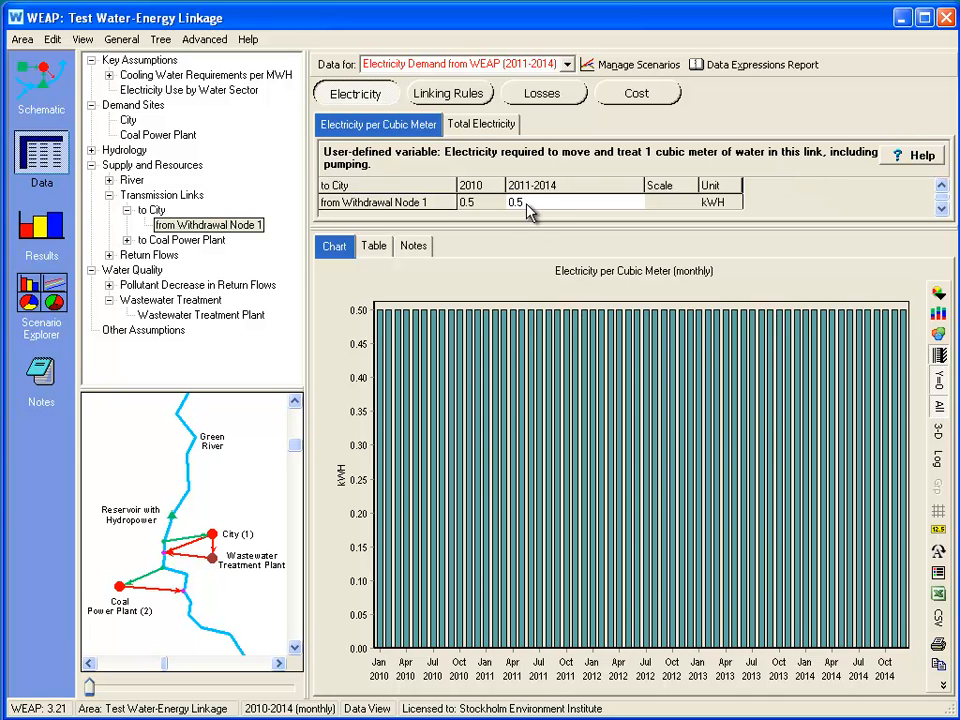
{"action": "left_click", "coordinate": [481, 124]}
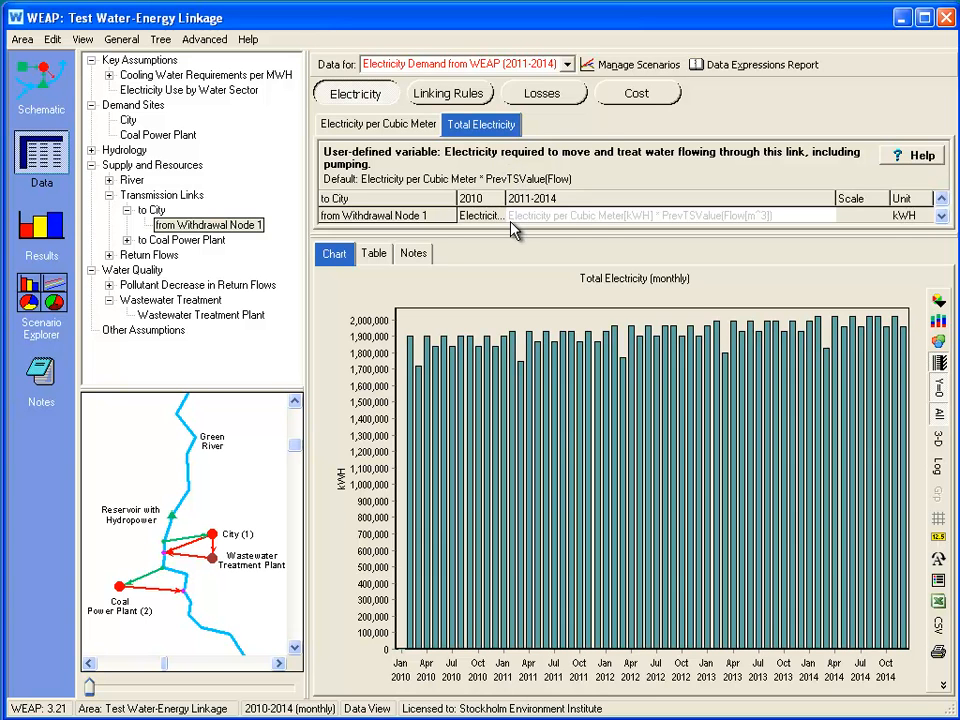
{"action": "mouse_move", "coordinate": [683, 222]}
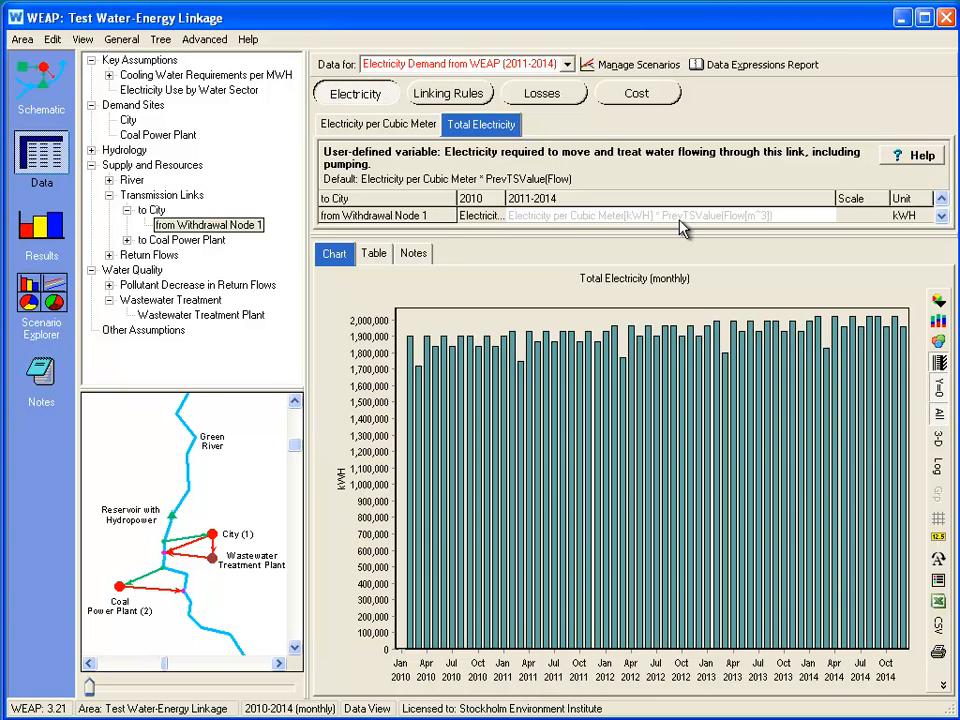
{"action": "mouse_move", "coordinate": [735, 232]}
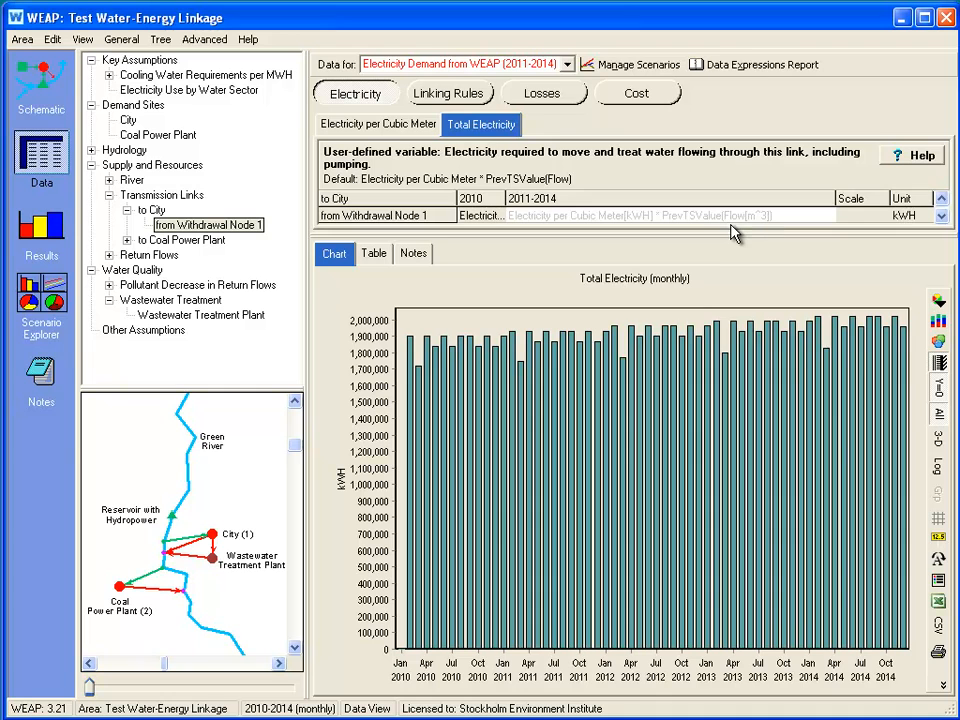
{"action": "mouse_move", "coordinate": [722, 230]}
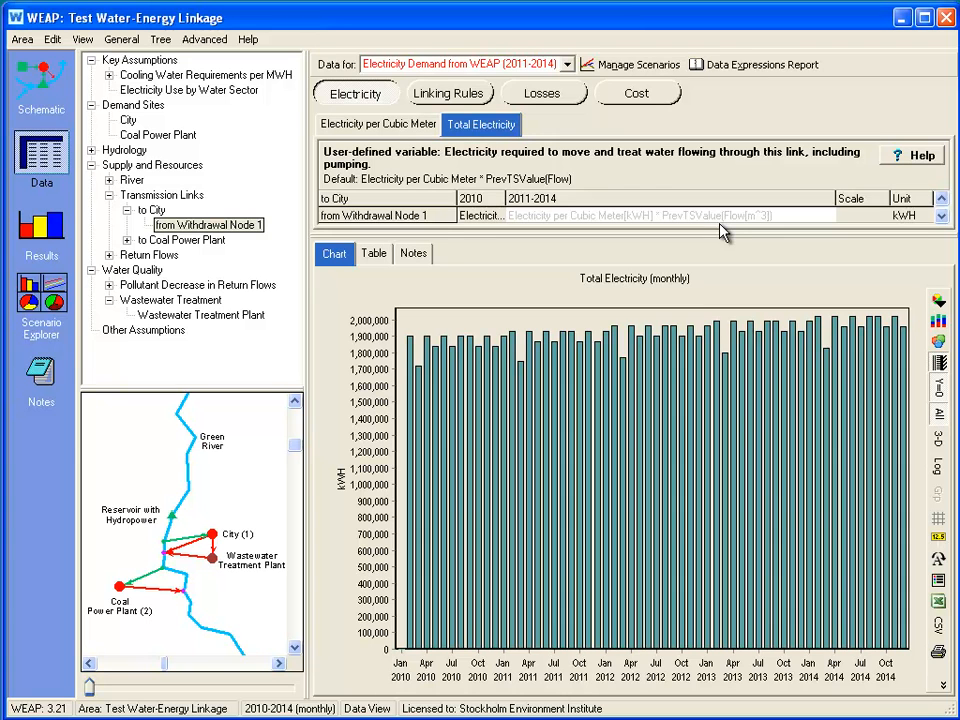
{"action": "mouse_move", "coordinate": [443, 380]}
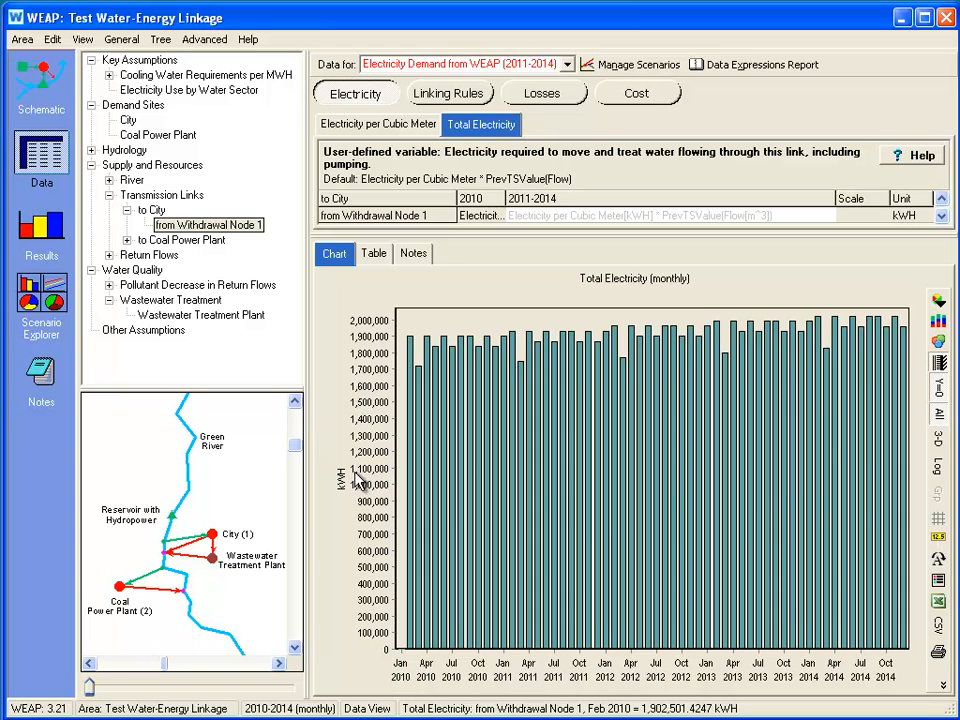
{"action": "mouse_move", "coordinate": [475, 420]}
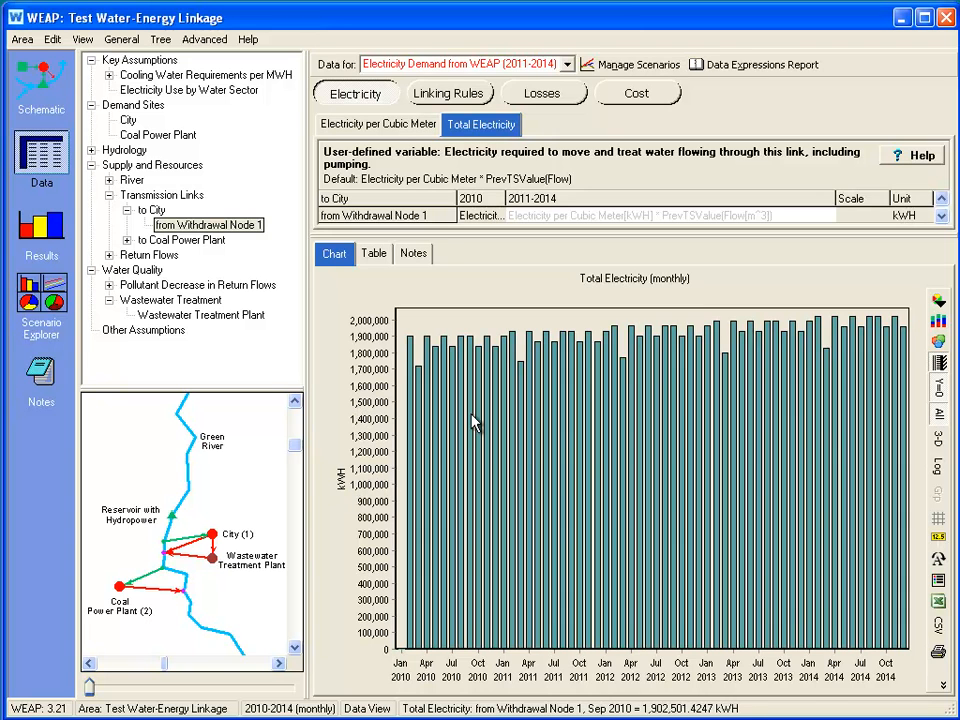
{"action": "mouse_move", "coordinate": [250, 570]}
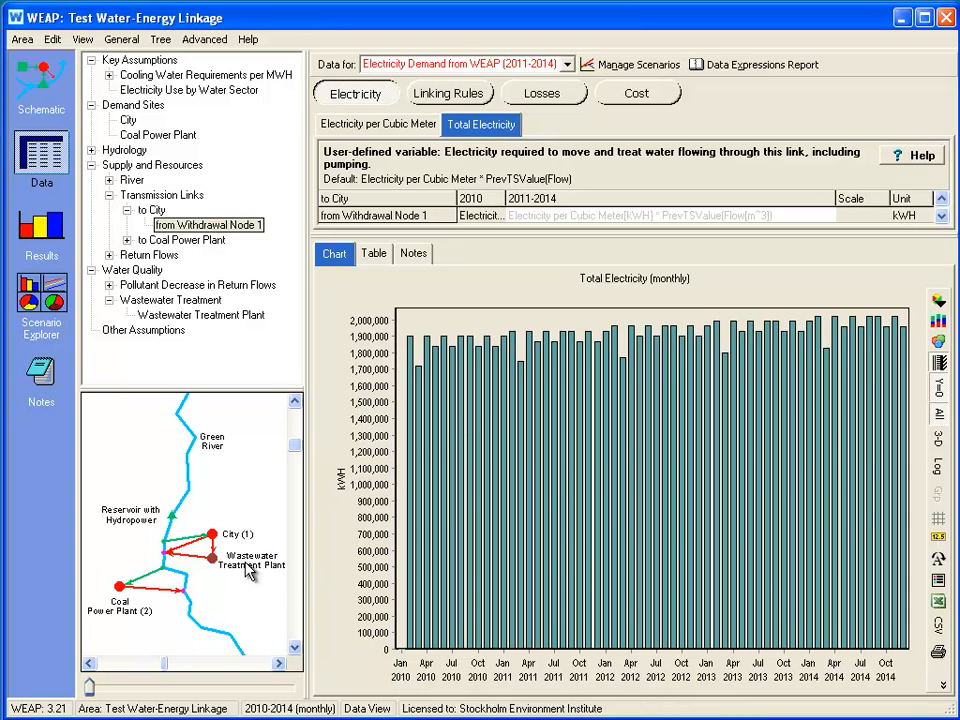
- View Wastewater Treatment Plant Total Electricity, 1 kWh/m³ times inflow
{"action": "left_click", "coordinate": [201, 314]}
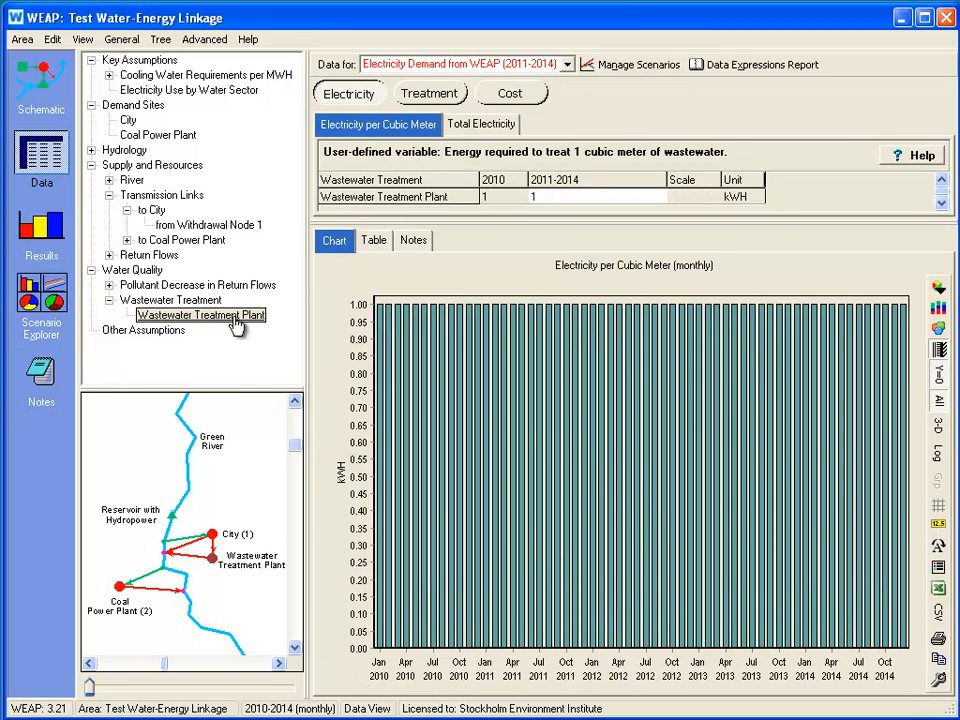
{"action": "left_click", "coordinate": [481, 123]}
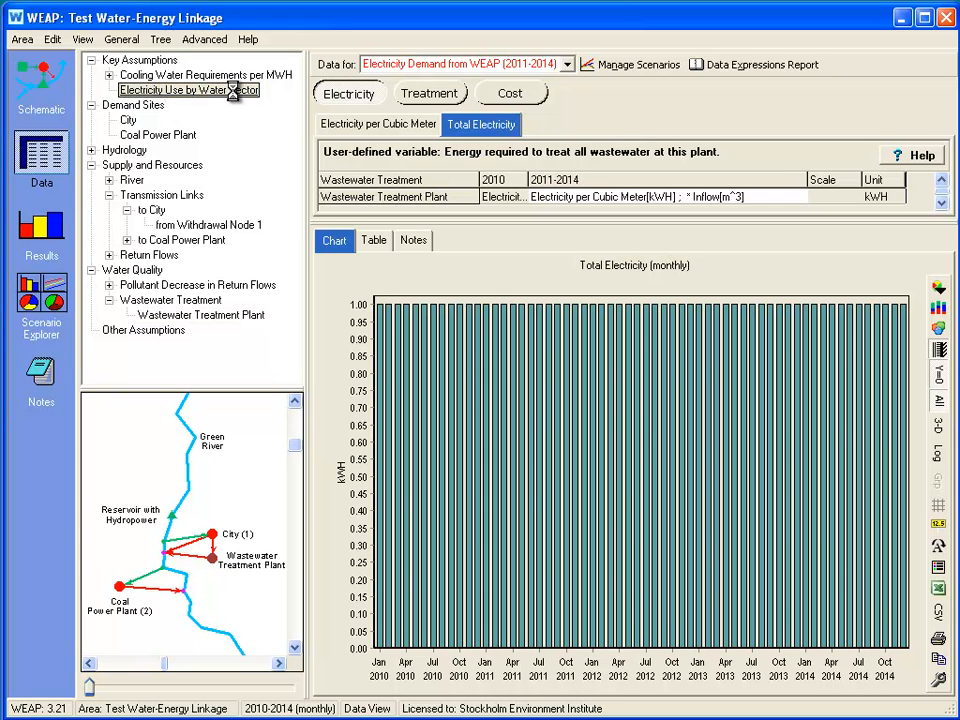
- Inspect the Electricity Use by Water Sector formula: link plus wastewater electricity, times 12
{"action": "left_click", "coordinate": [188, 90]}
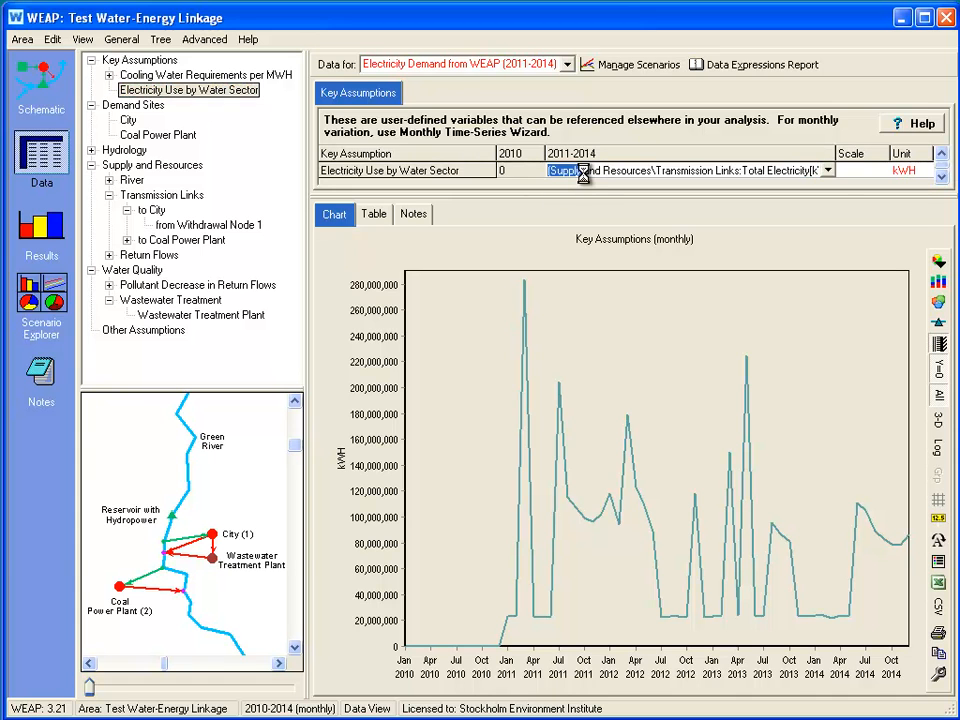
{"action": "left_click", "coordinate": [583, 170]}
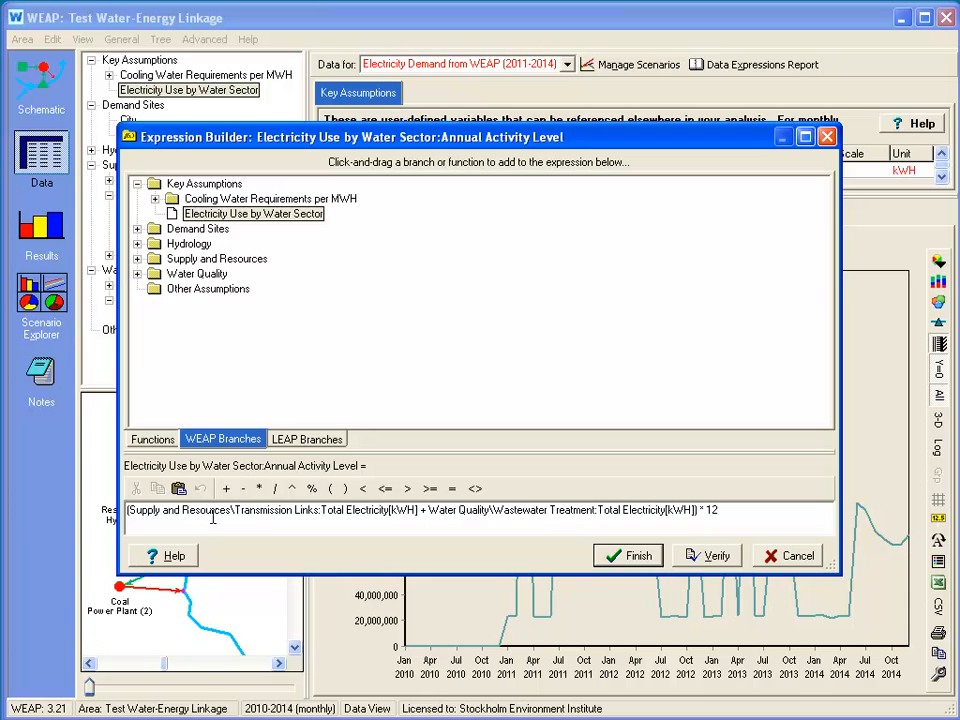
{"action": "mouse_move", "coordinate": [352, 513]}
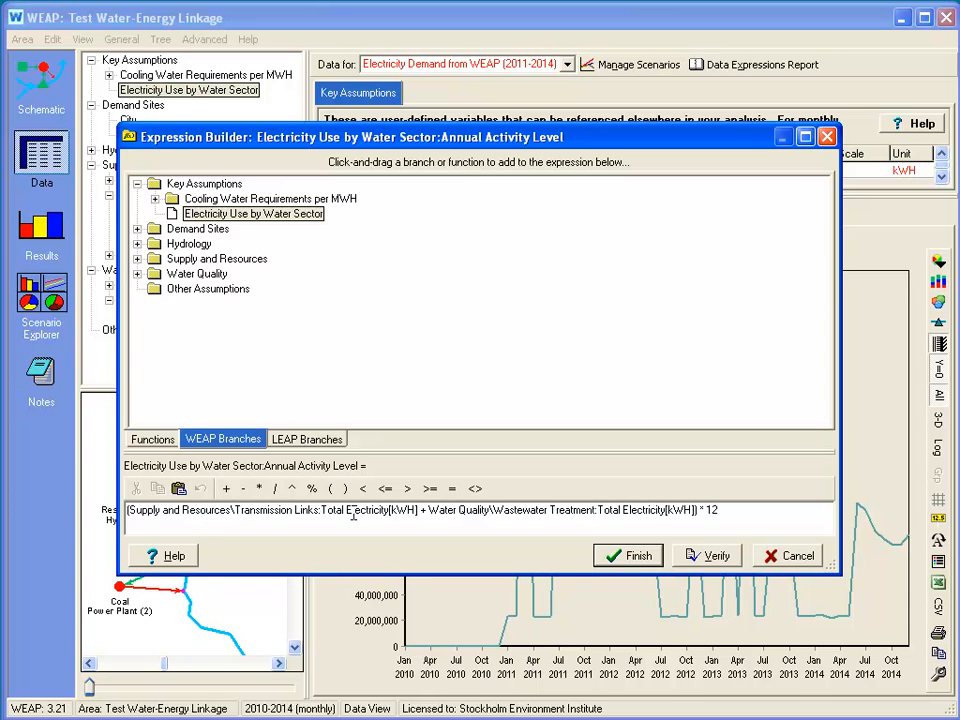
{"action": "mouse_move", "coordinate": [507, 510]}
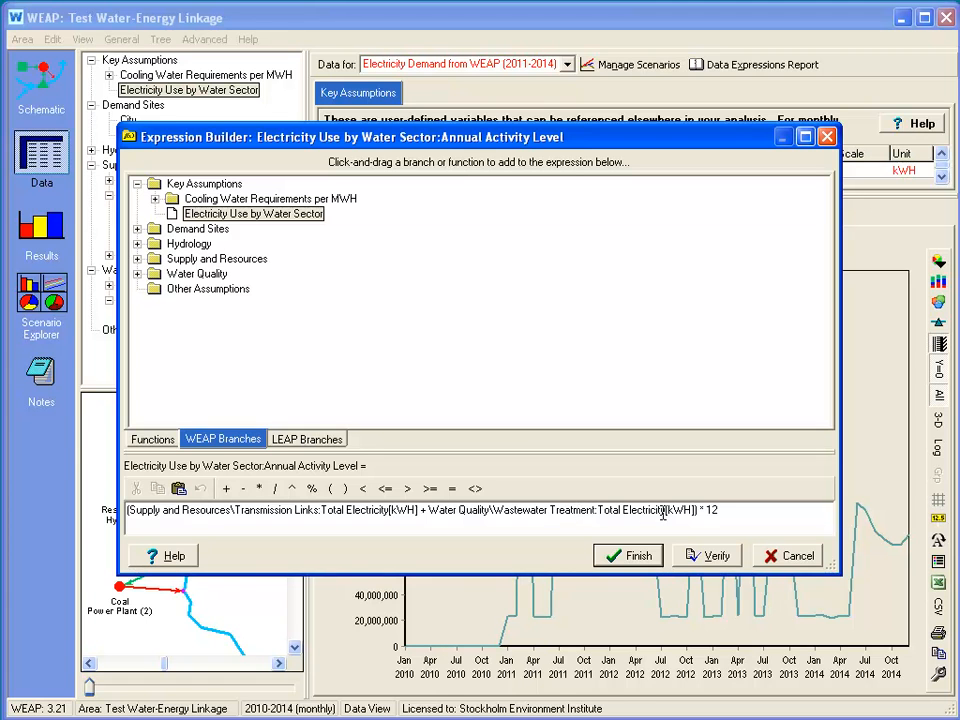
{"action": "left_click", "coordinate": [627, 555]}
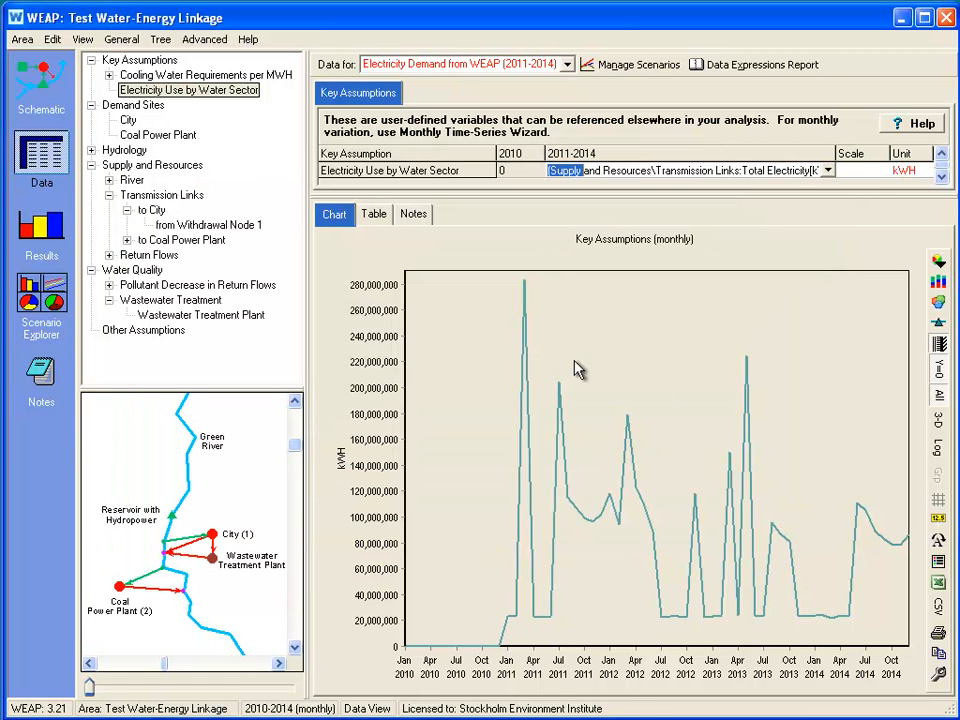
{"action": "mouse_move", "coordinate": [715, 457]}
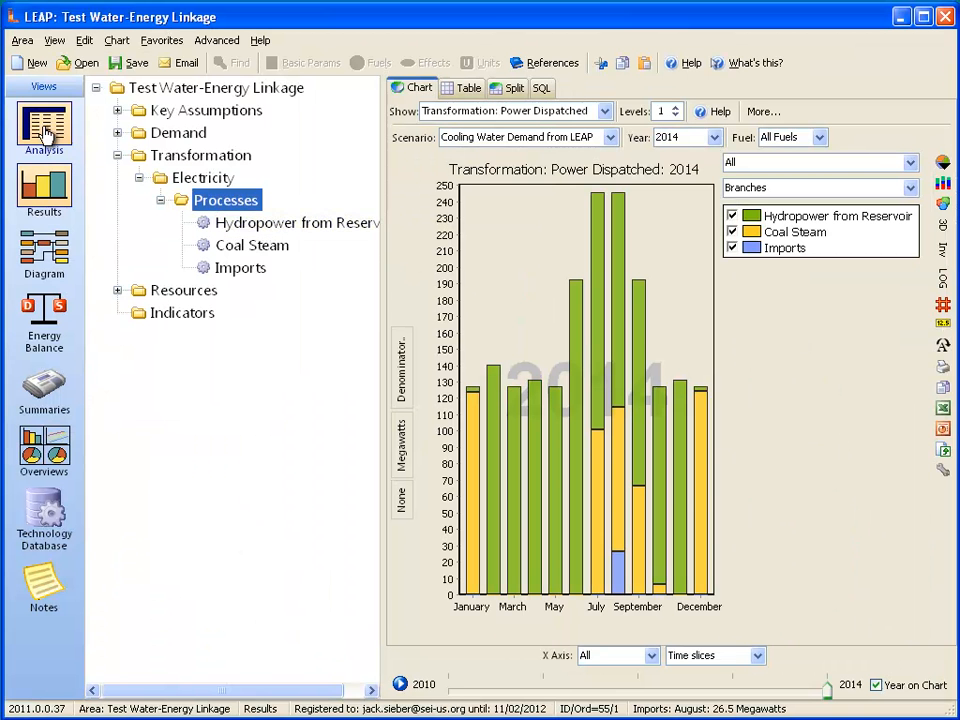
- View Demand > Water Sector final energy intensity, a WEAPValue of the key assumption
{"action": "left_click", "coordinate": [43, 125]}
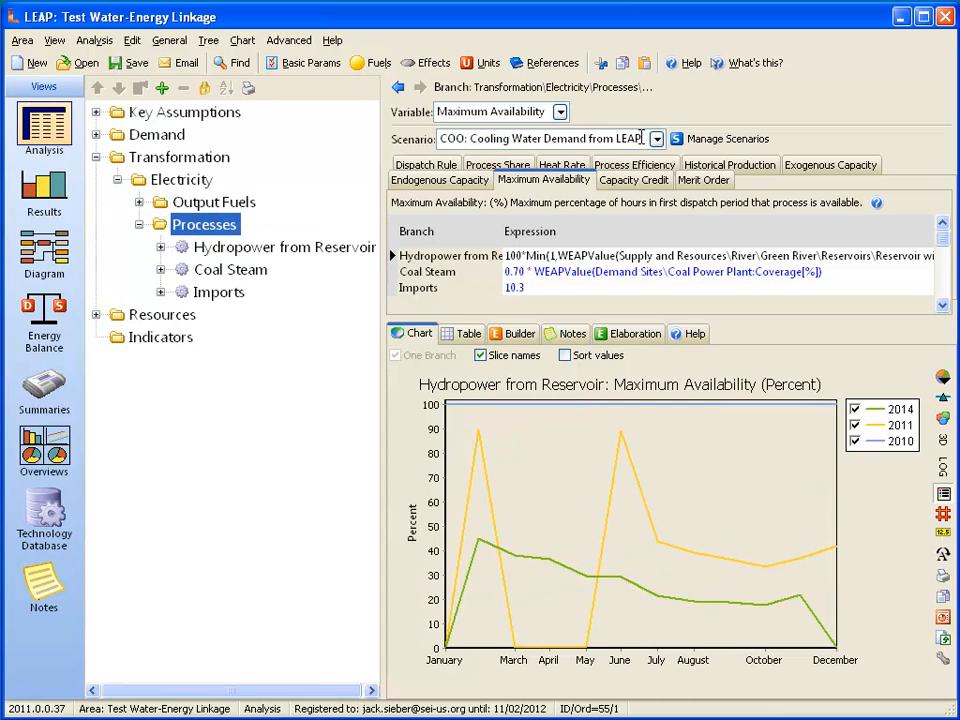
{"action": "left_click", "coordinate": [655, 138]}
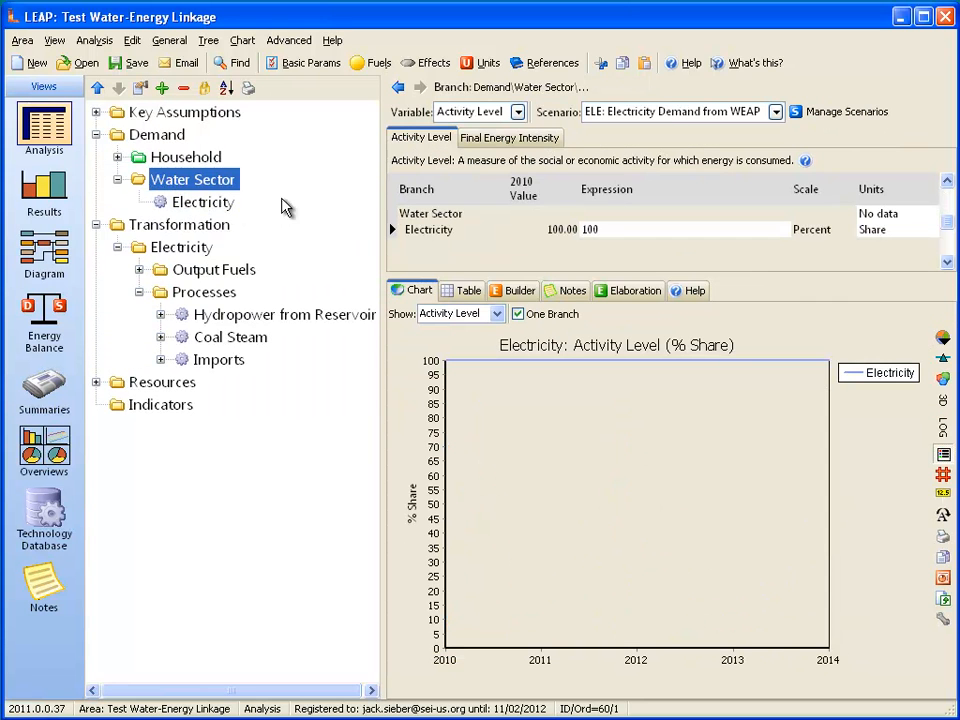
{"action": "left_click", "coordinate": [510, 137]}
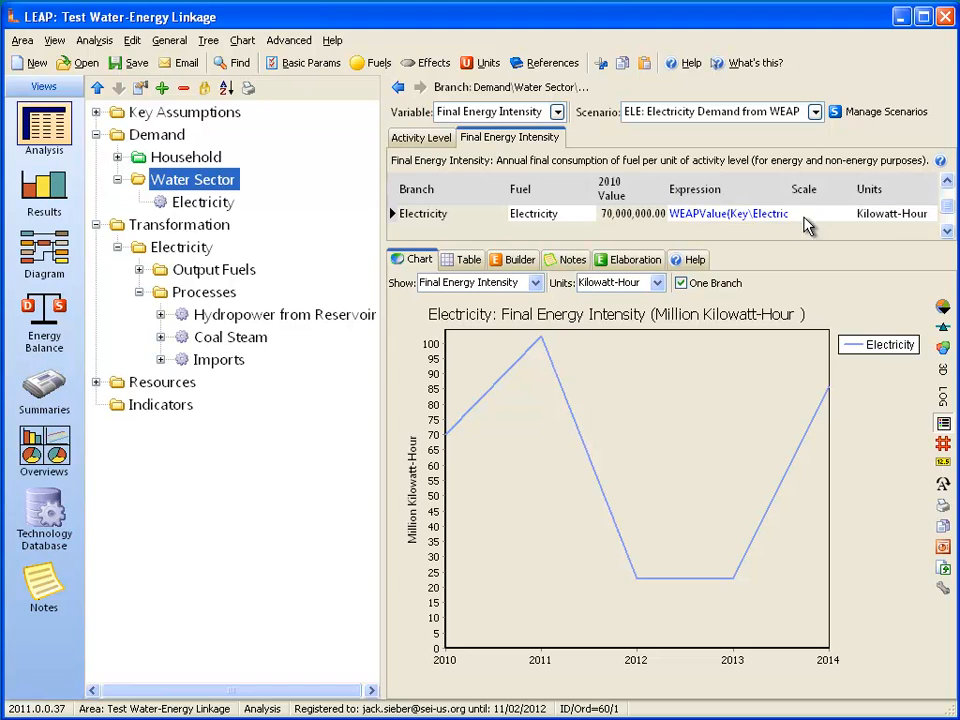
{"action": "mouse_move", "coordinate": [822, 222]}
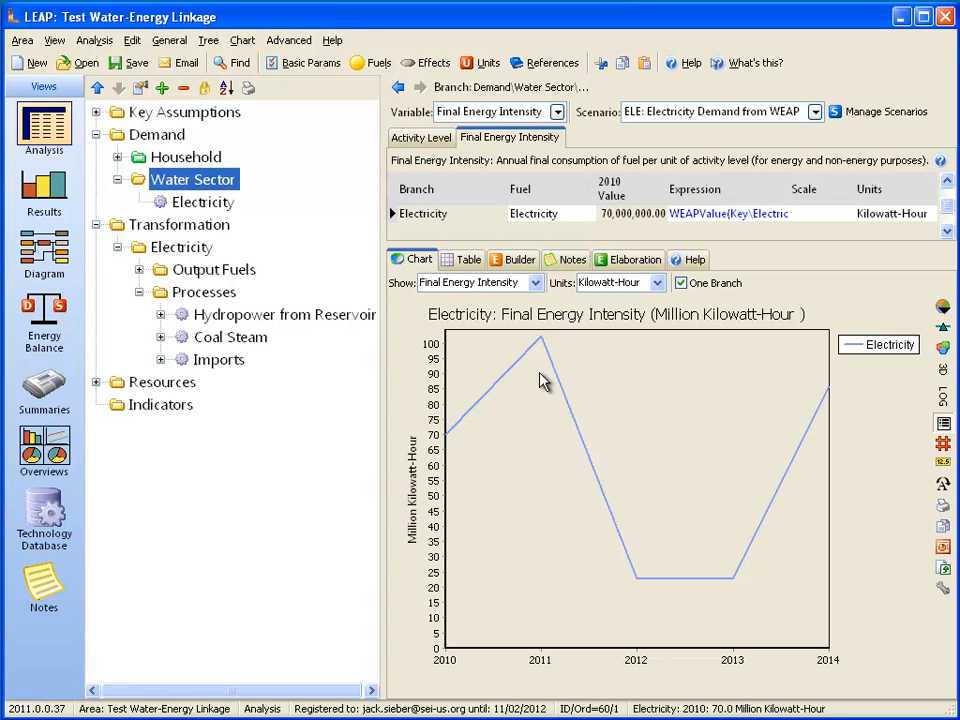
{"action": "mouse_move", "coordinate": [790, 422]}
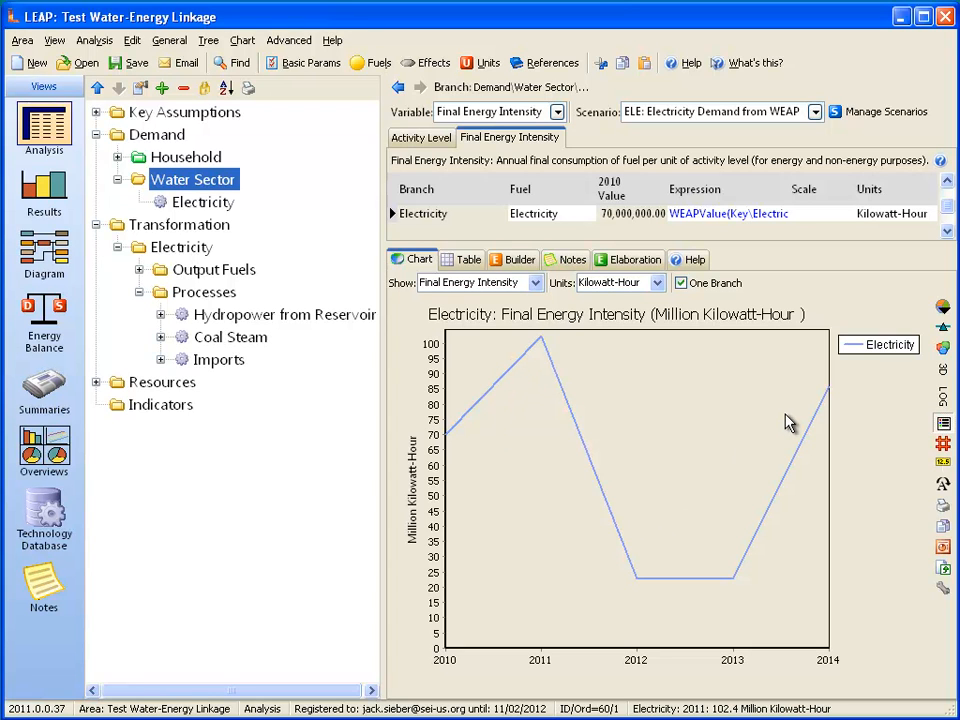
{"action": "mouse_move", "coordinate": [730, 500]}
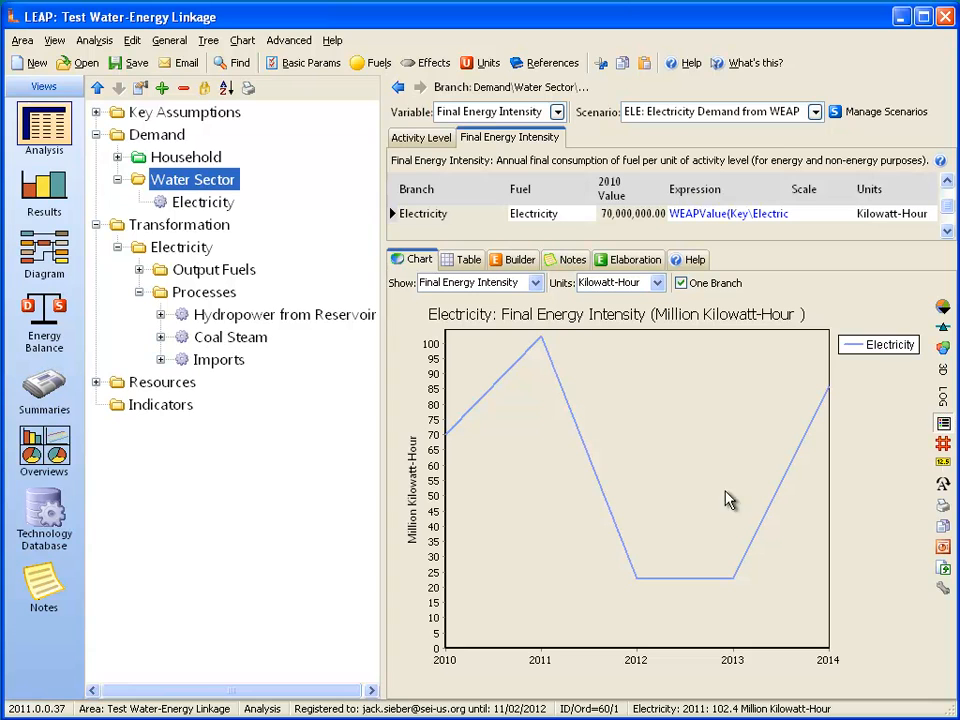
{"action": "mouse_move", "coordinate": [795, 423]}
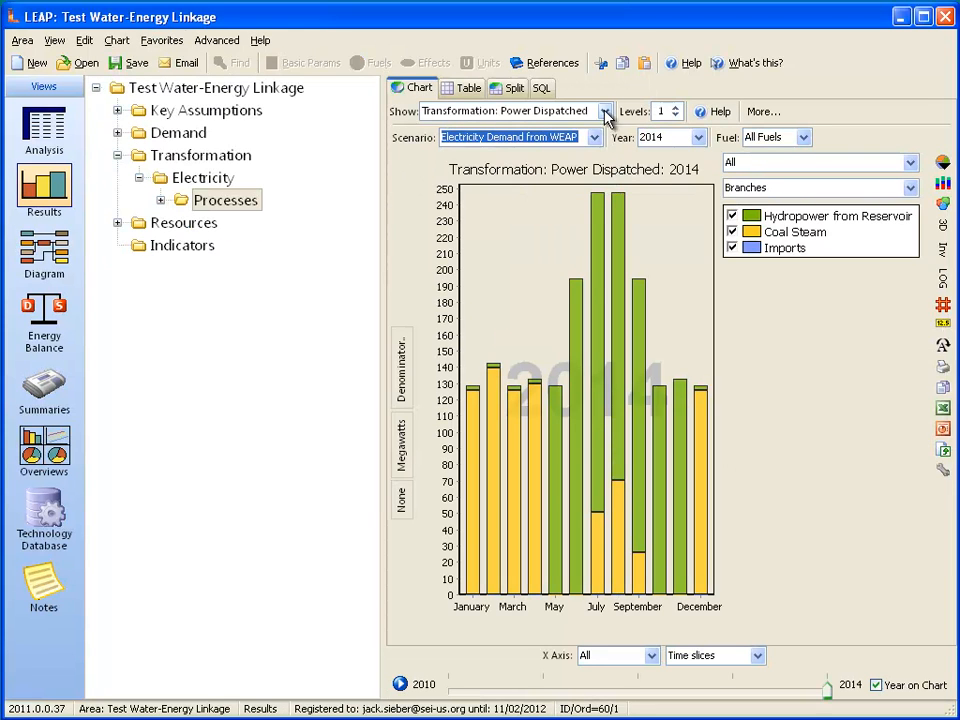
- Switch results to Demand: Energy Demand Final Units comparing all four scenarios
{"action": "left_click", "coordinate": [180, 132]}
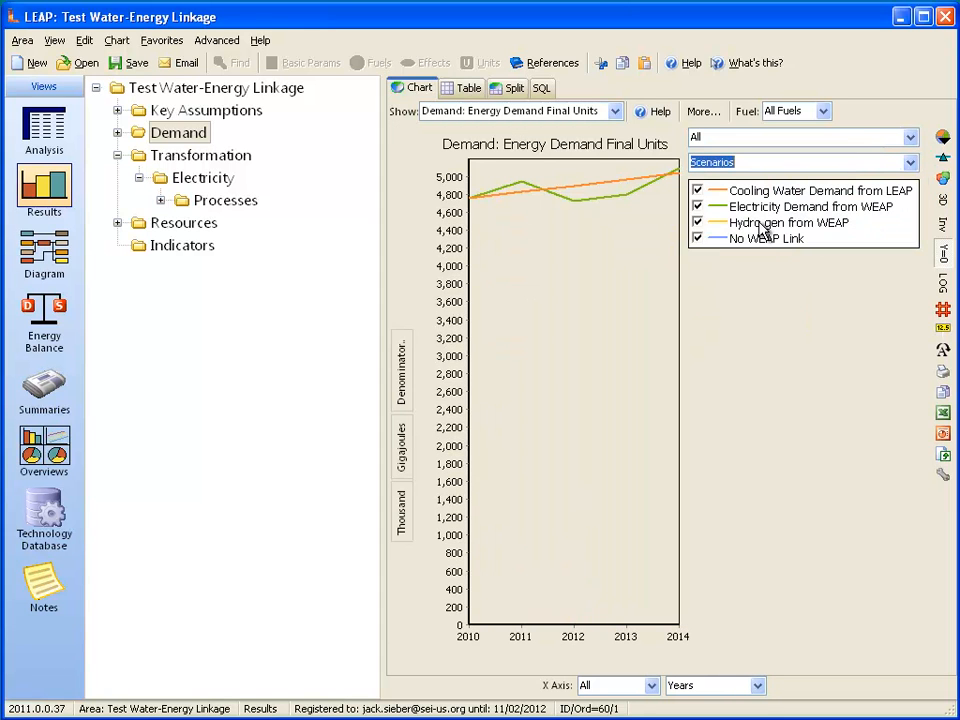
{"action": "mouse_move", "coordinate": [515, 182]}
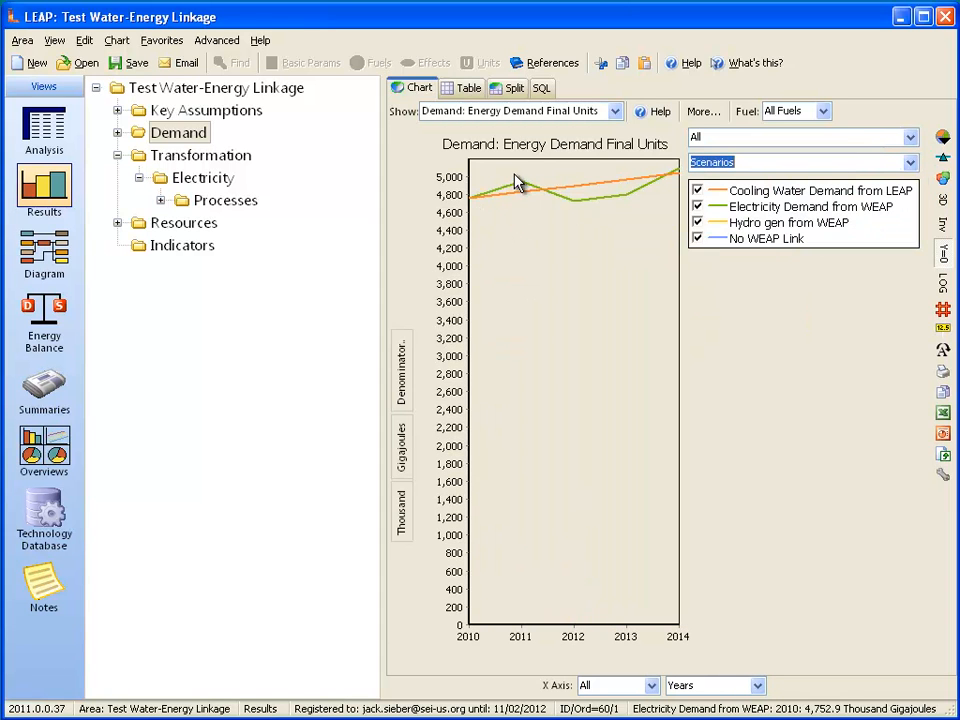